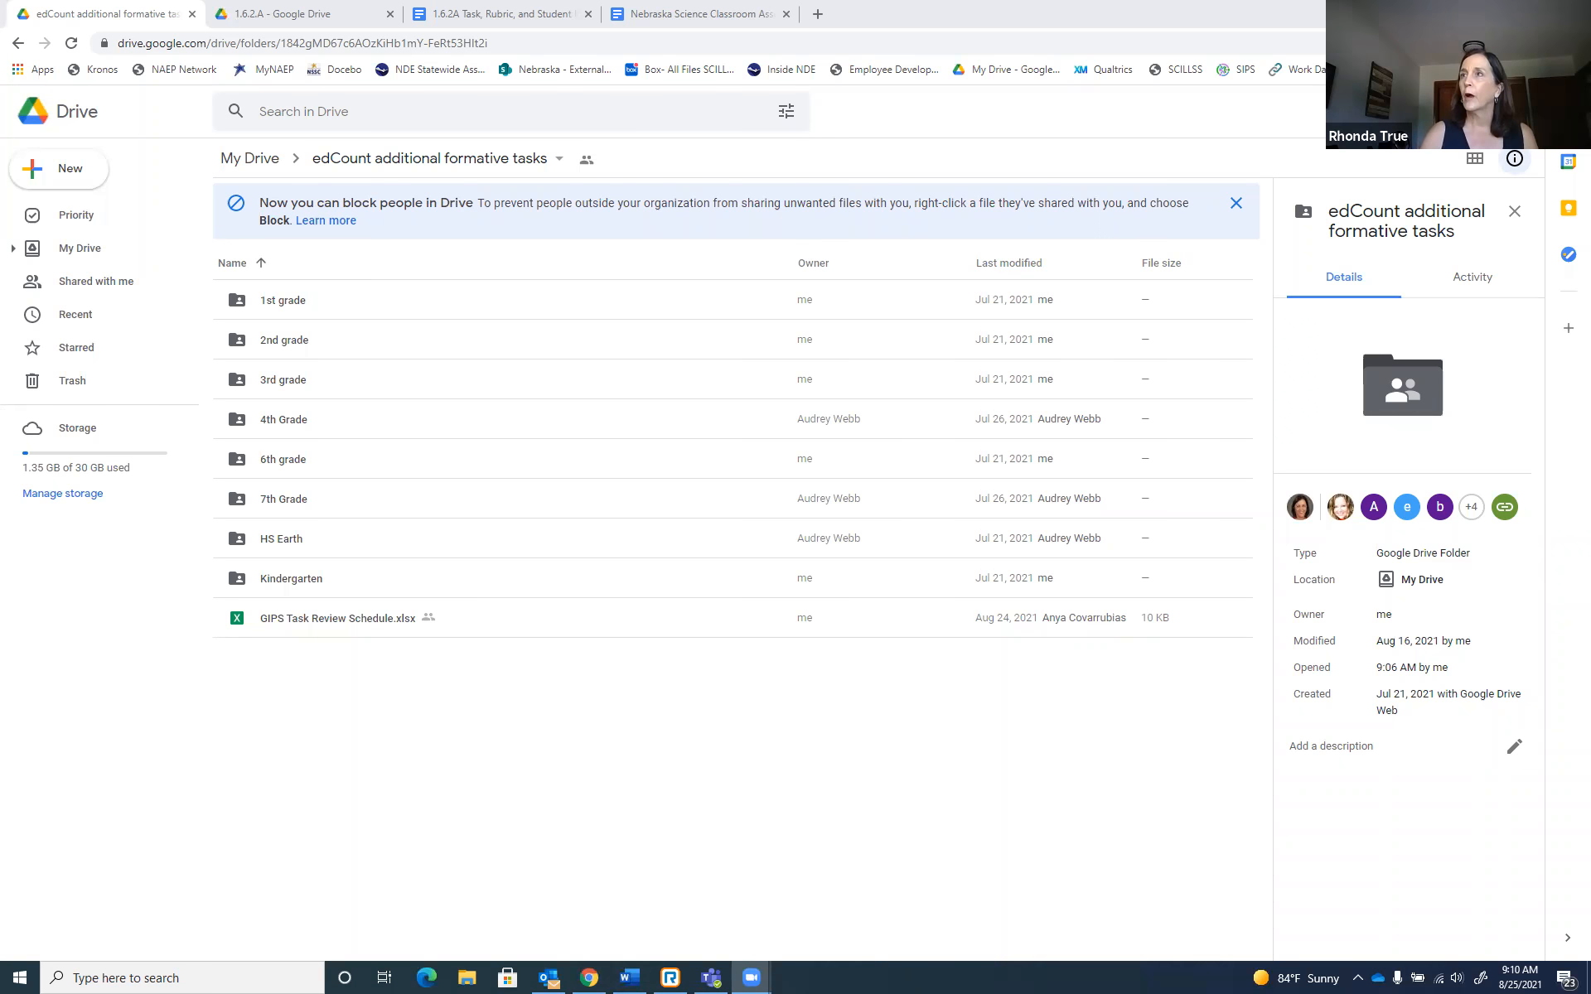
mouse_move(457, 343)
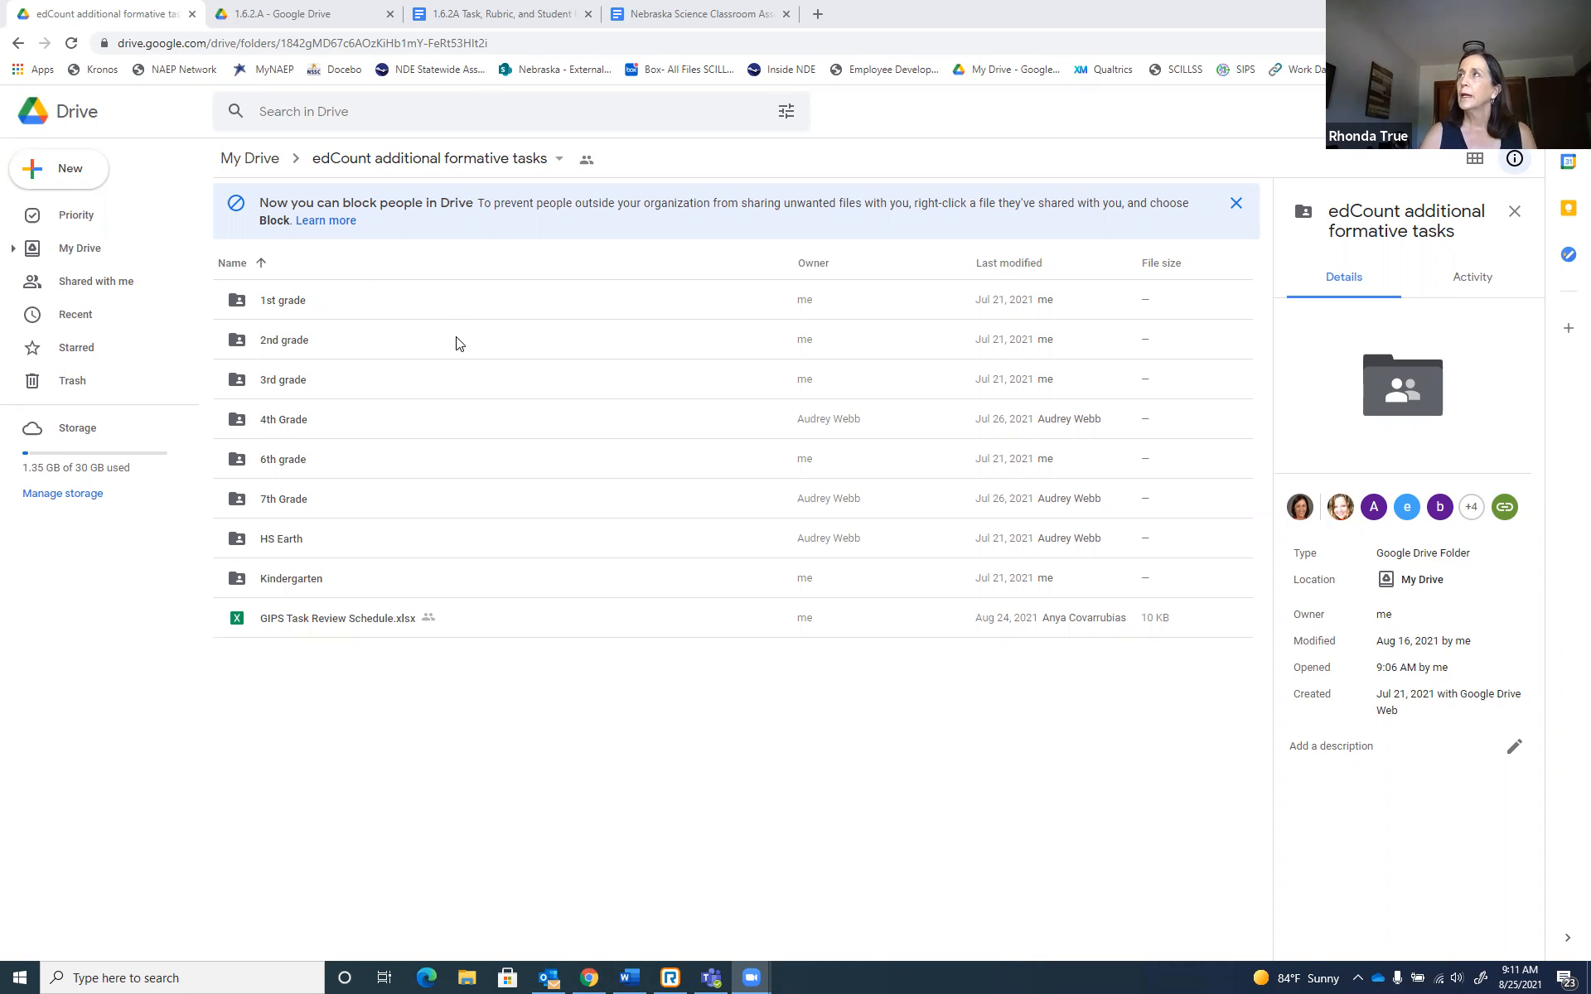
mouse_move(394, 308)
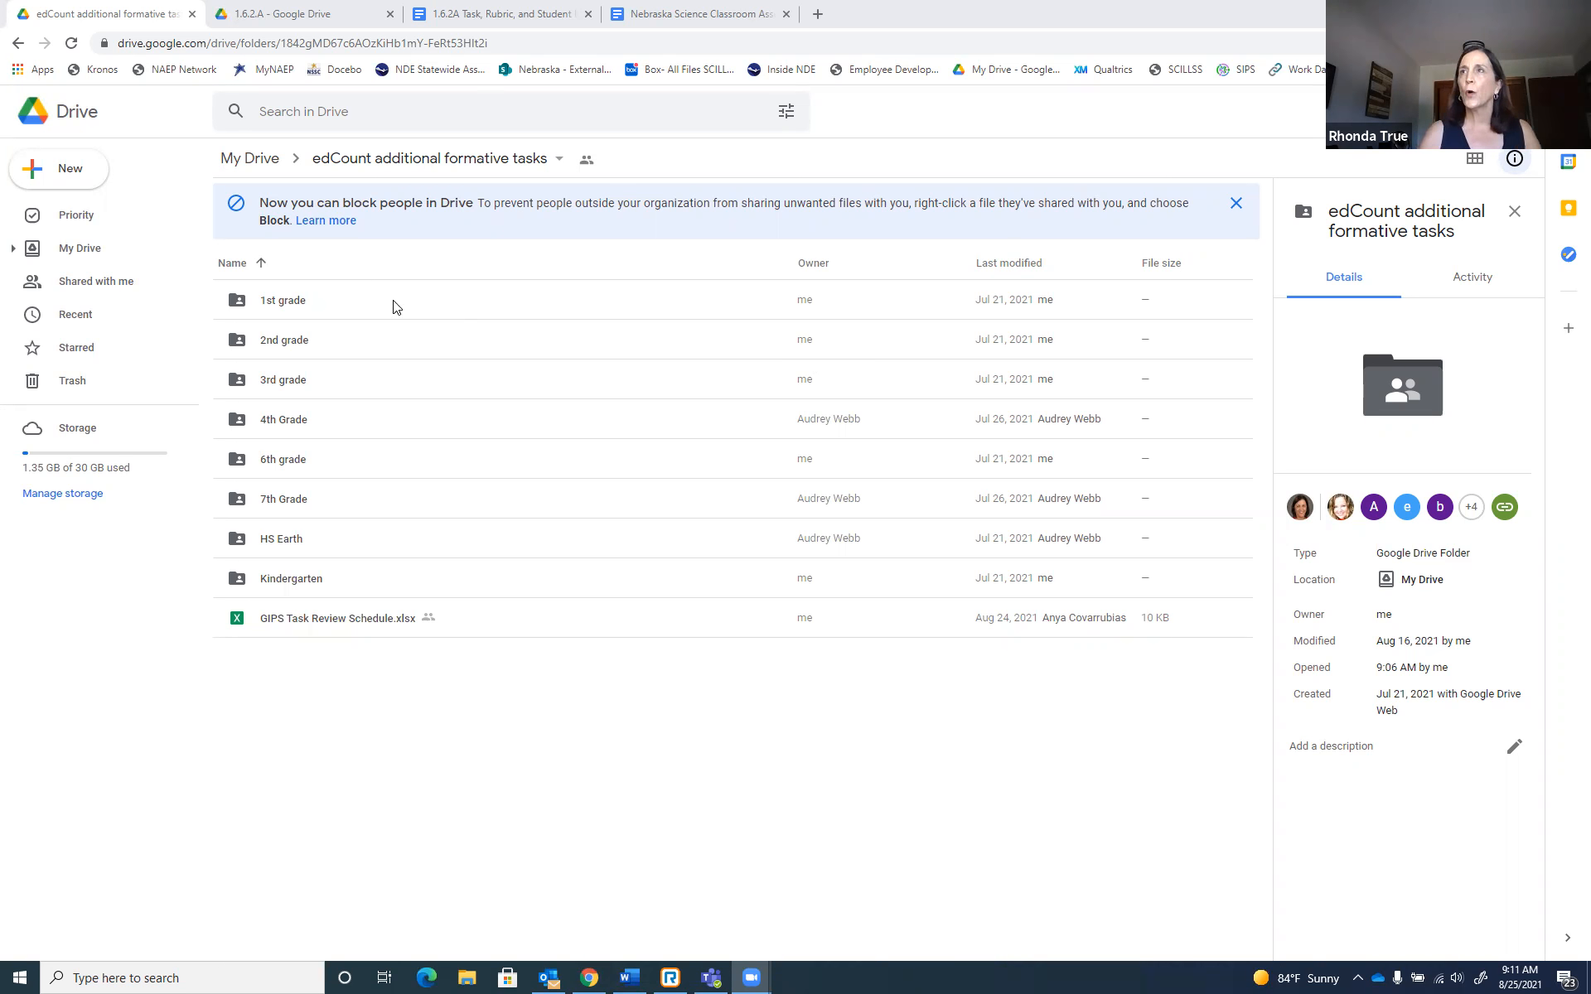
mouse_move(386, 429)
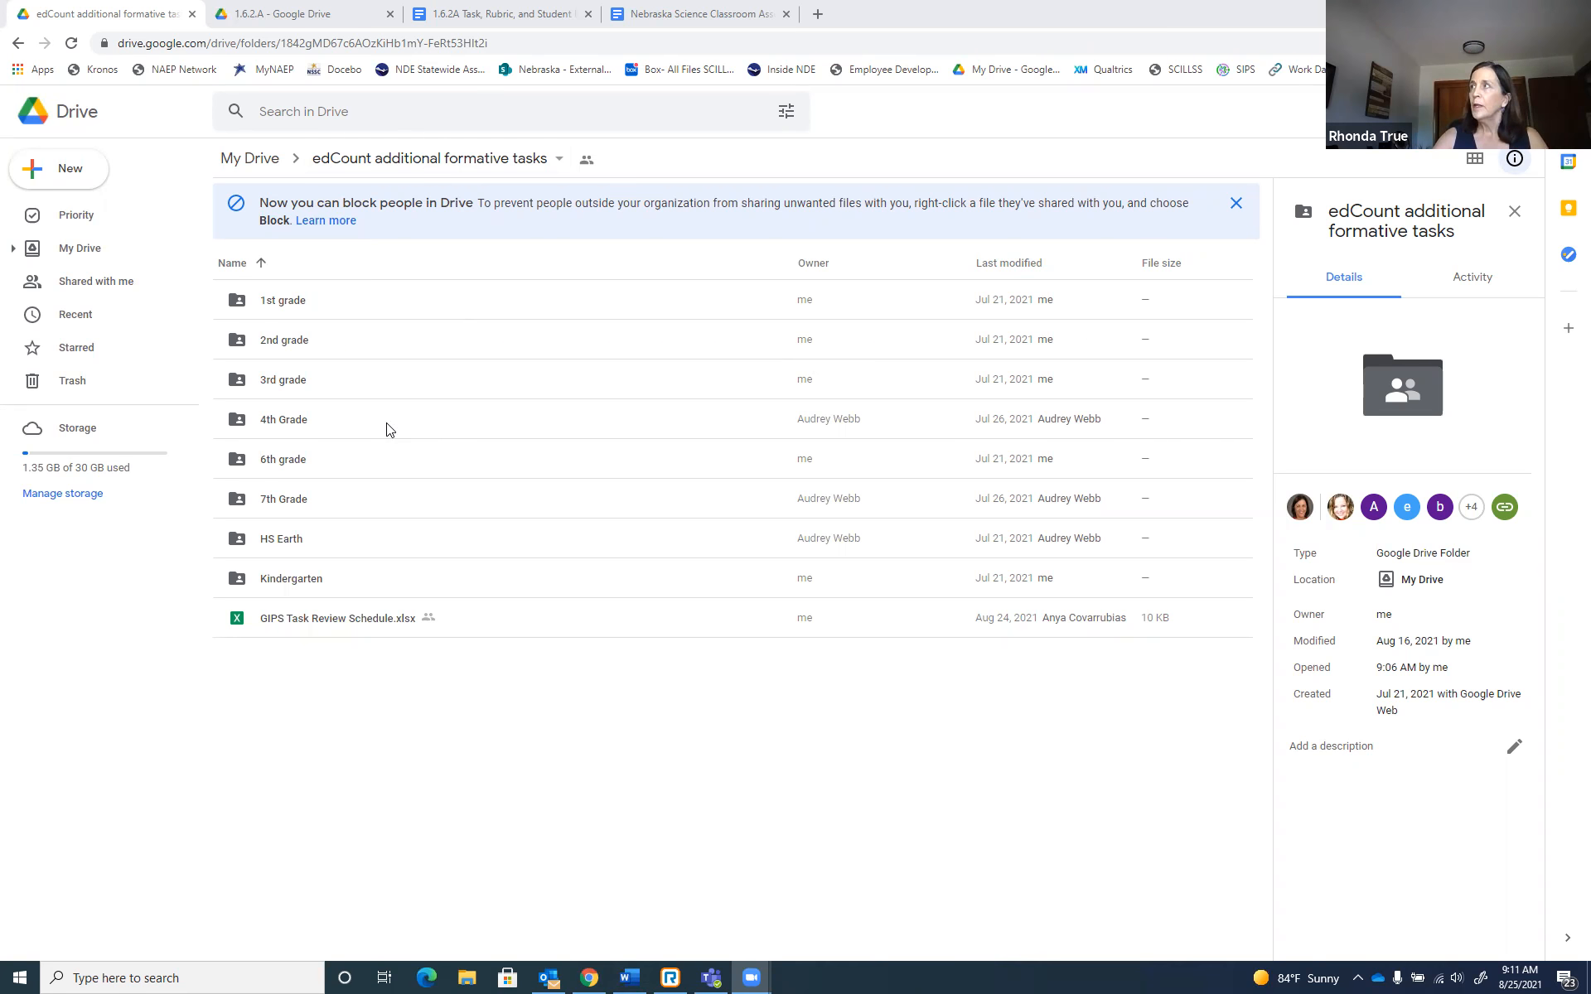
mouse_move(396, 371)
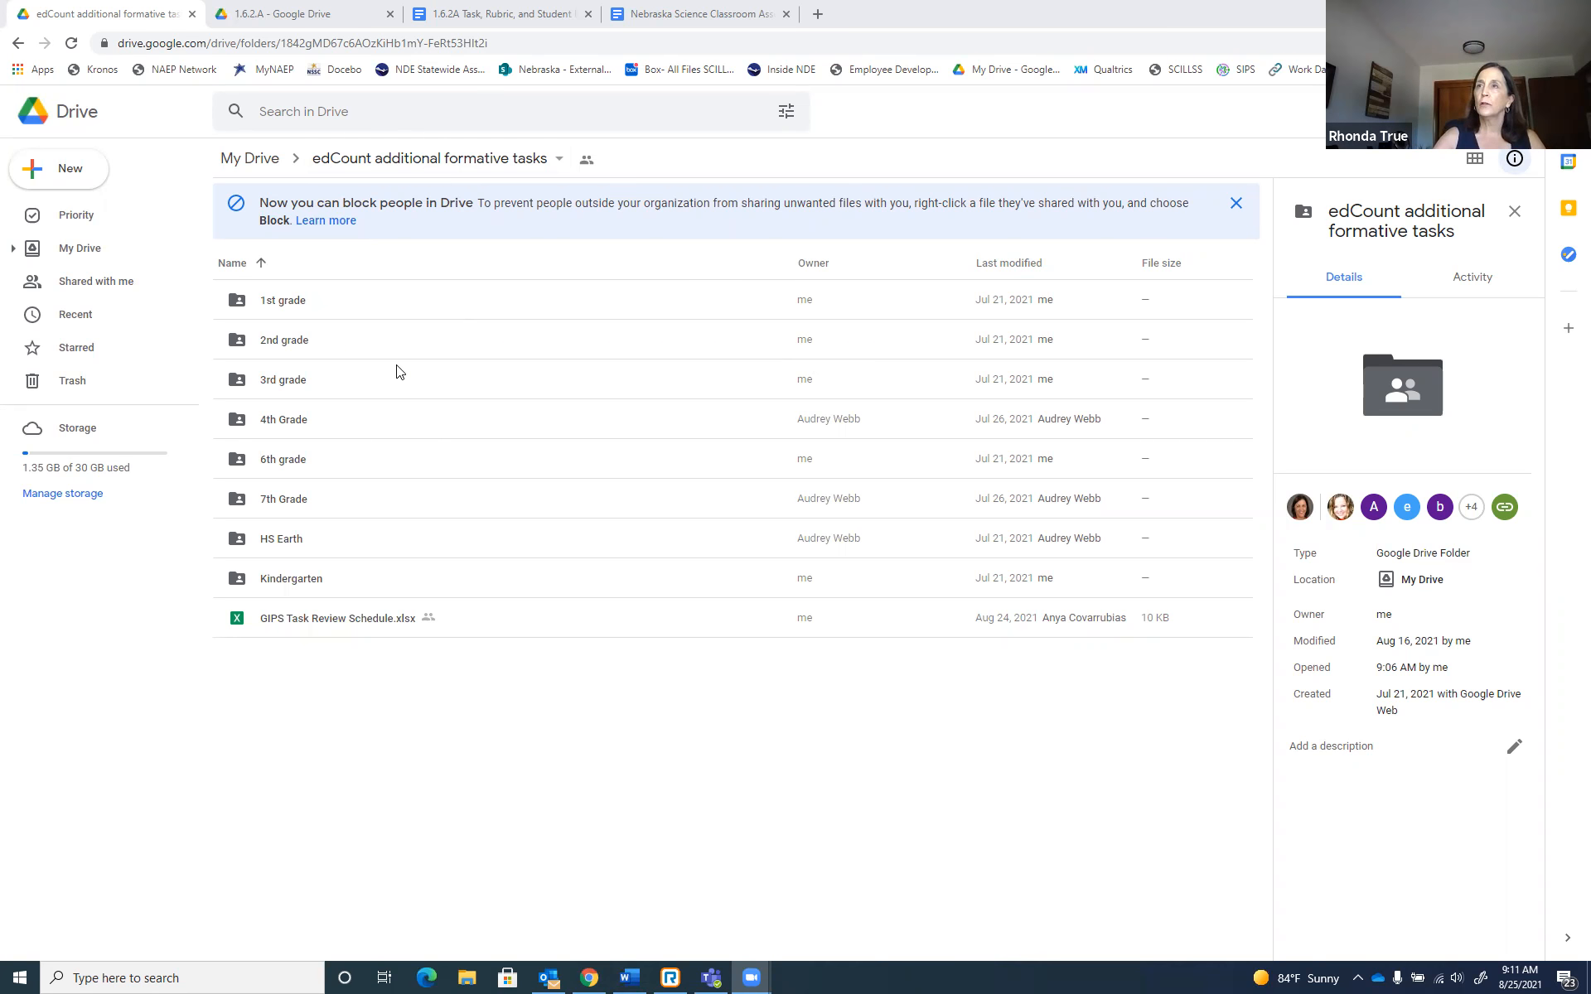
mouse_move(411, 363)
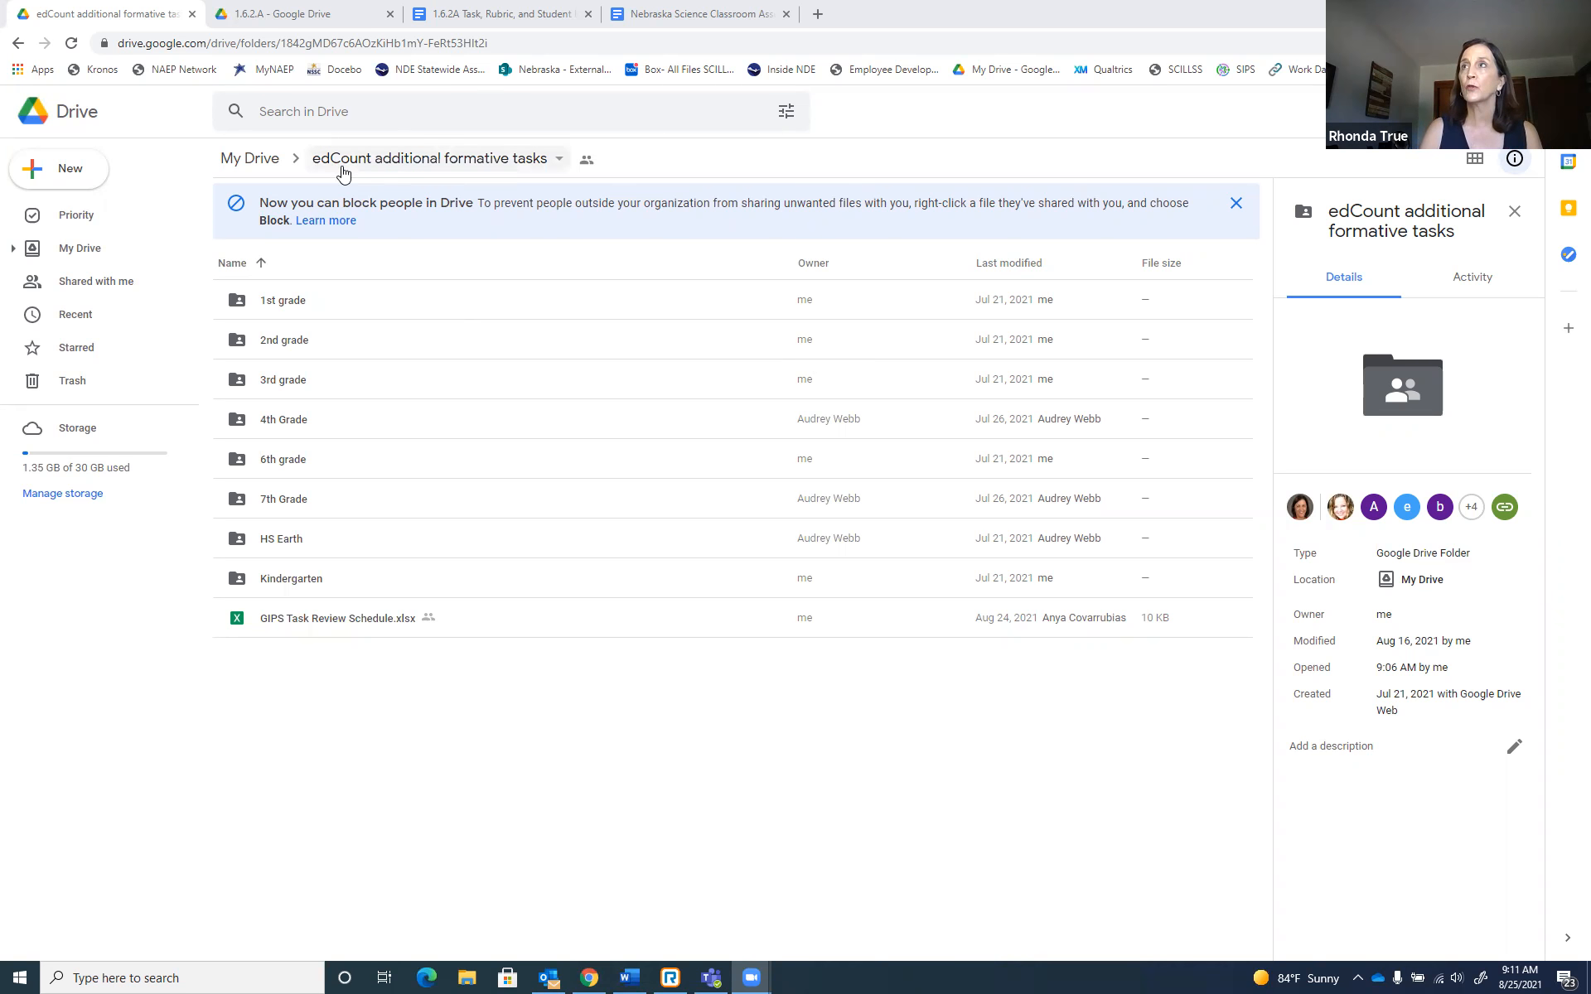
mouse_move(345, 172)
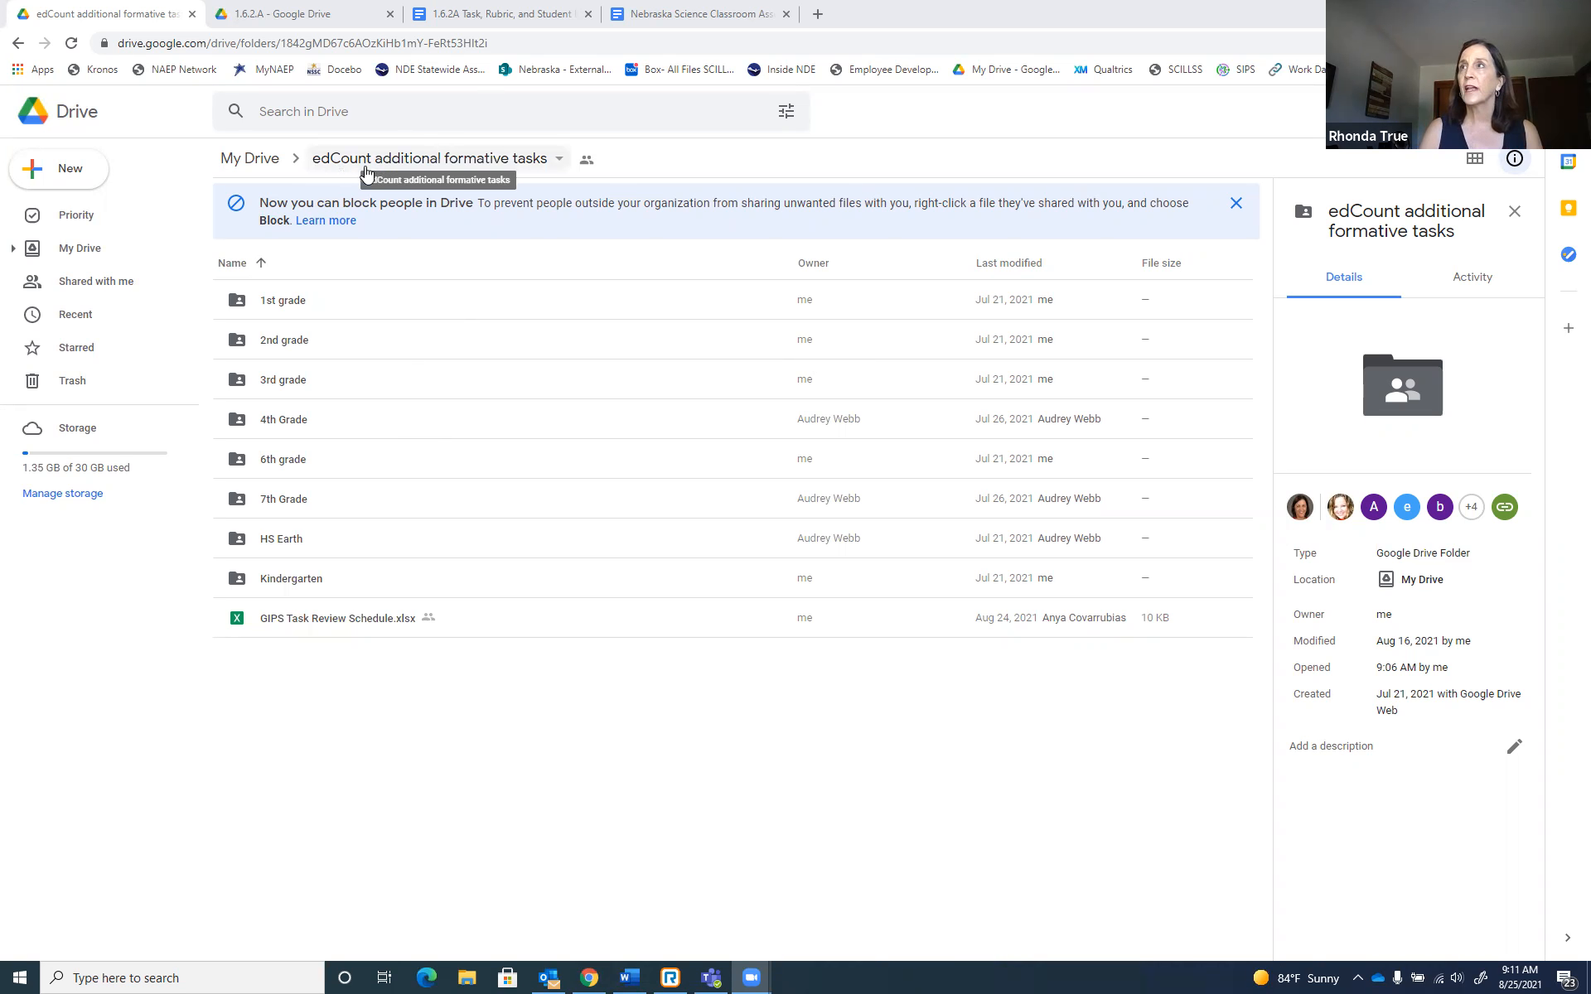
mouse_move(532, 171)
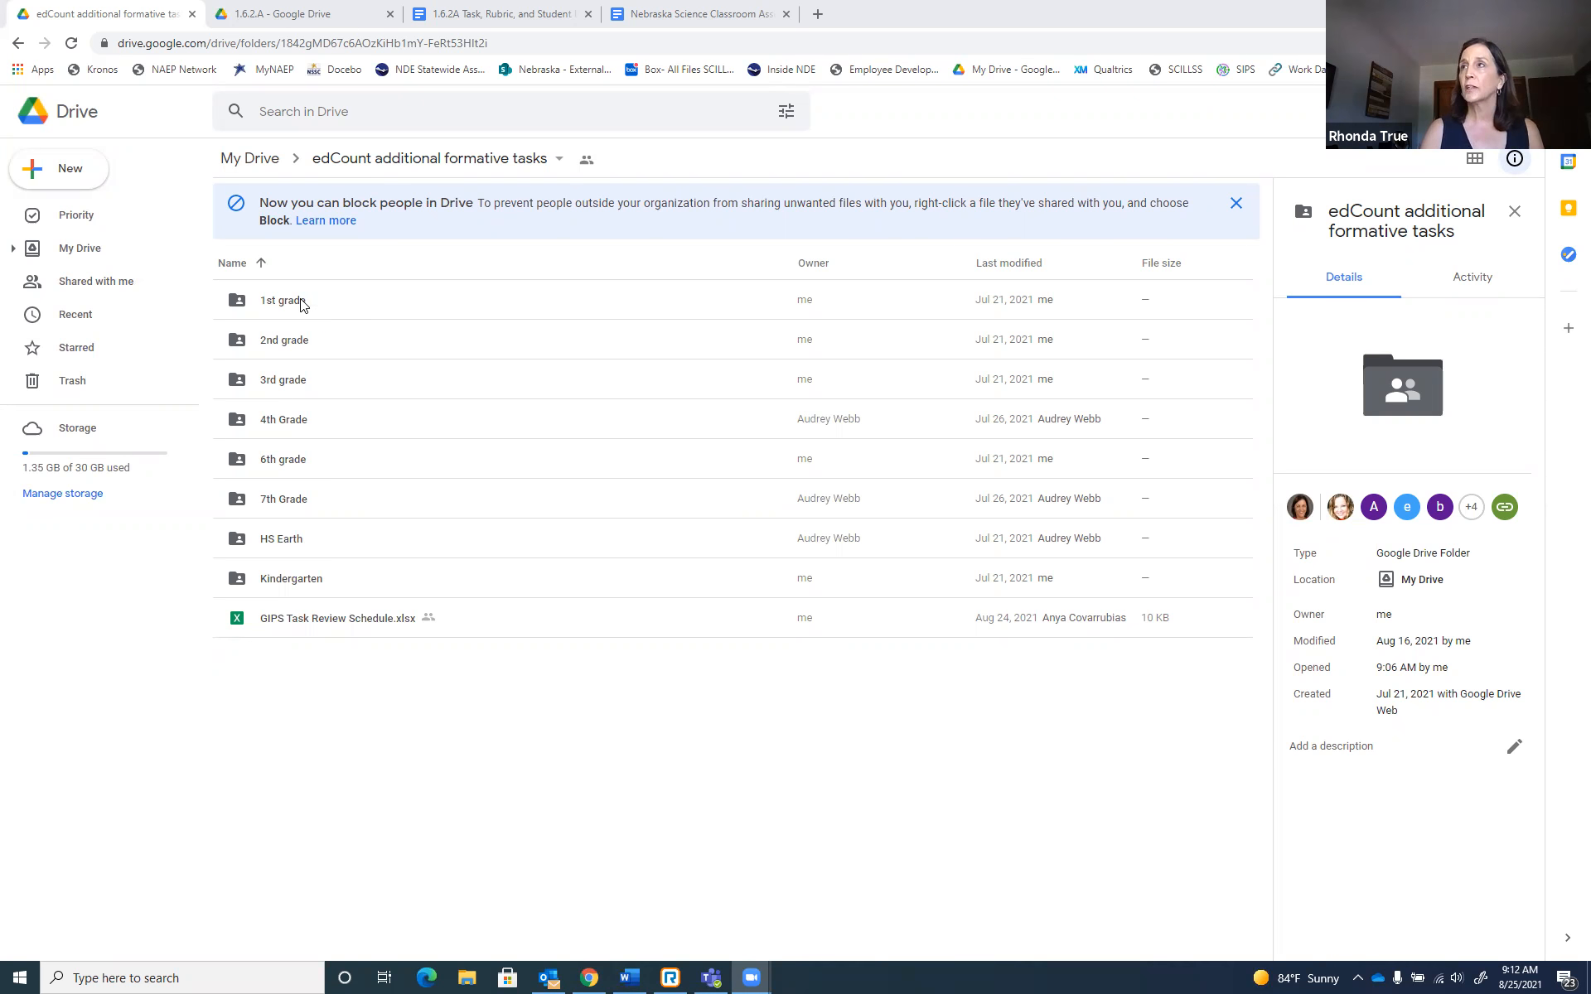
mouse_move(436, 159)
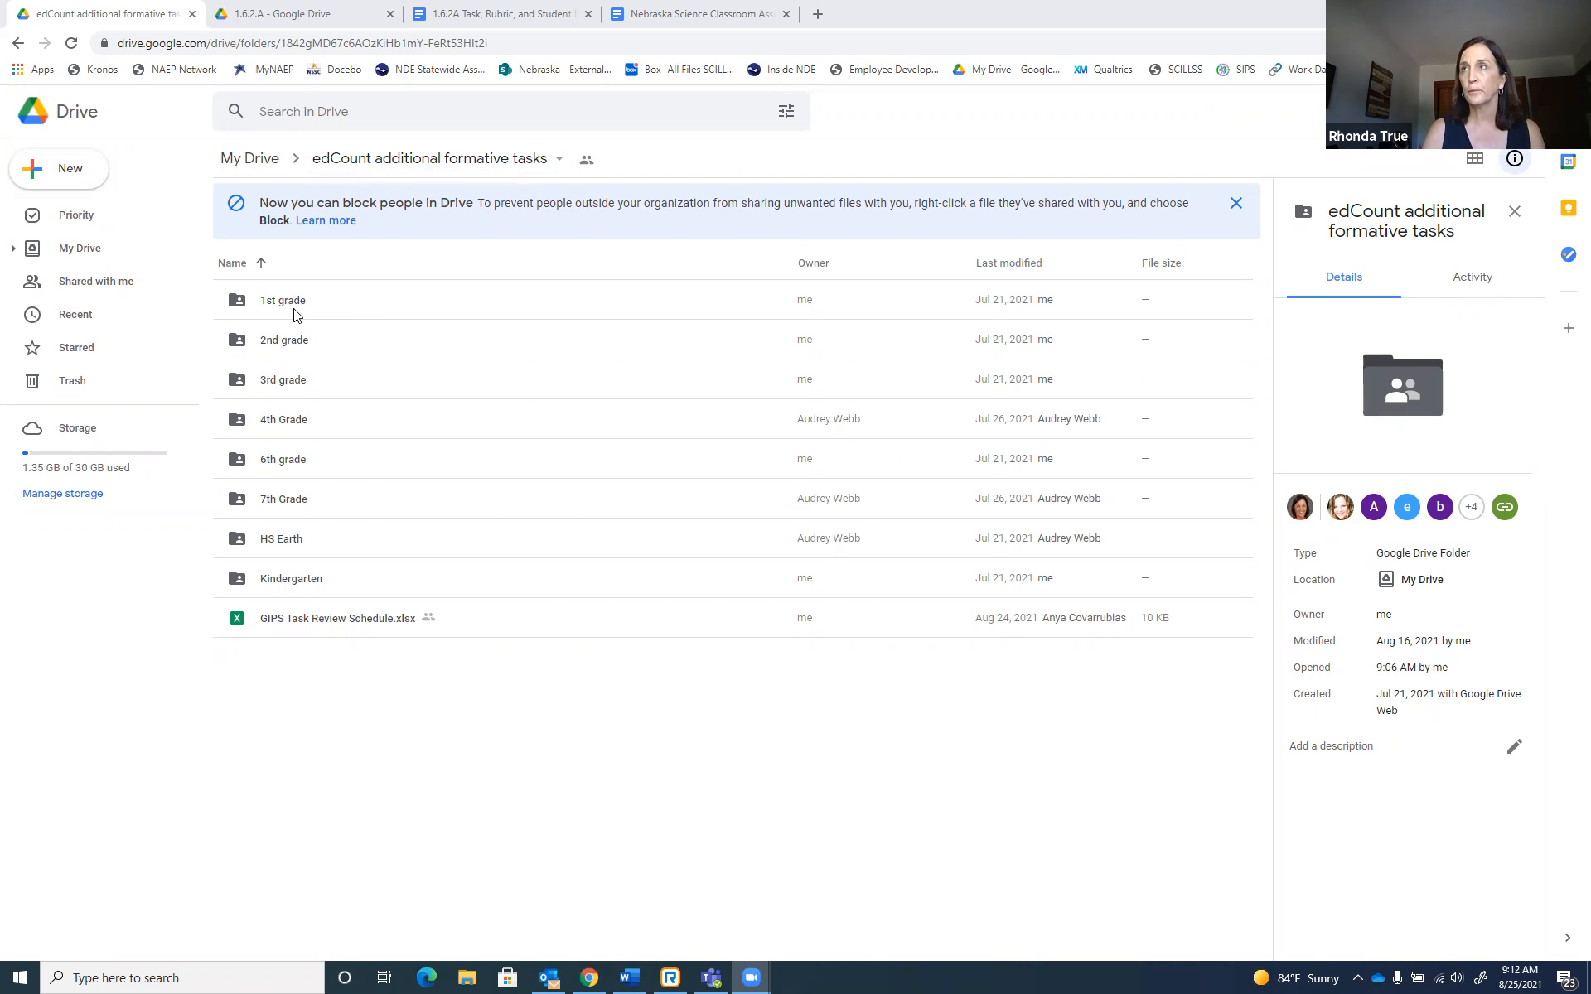
mouse_move(282, 300)
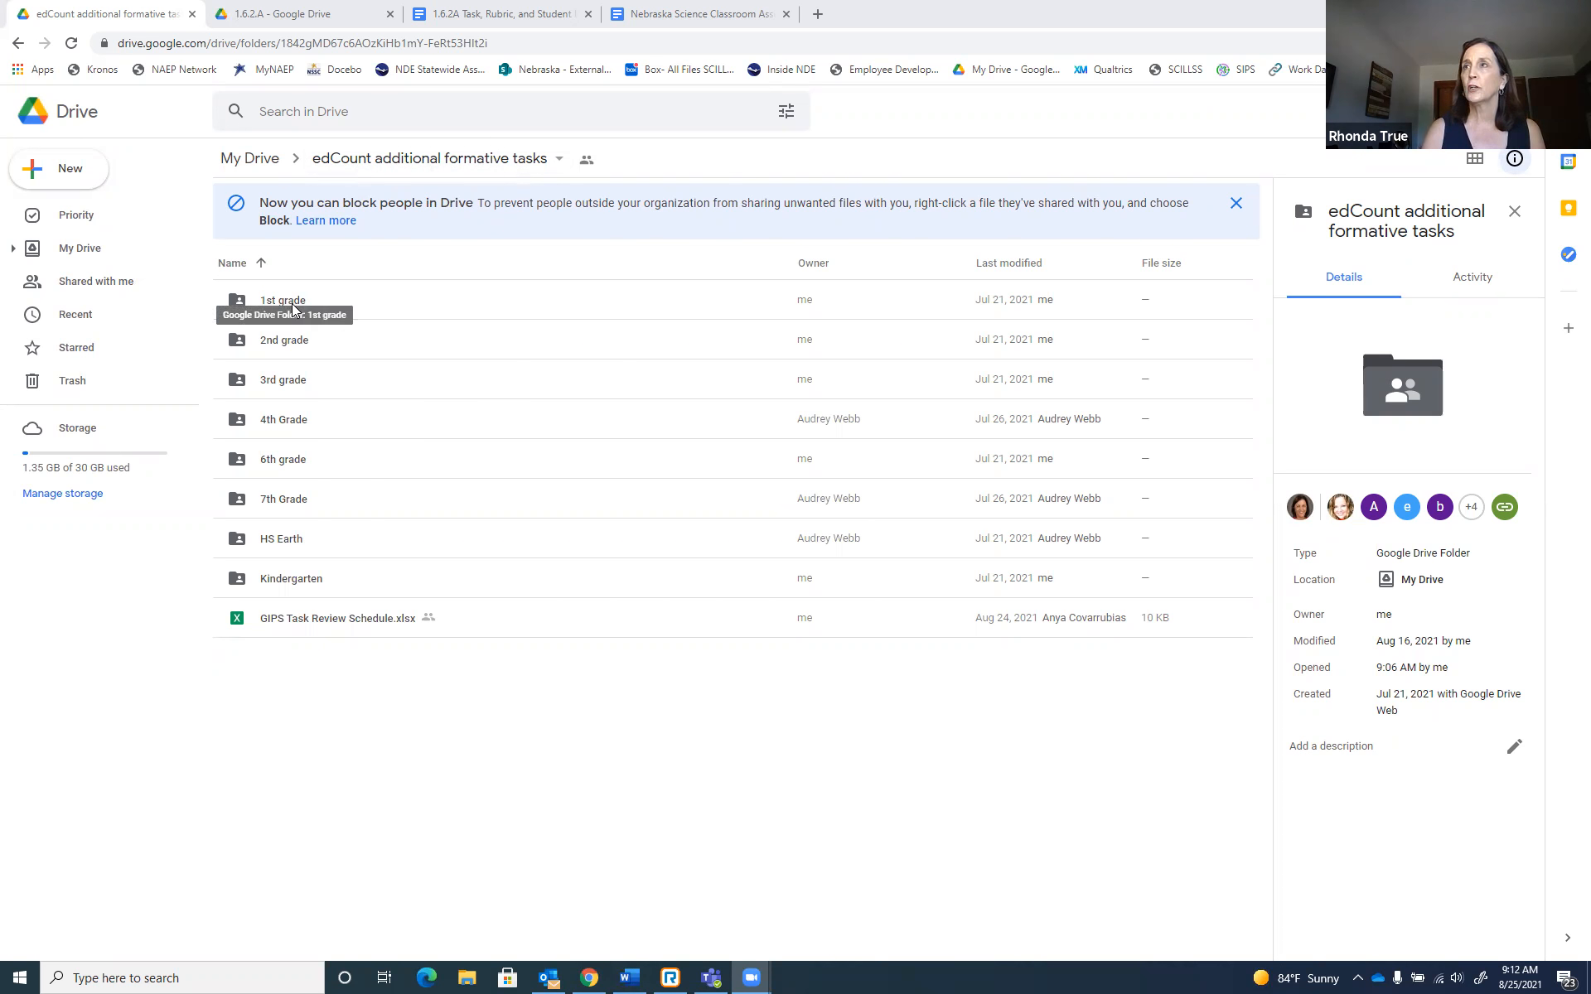
mouse_move(270, 354)
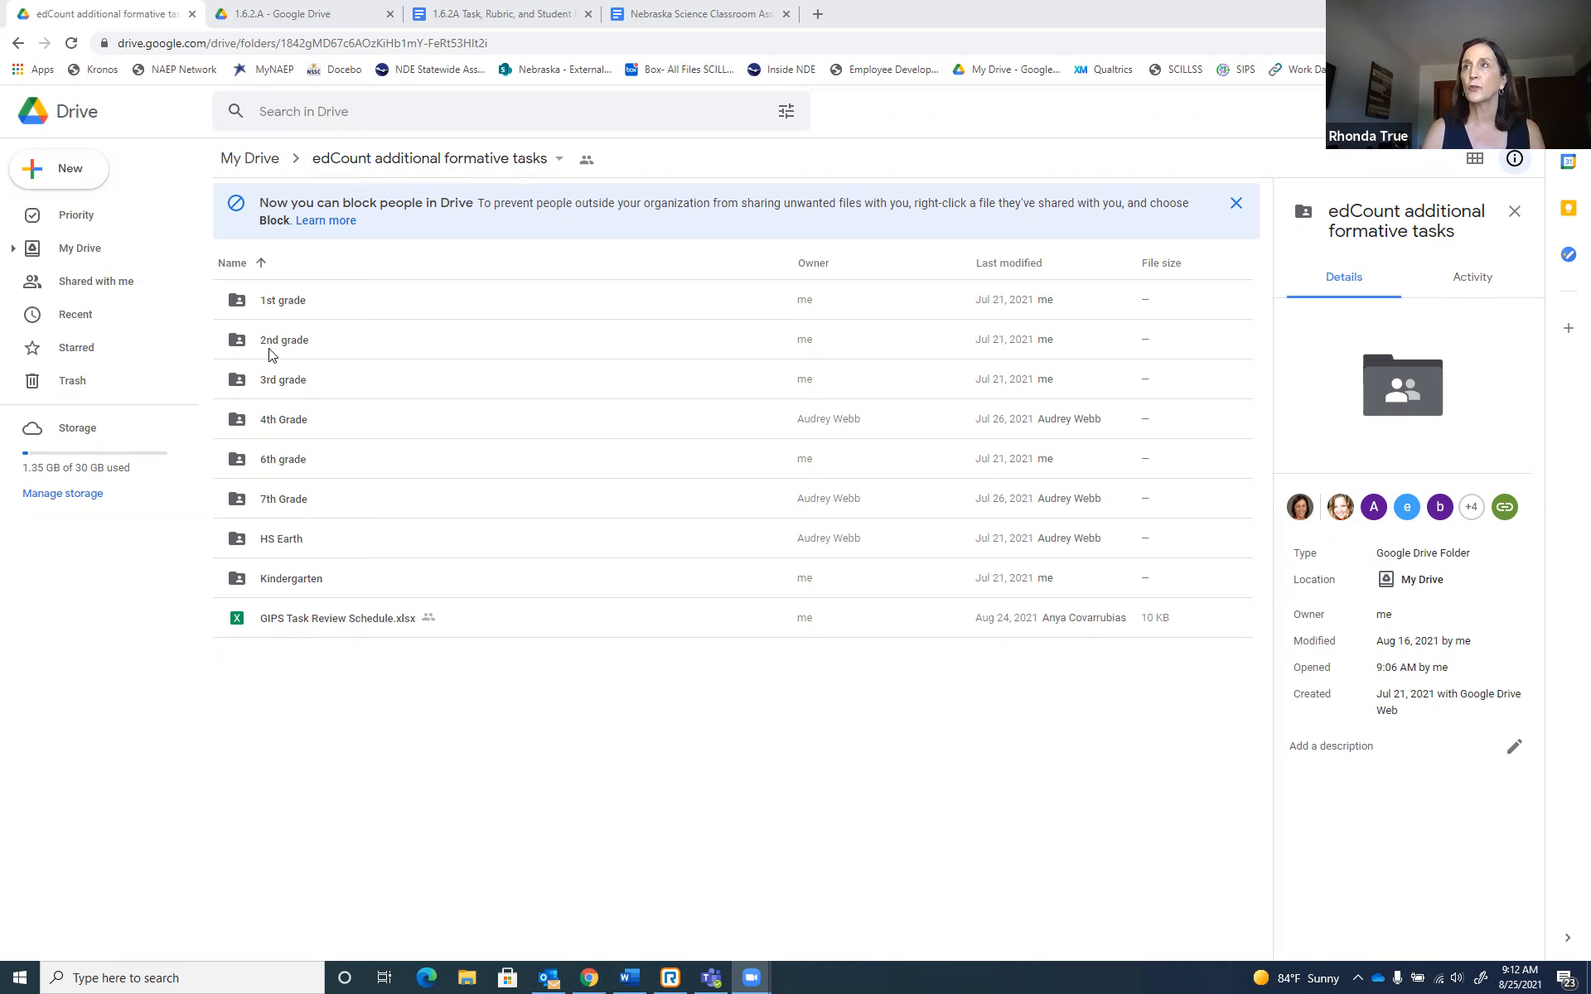
mouse_move(282, 300)
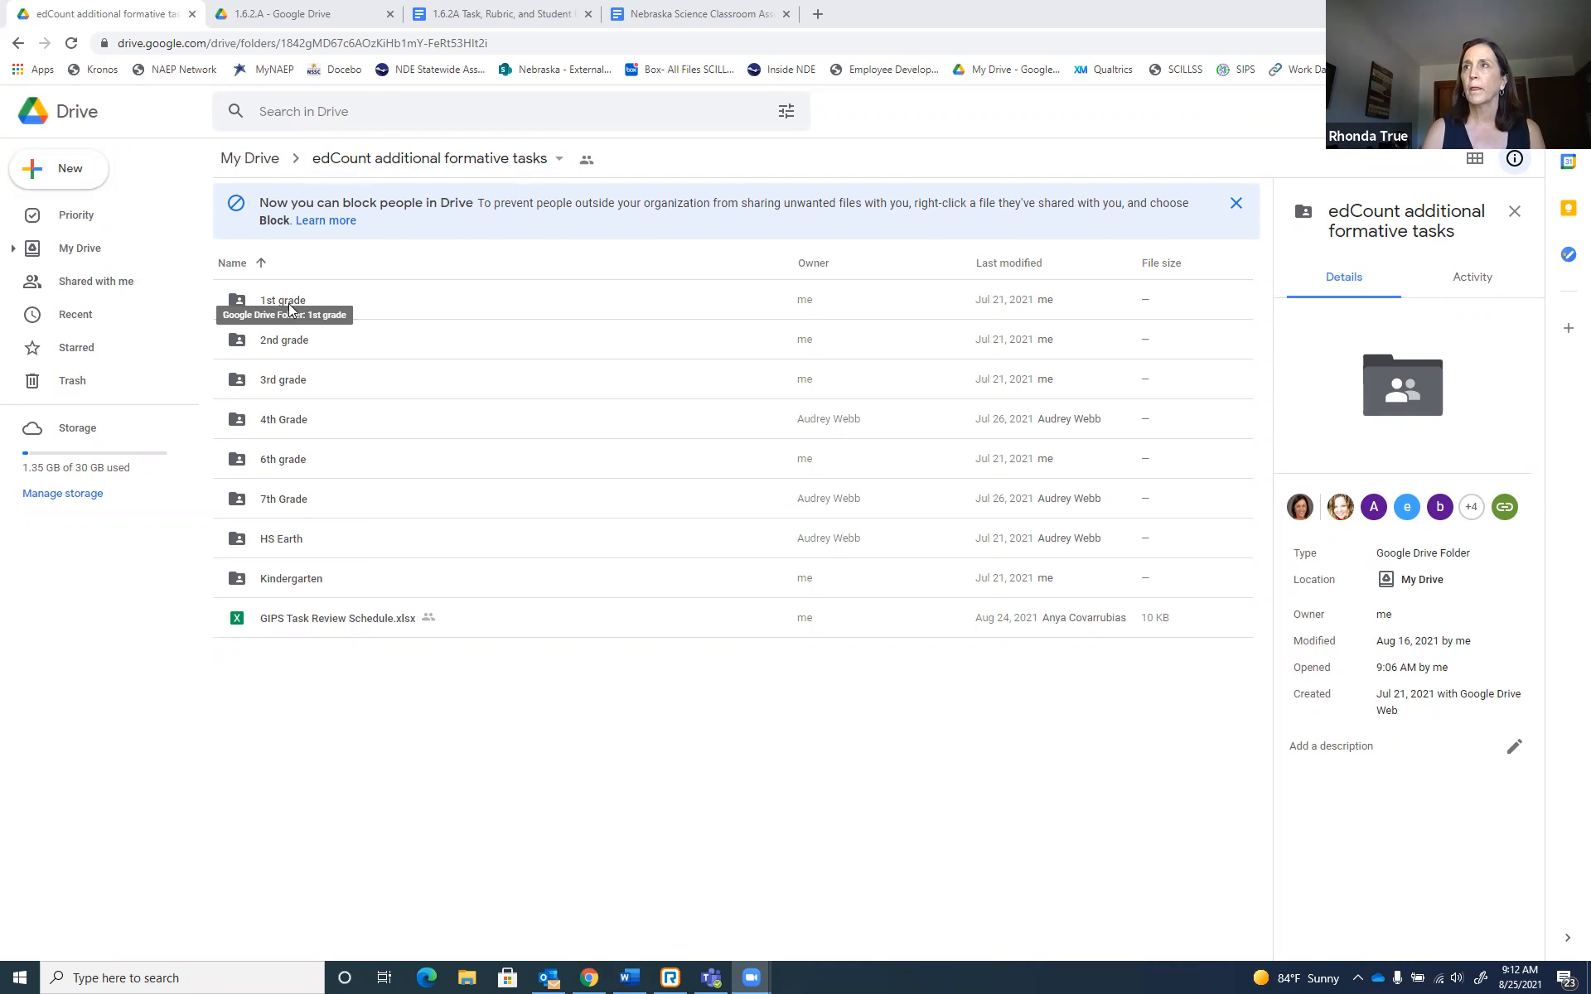
Open the 1st grade folder and select the 1.6.2.A folder to show its details.
double_click(281, 300)
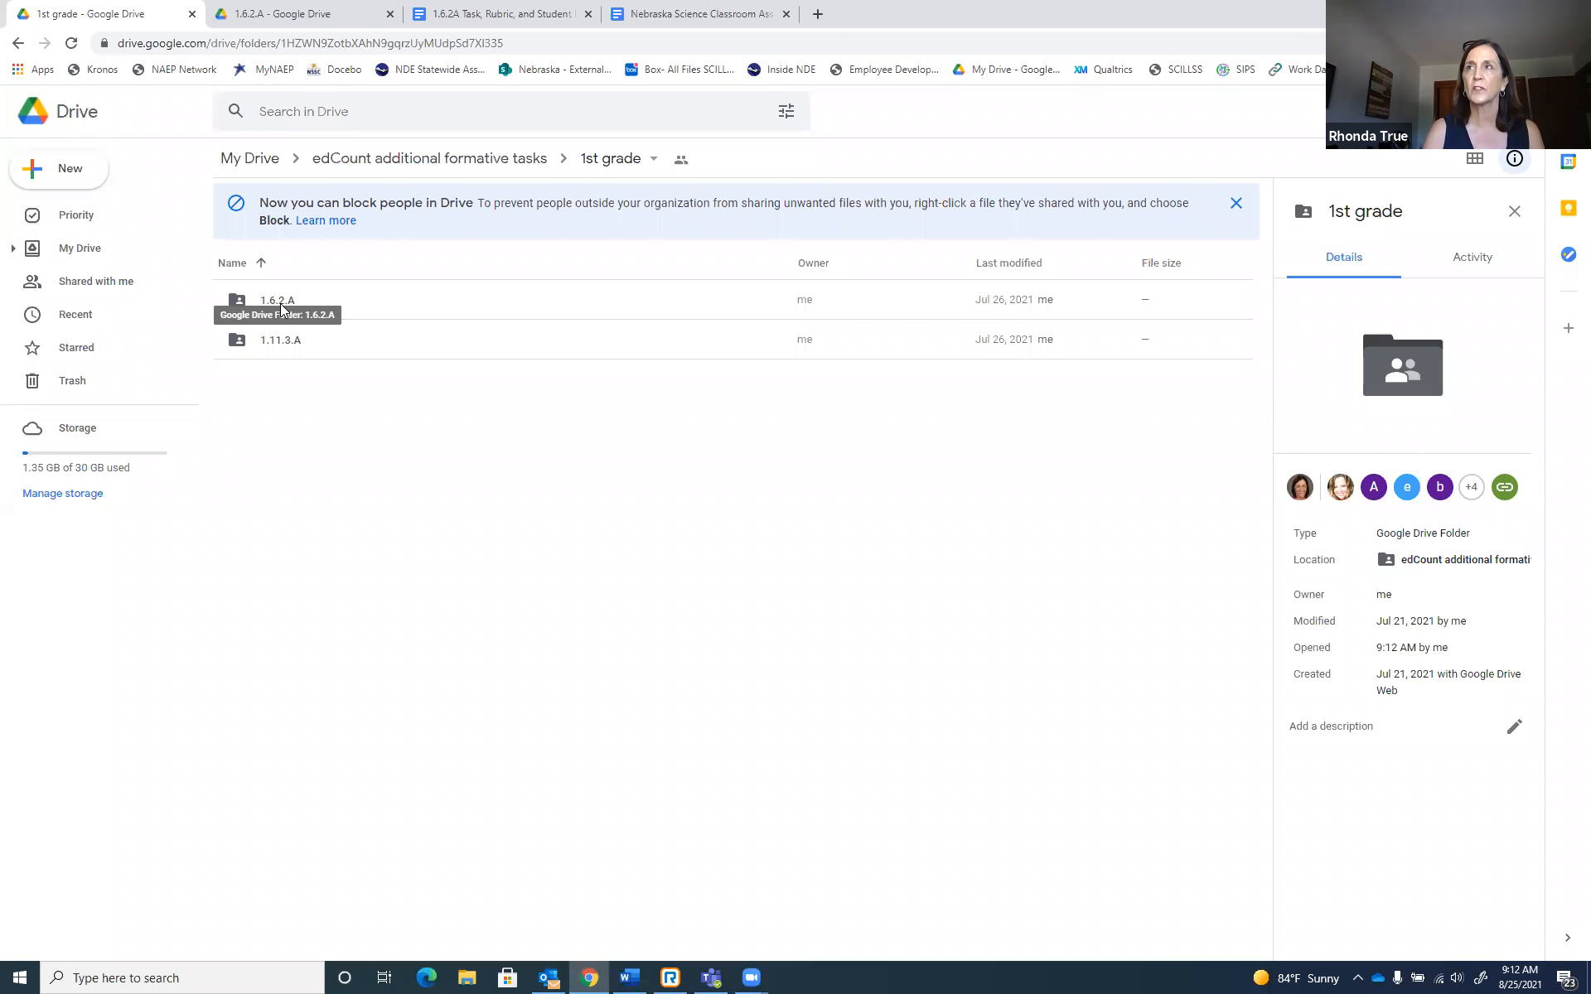
left_click(277, 300)
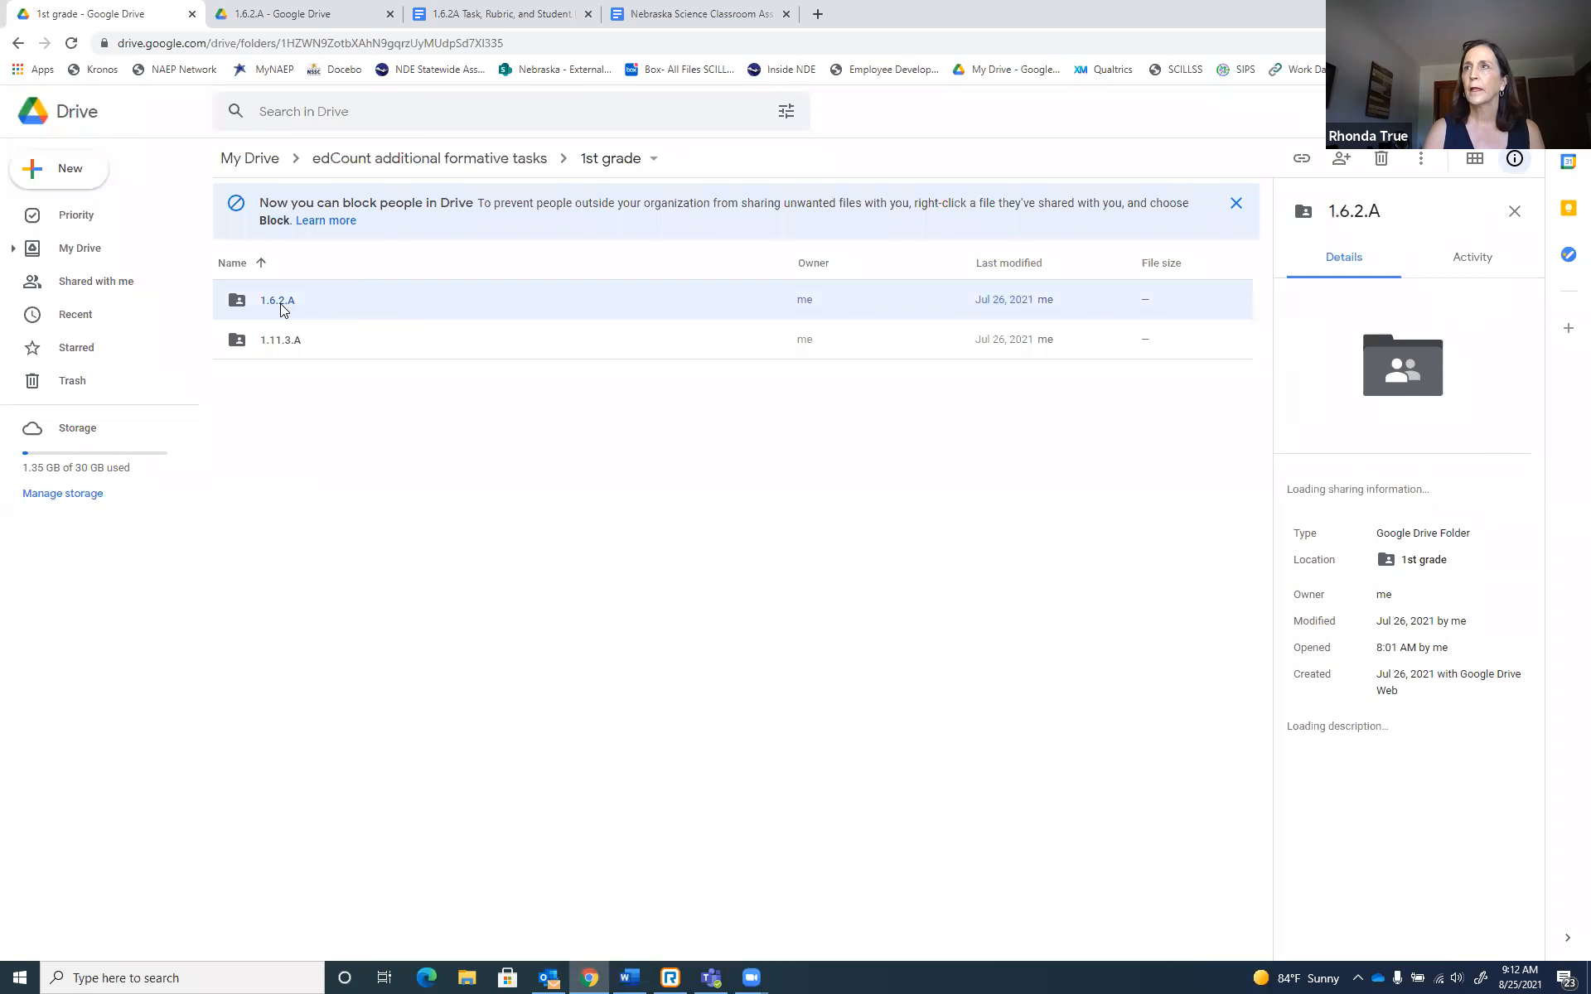
Open the 1.6.2.A folder to list its task feedback, specification, template and verification files.
double_click(277, 300)
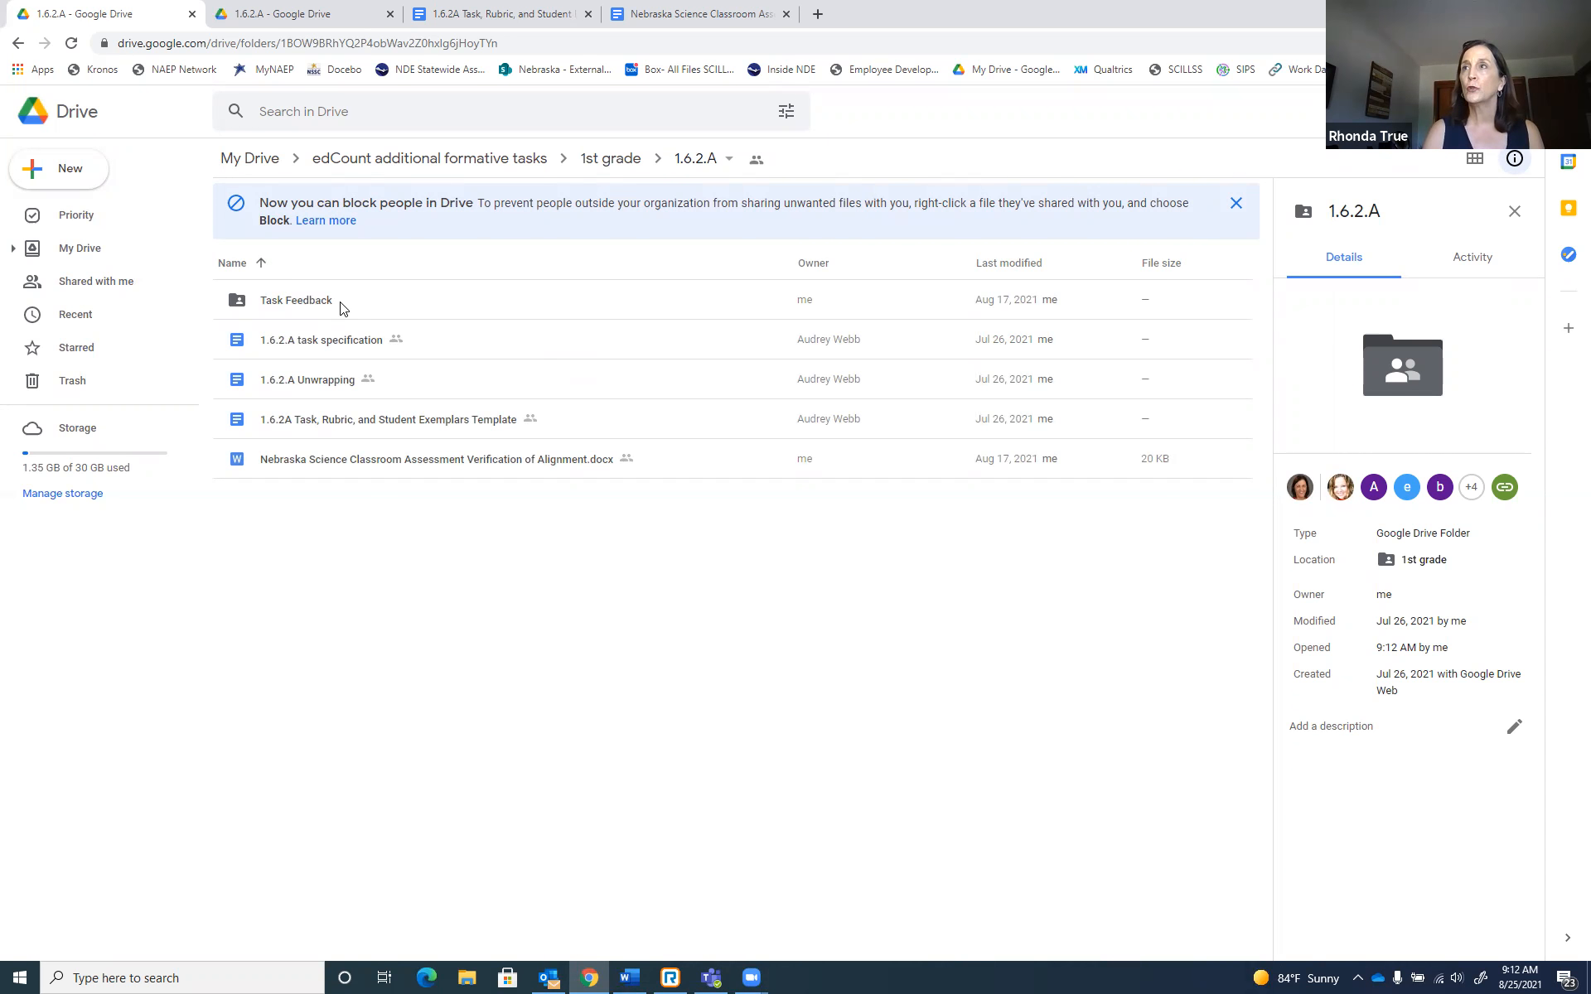
mouse_move(232, 296)
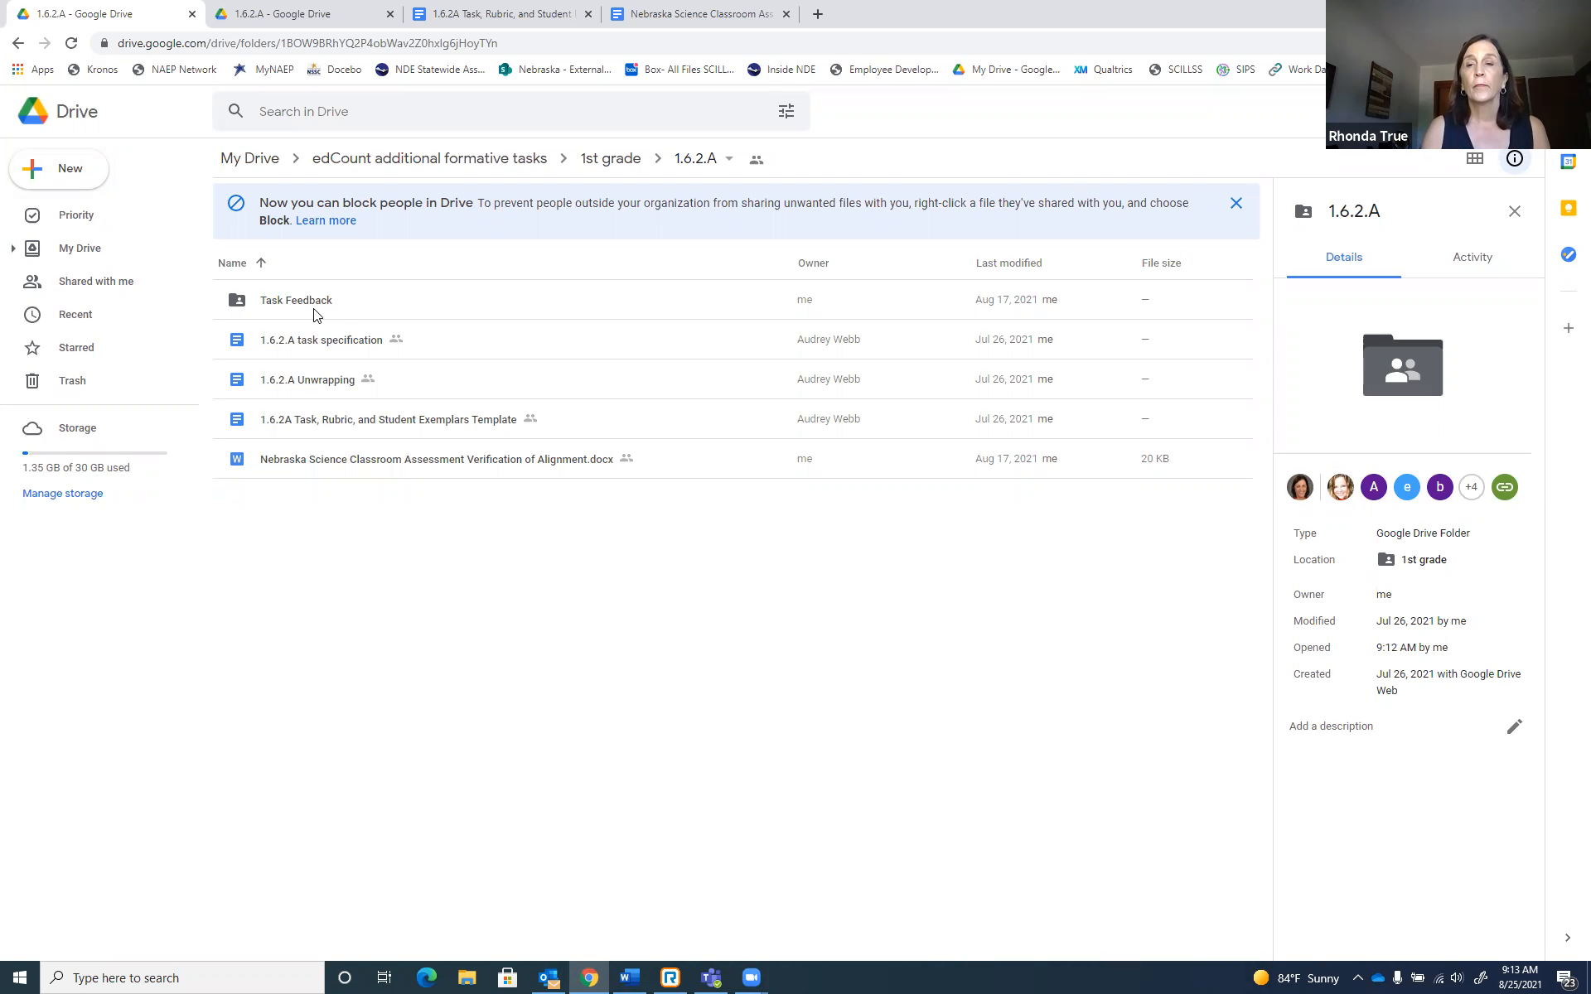
mouse_move(1200, 535)
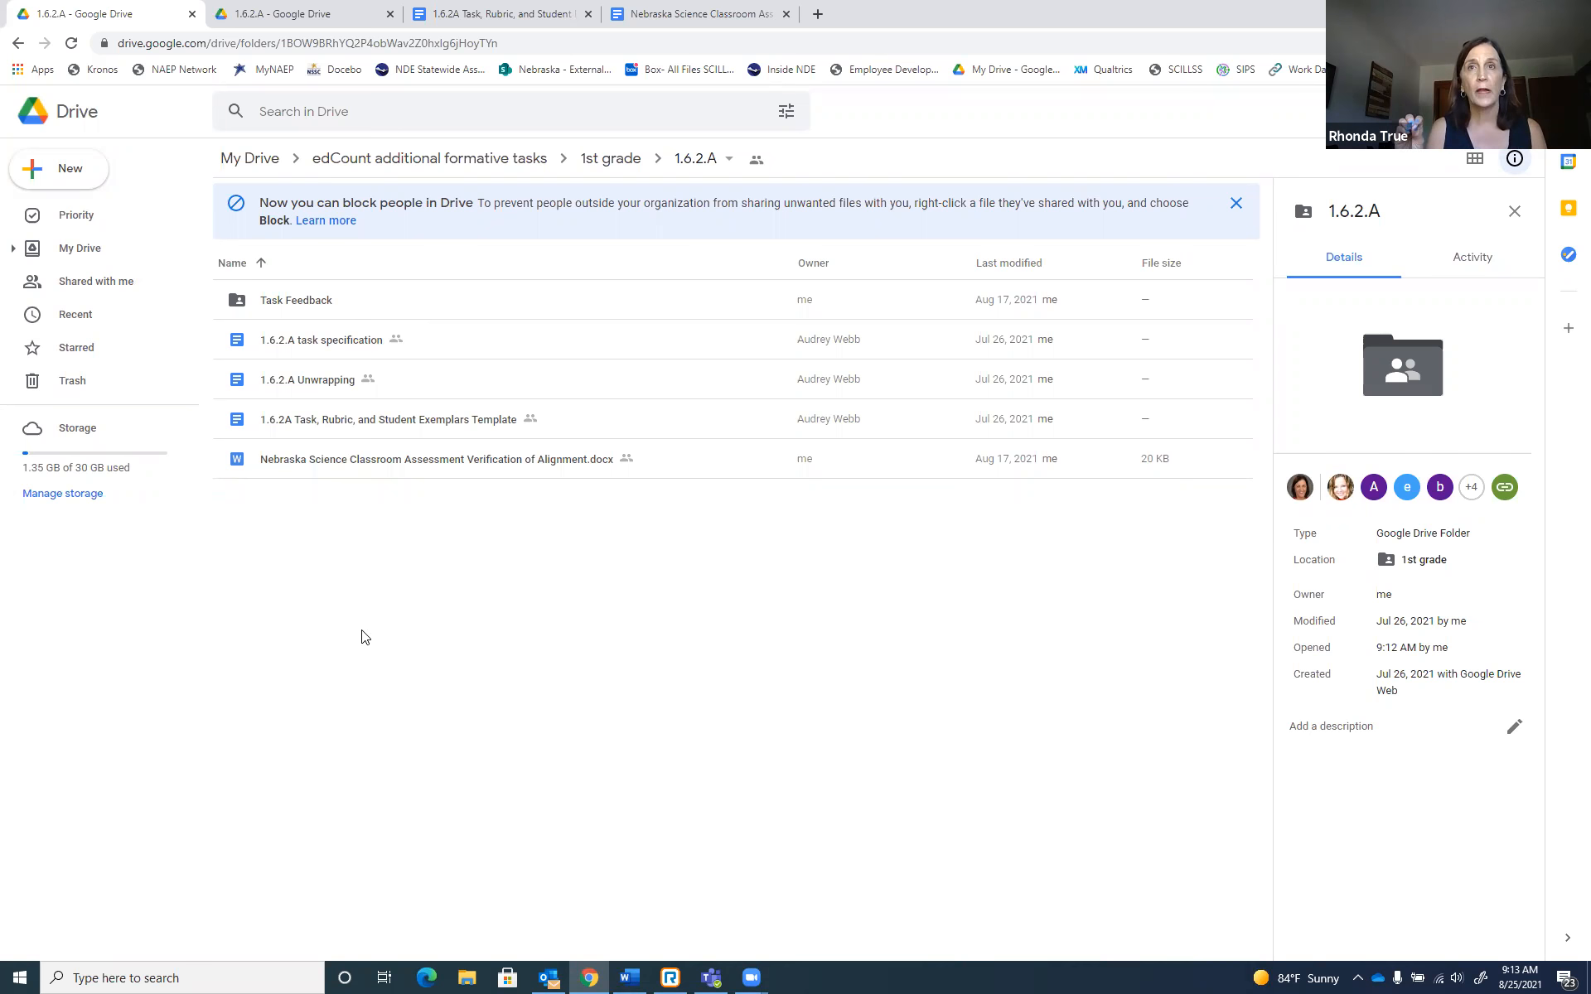
mouse_move(325, 323)
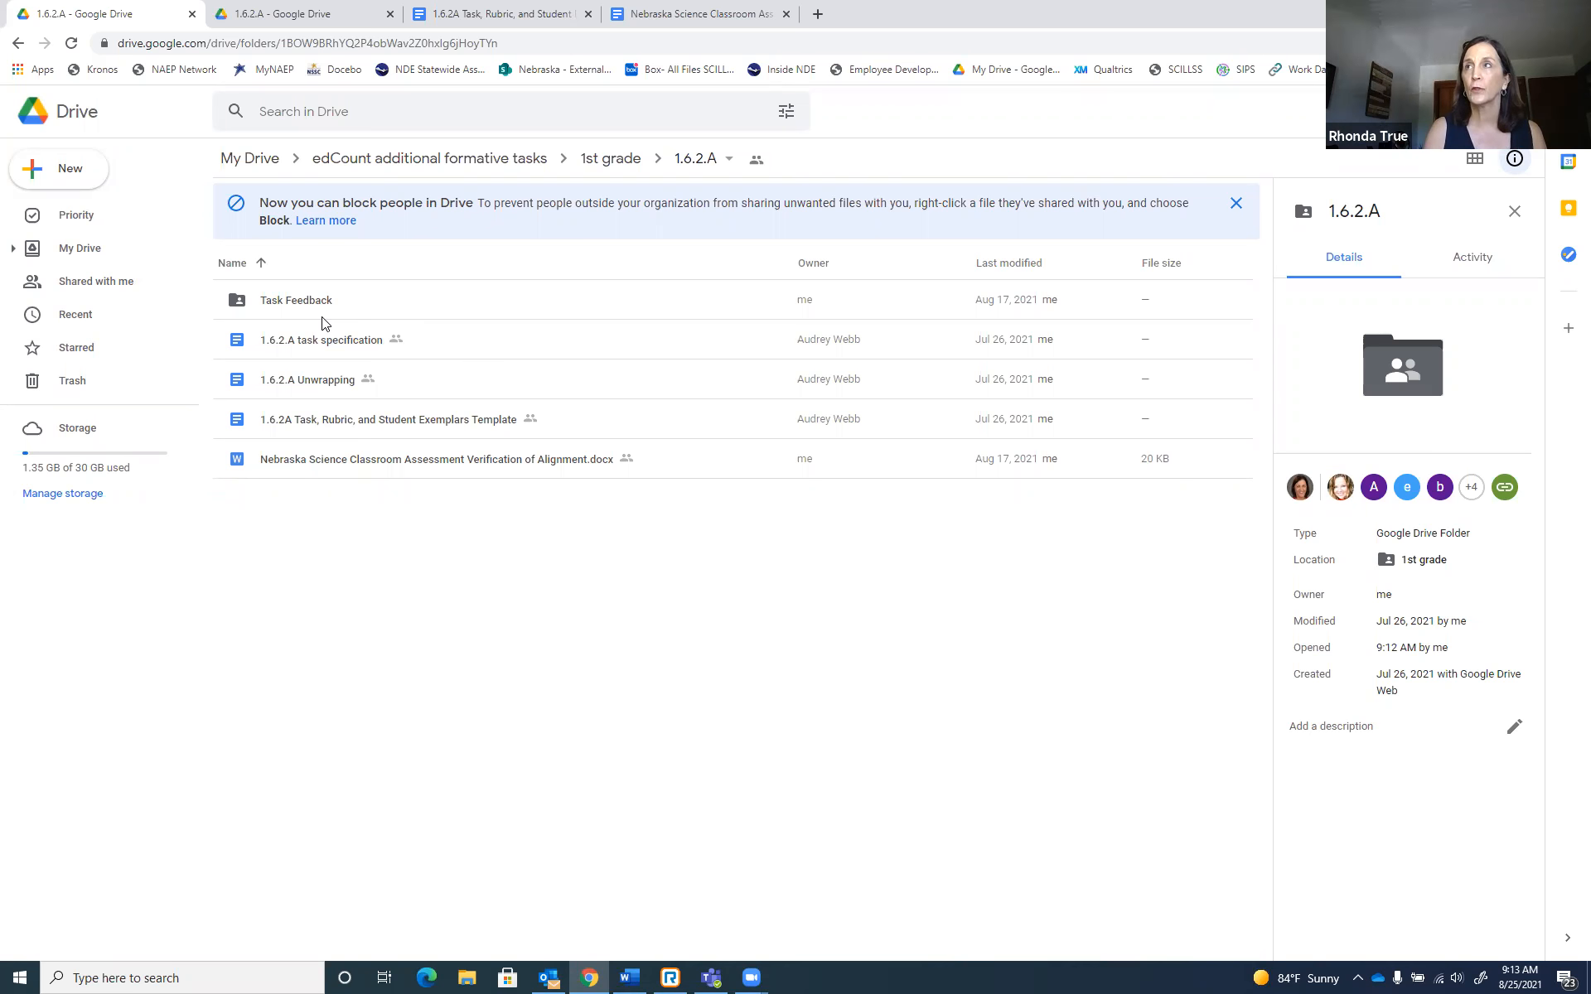
mouse_move(390, 637)
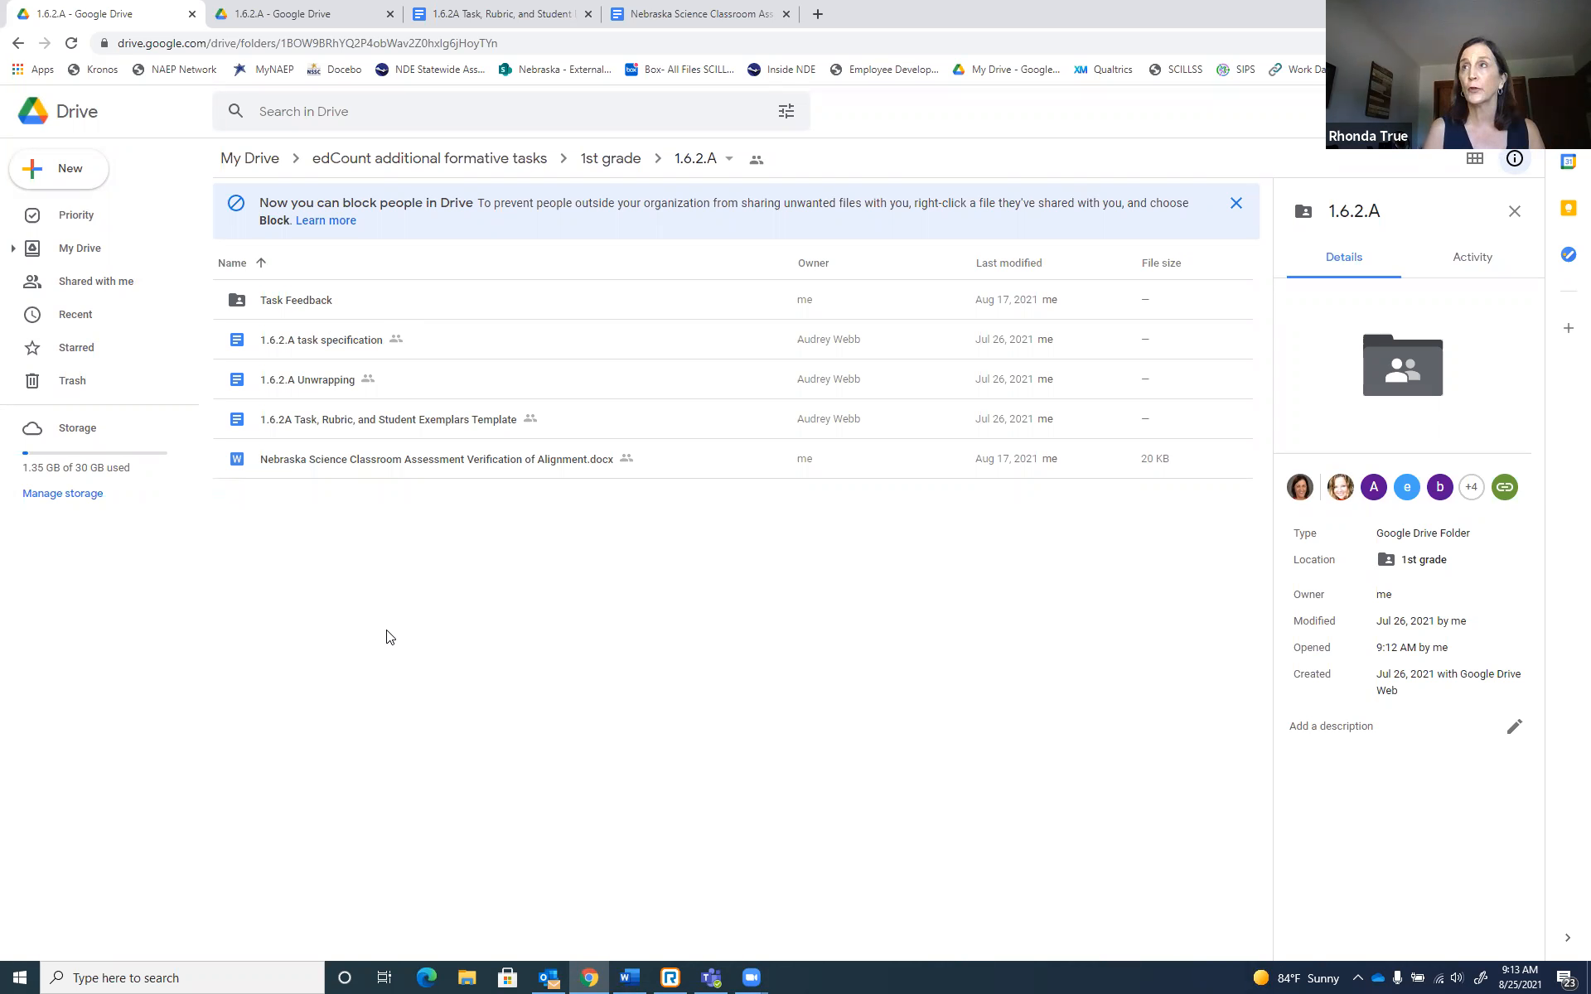
mouse_move(330, 680)
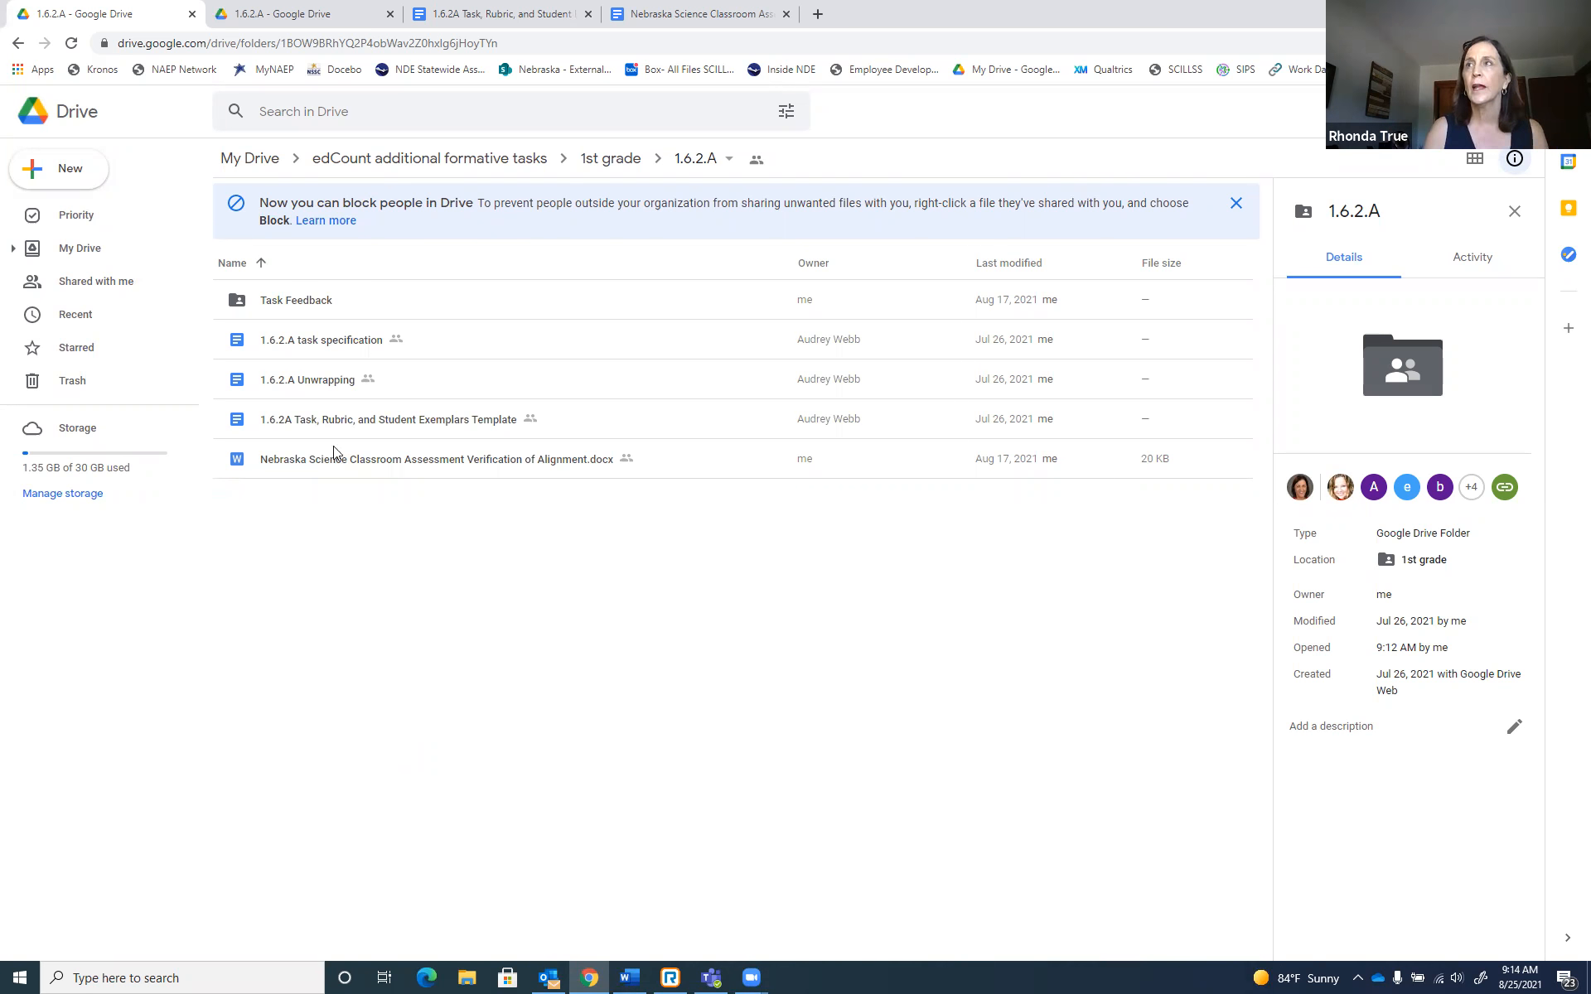
mouse_move(383, 446)
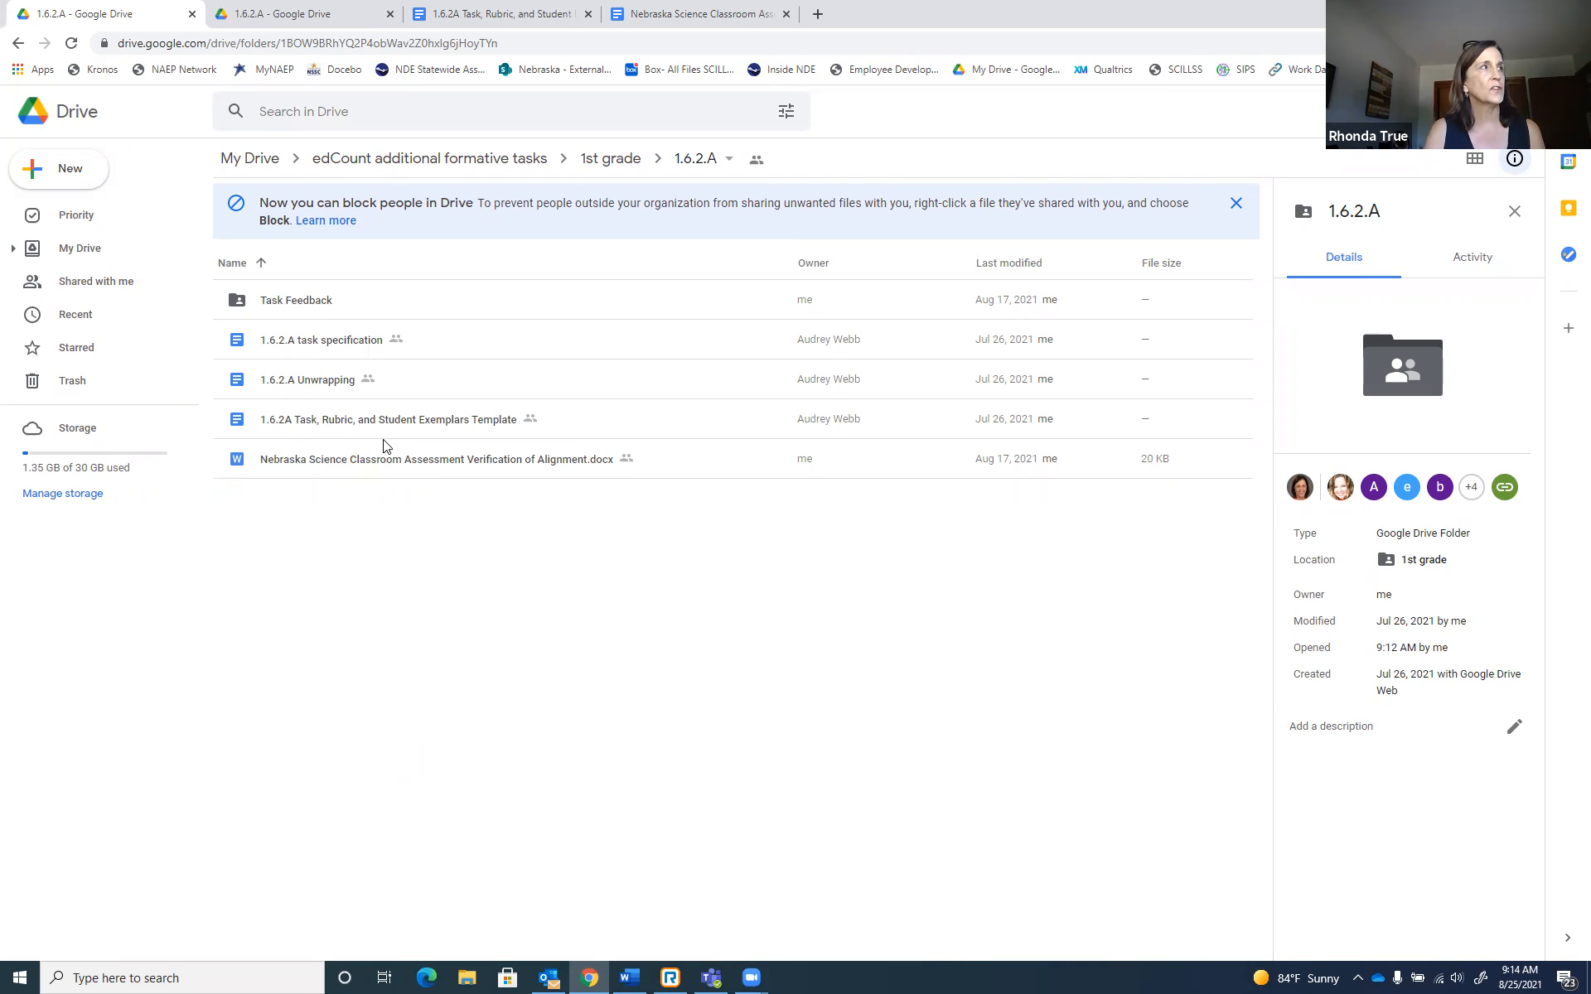
mouse_move(337, 431)
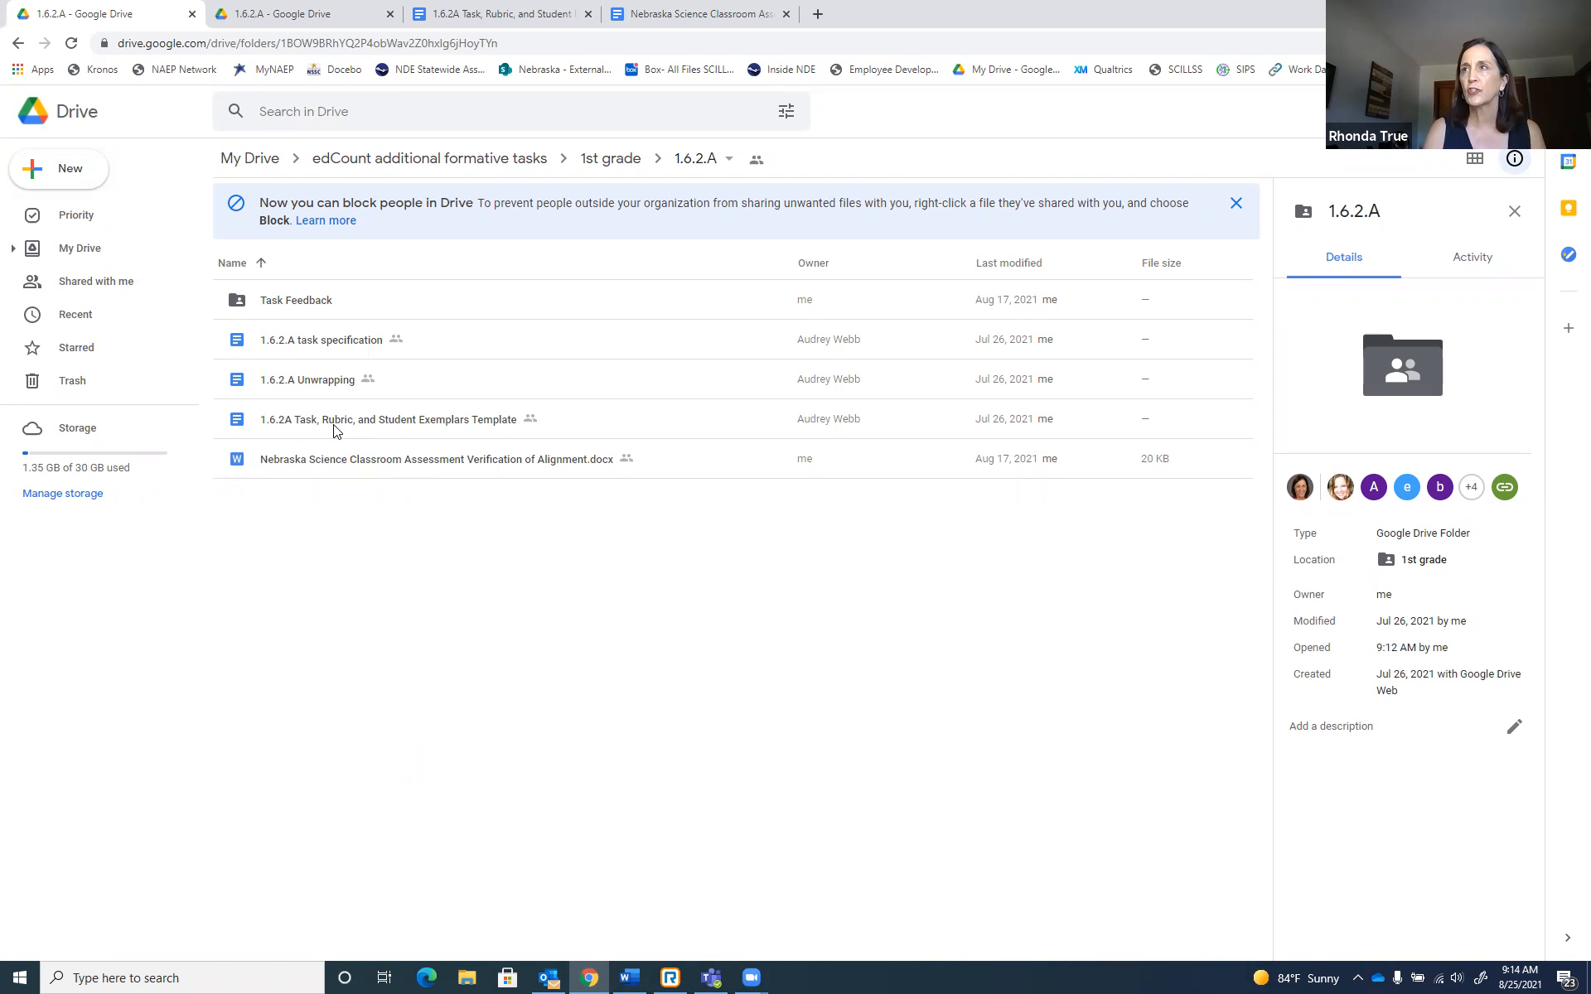
mouse_move(306, 427)
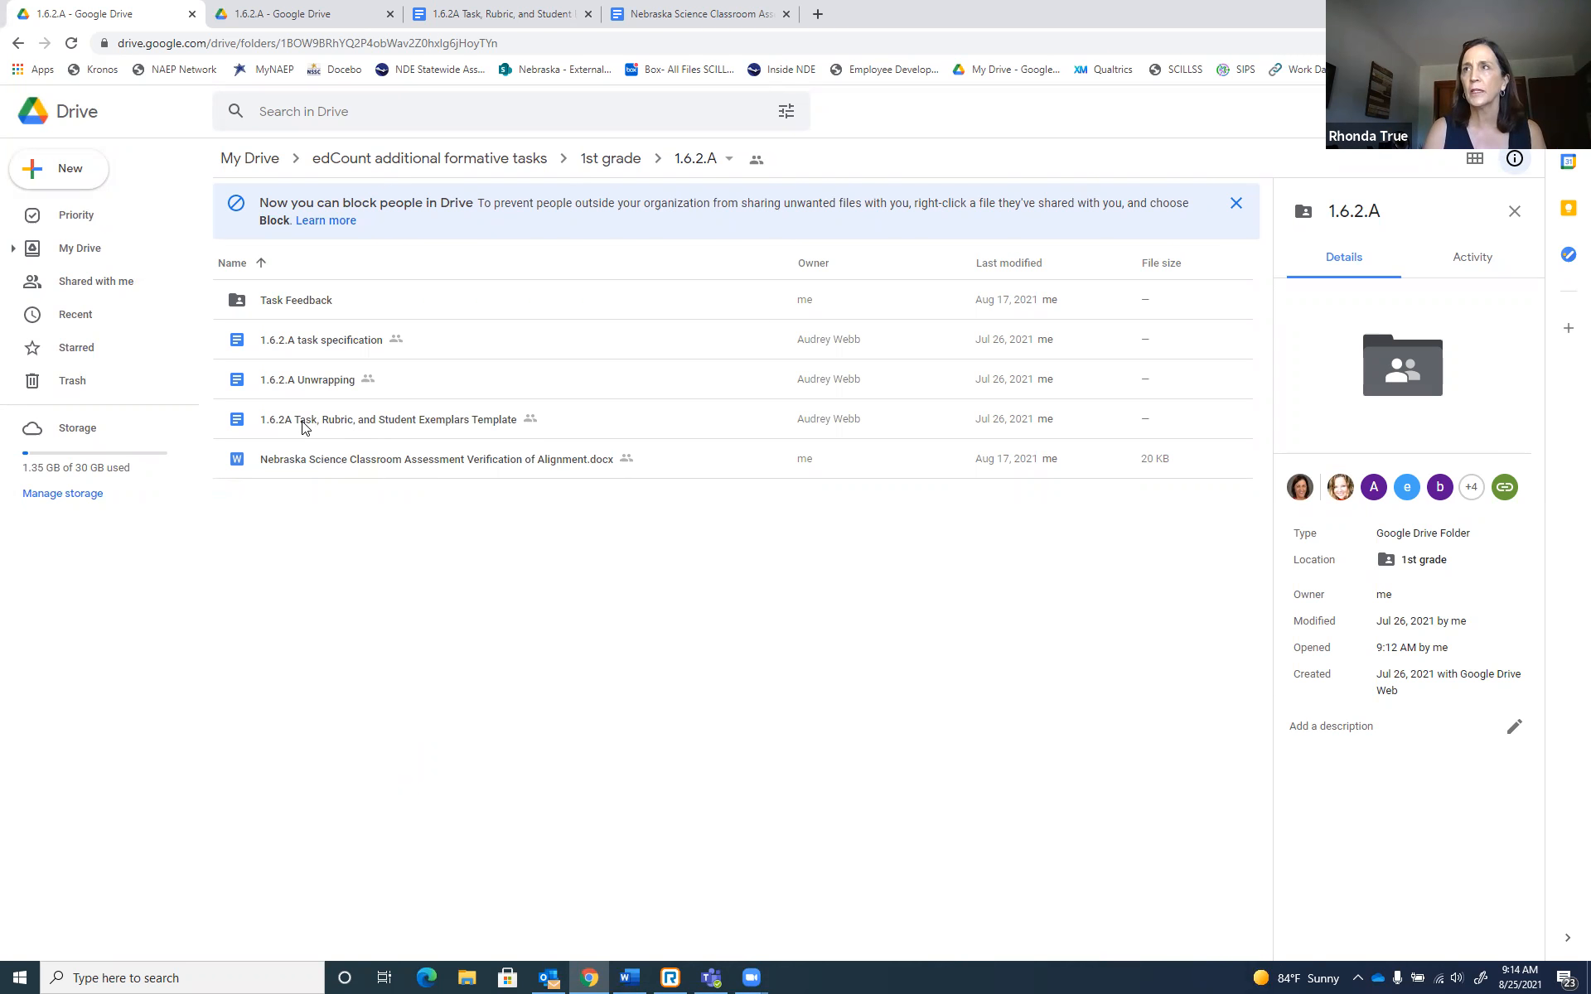
mouse_move(365, 419)
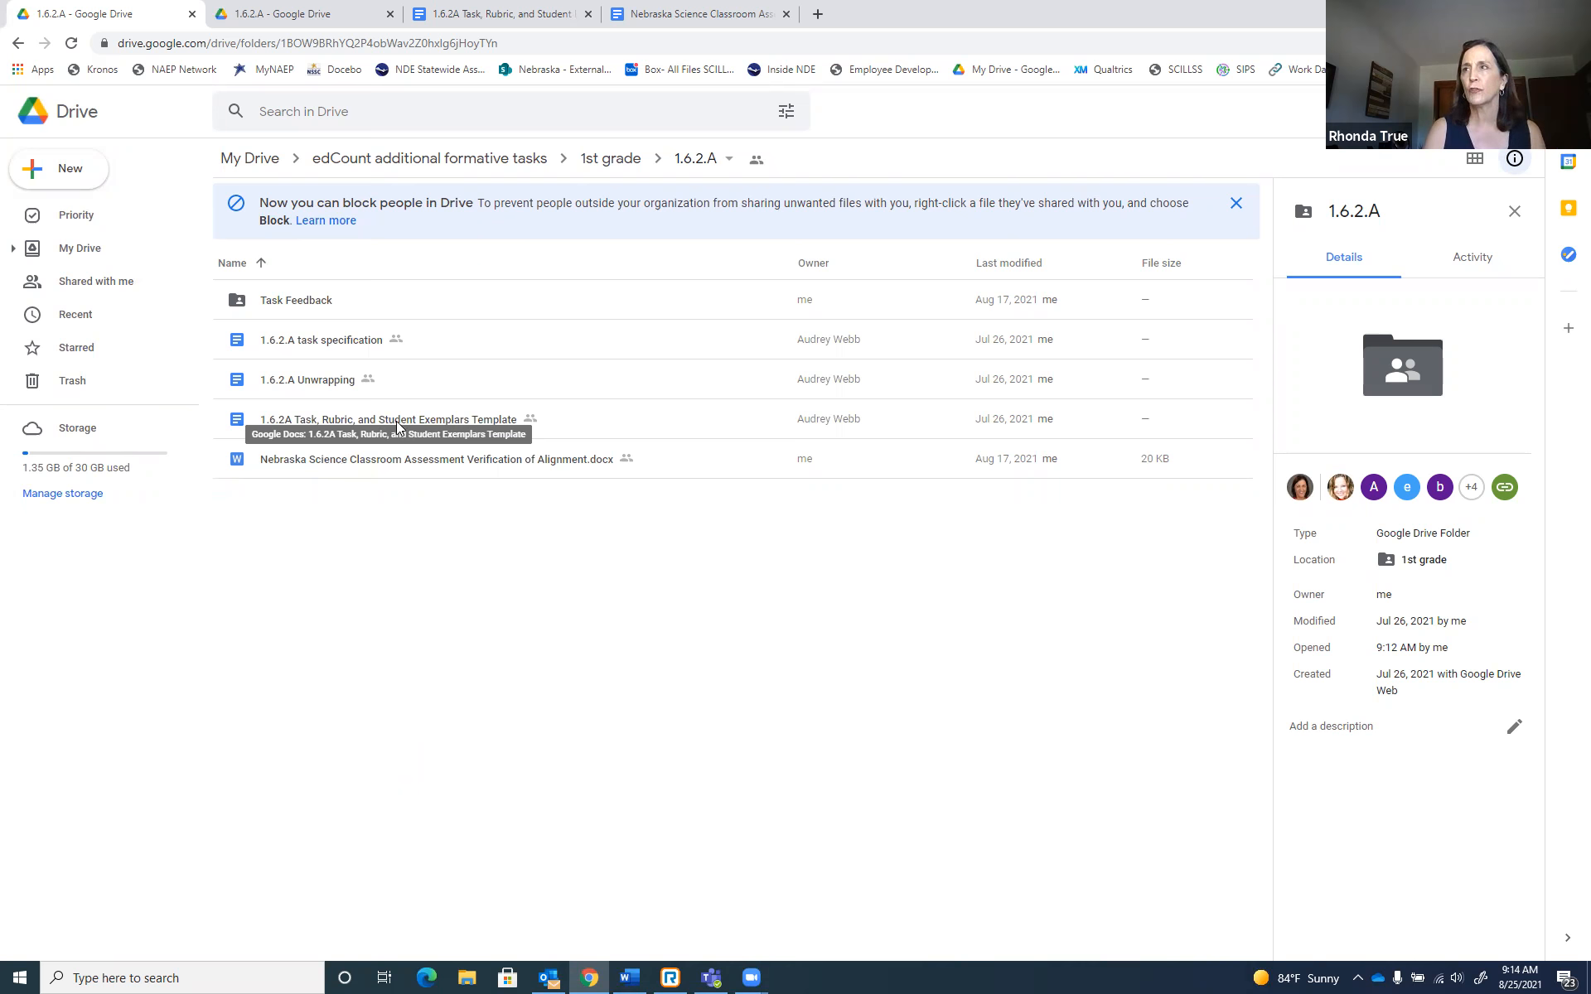
mouse_move(454, 356)
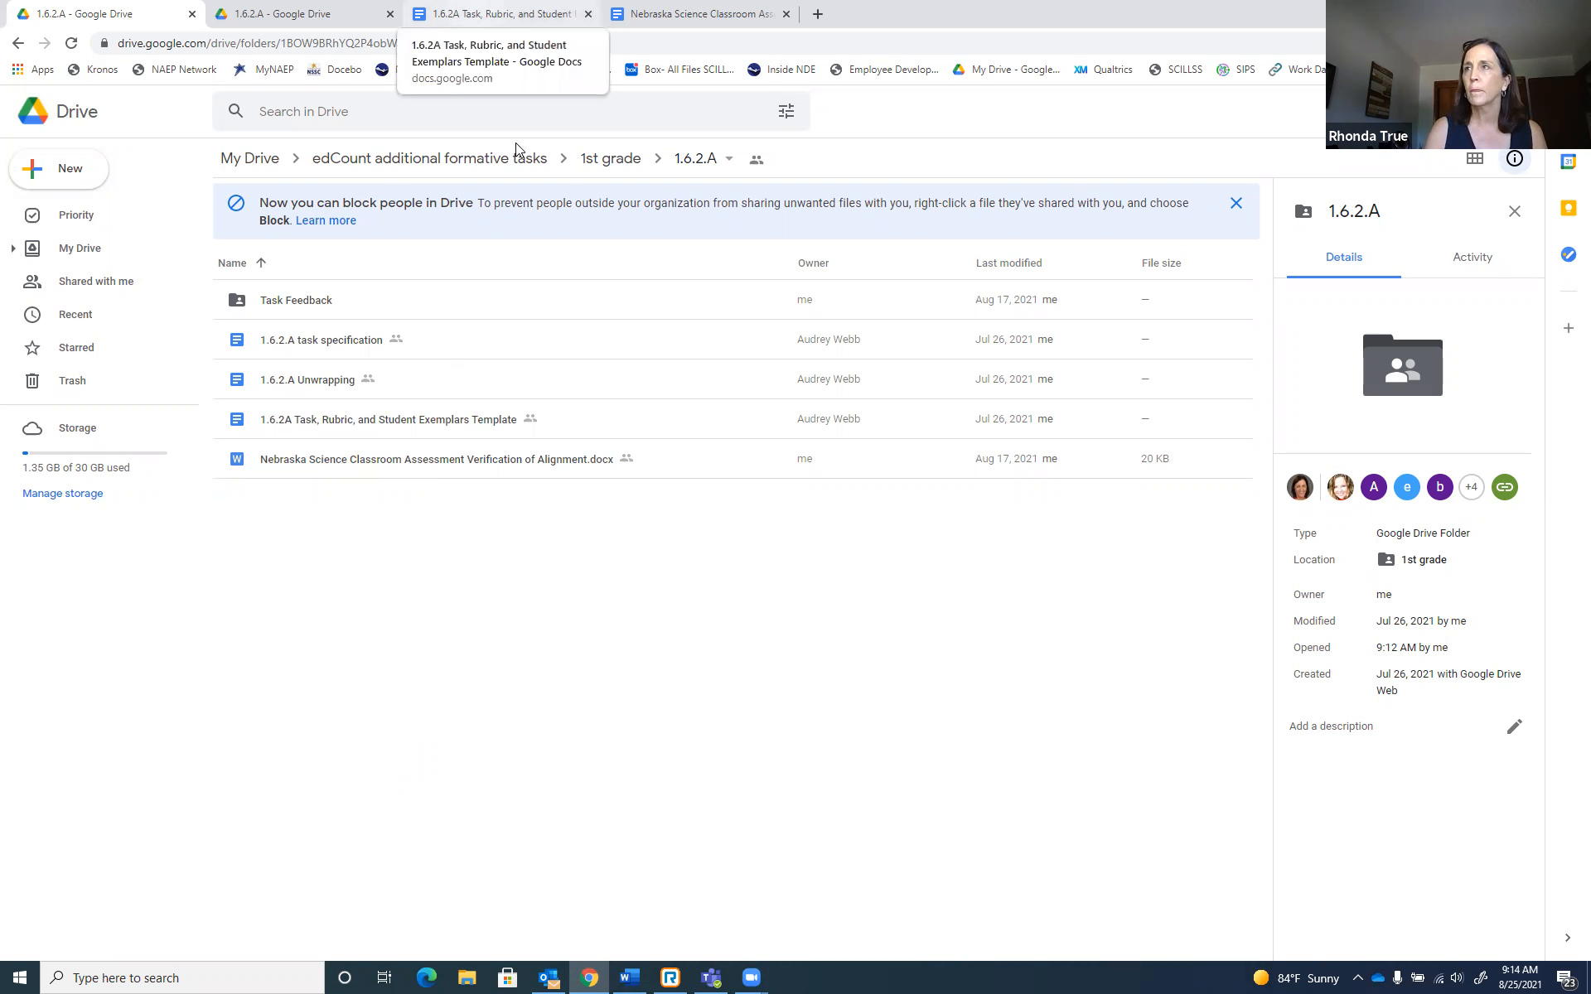
Switch to the 1.6.2A Task, Rubric, and Student Exemplars Template and scroll through its first pages.
left_click(498, 14)
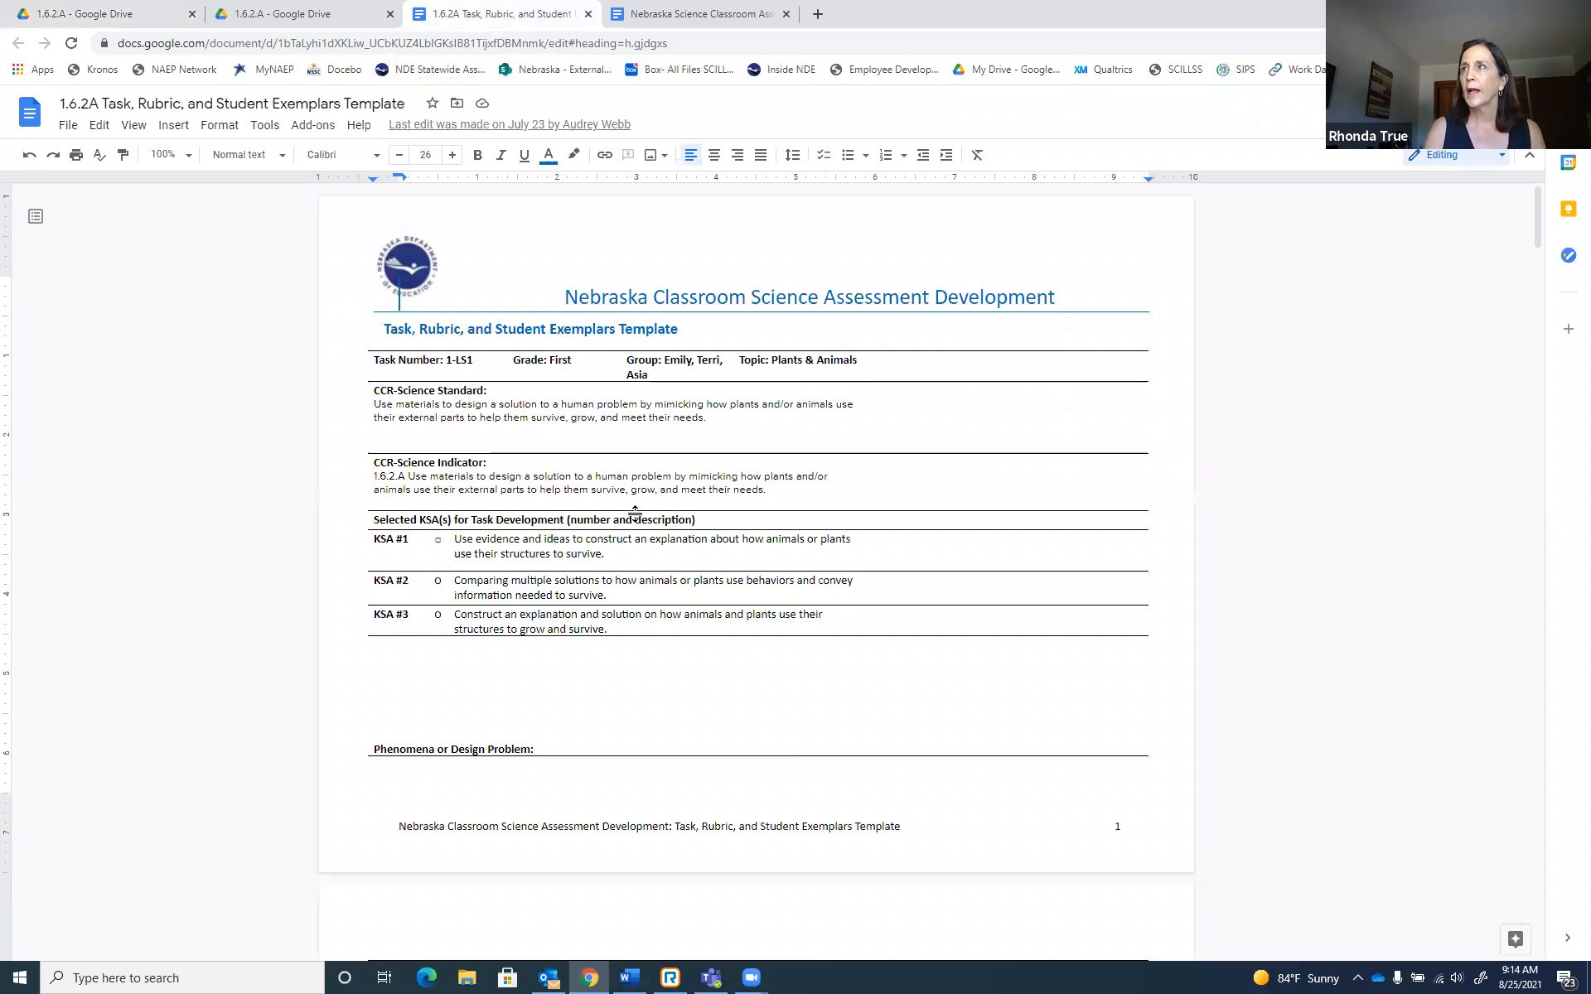
scroll("down", 3)
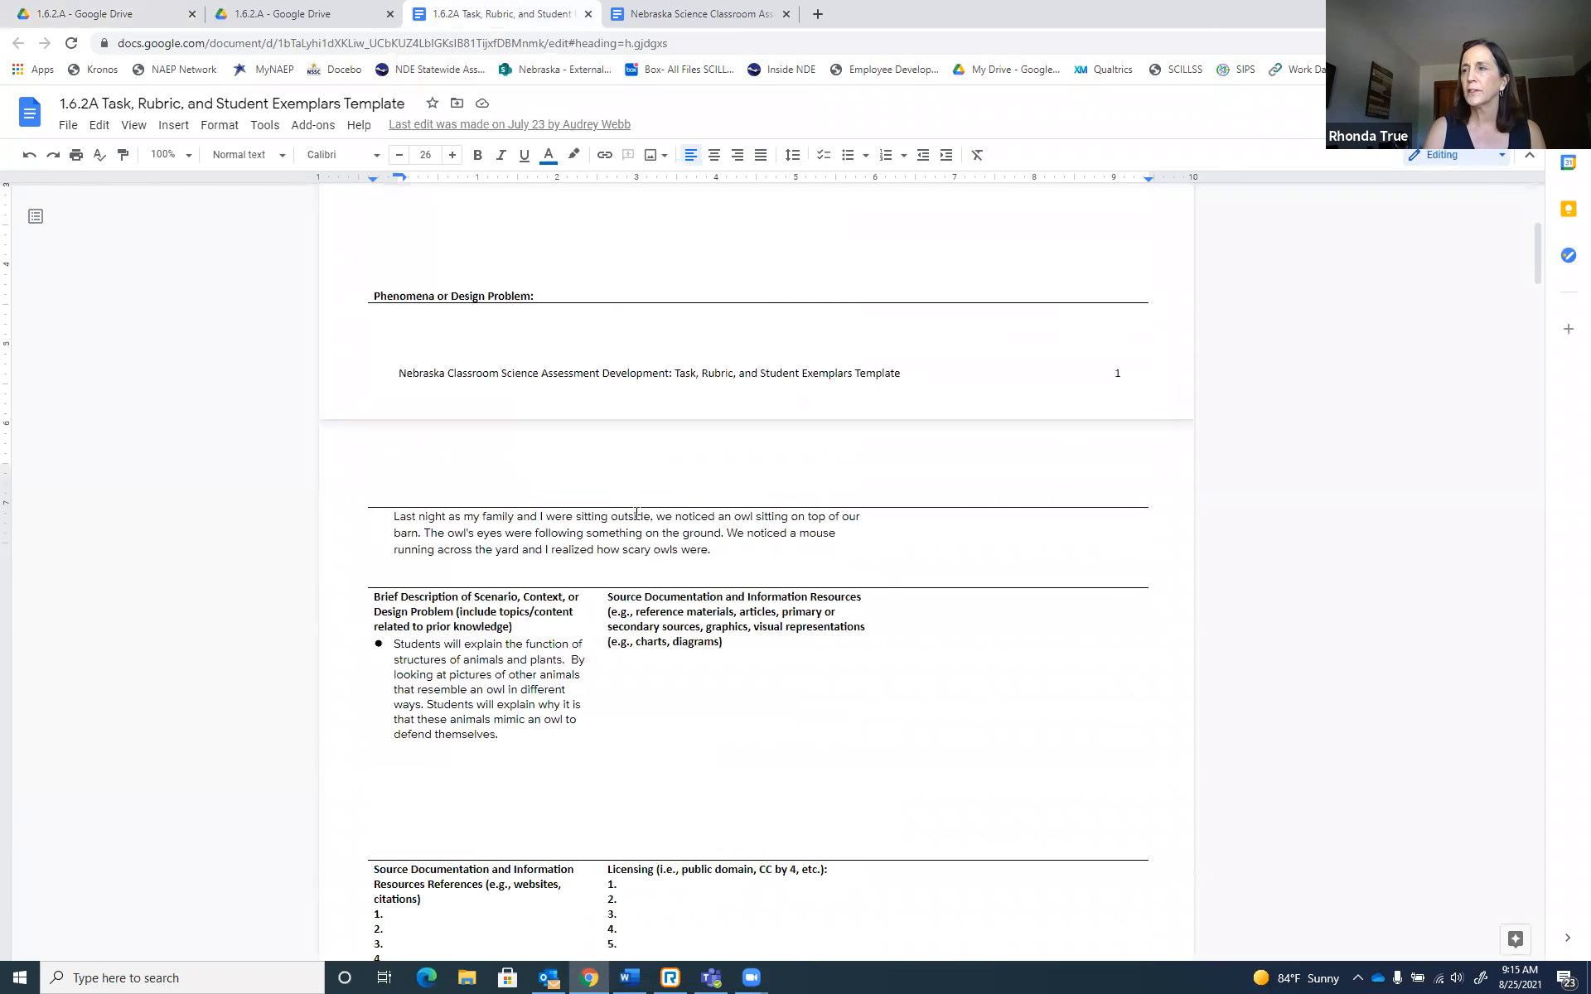
scroll("down", 3)
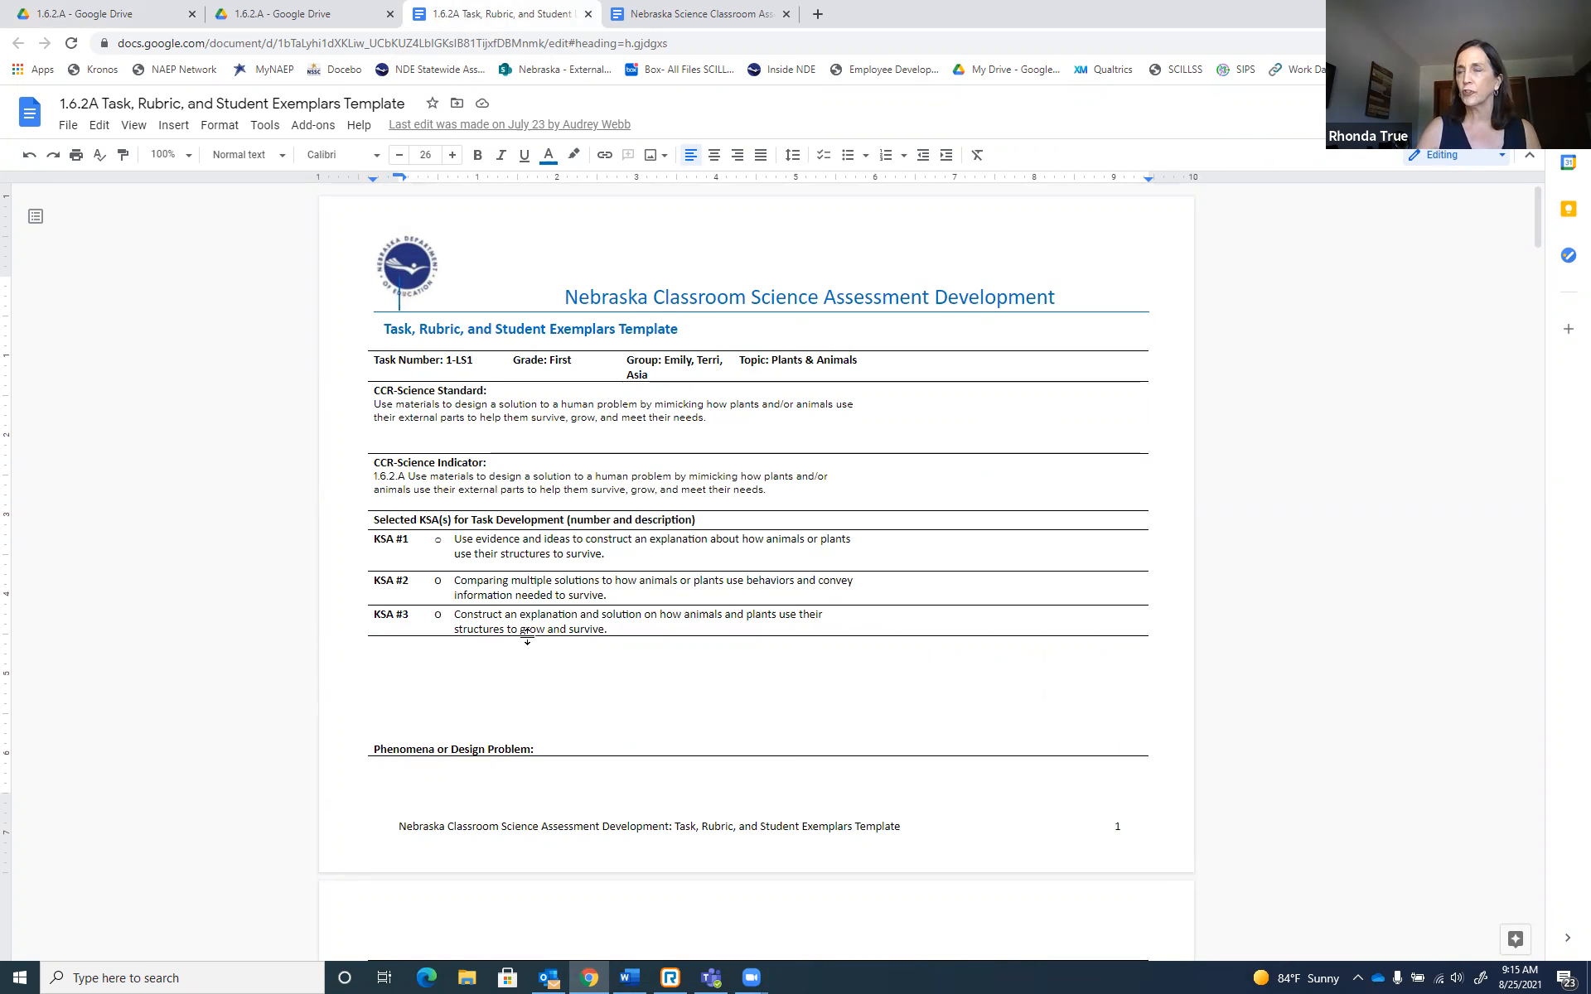
scroll("down", 3)
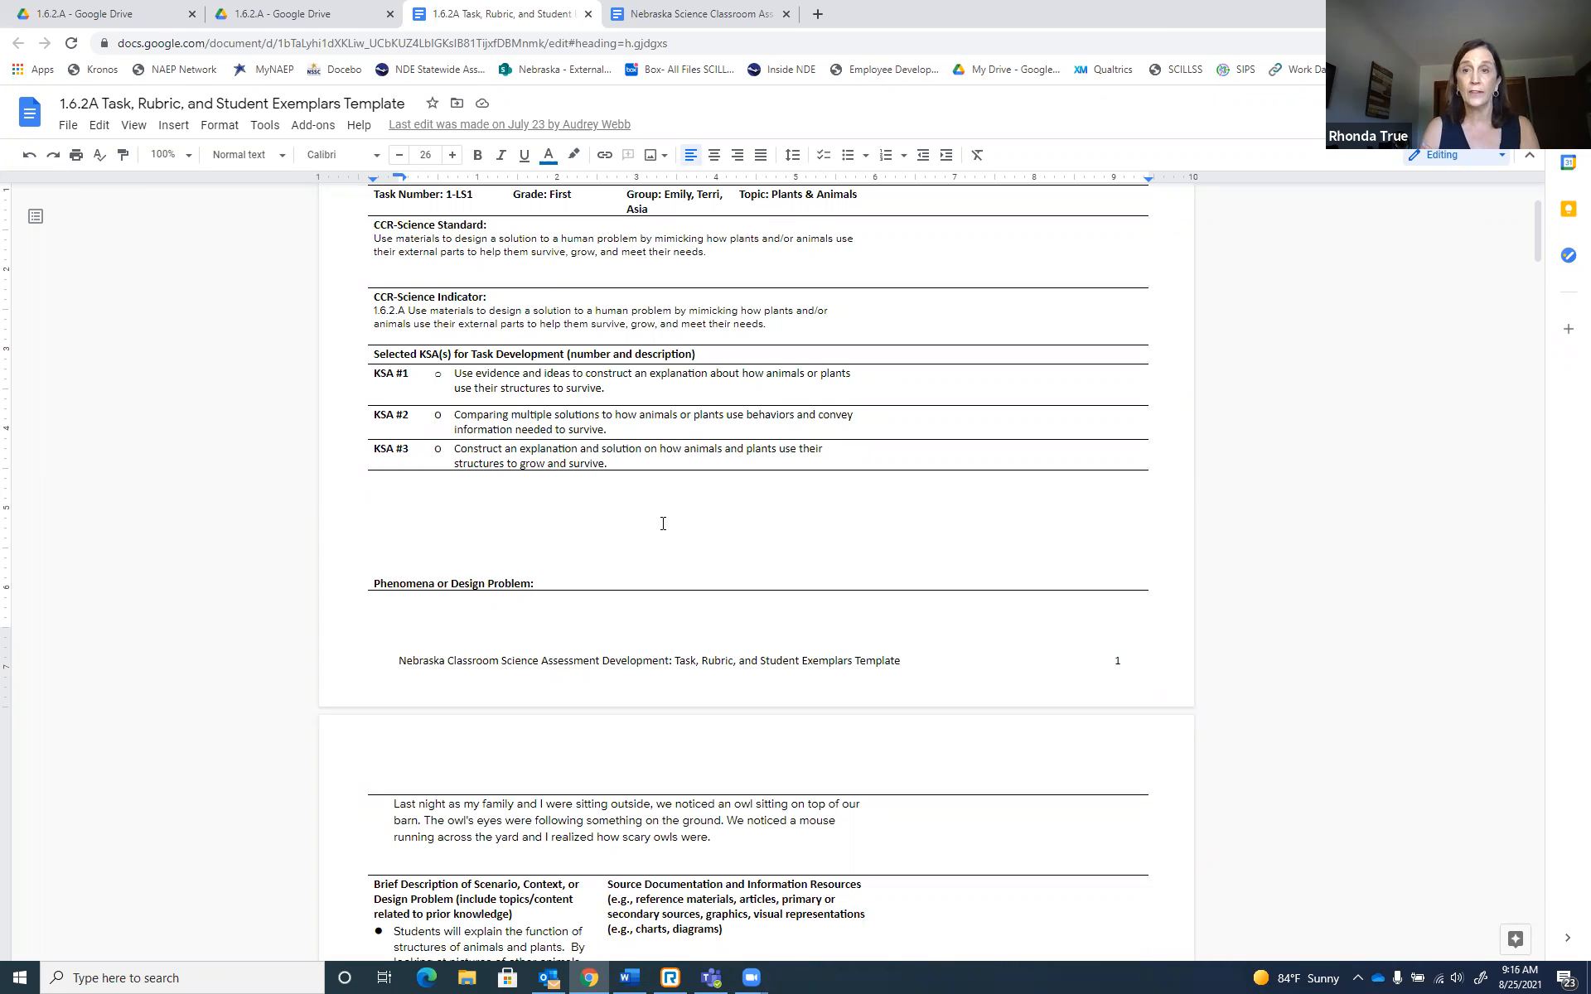
mouse_move(661, 527)
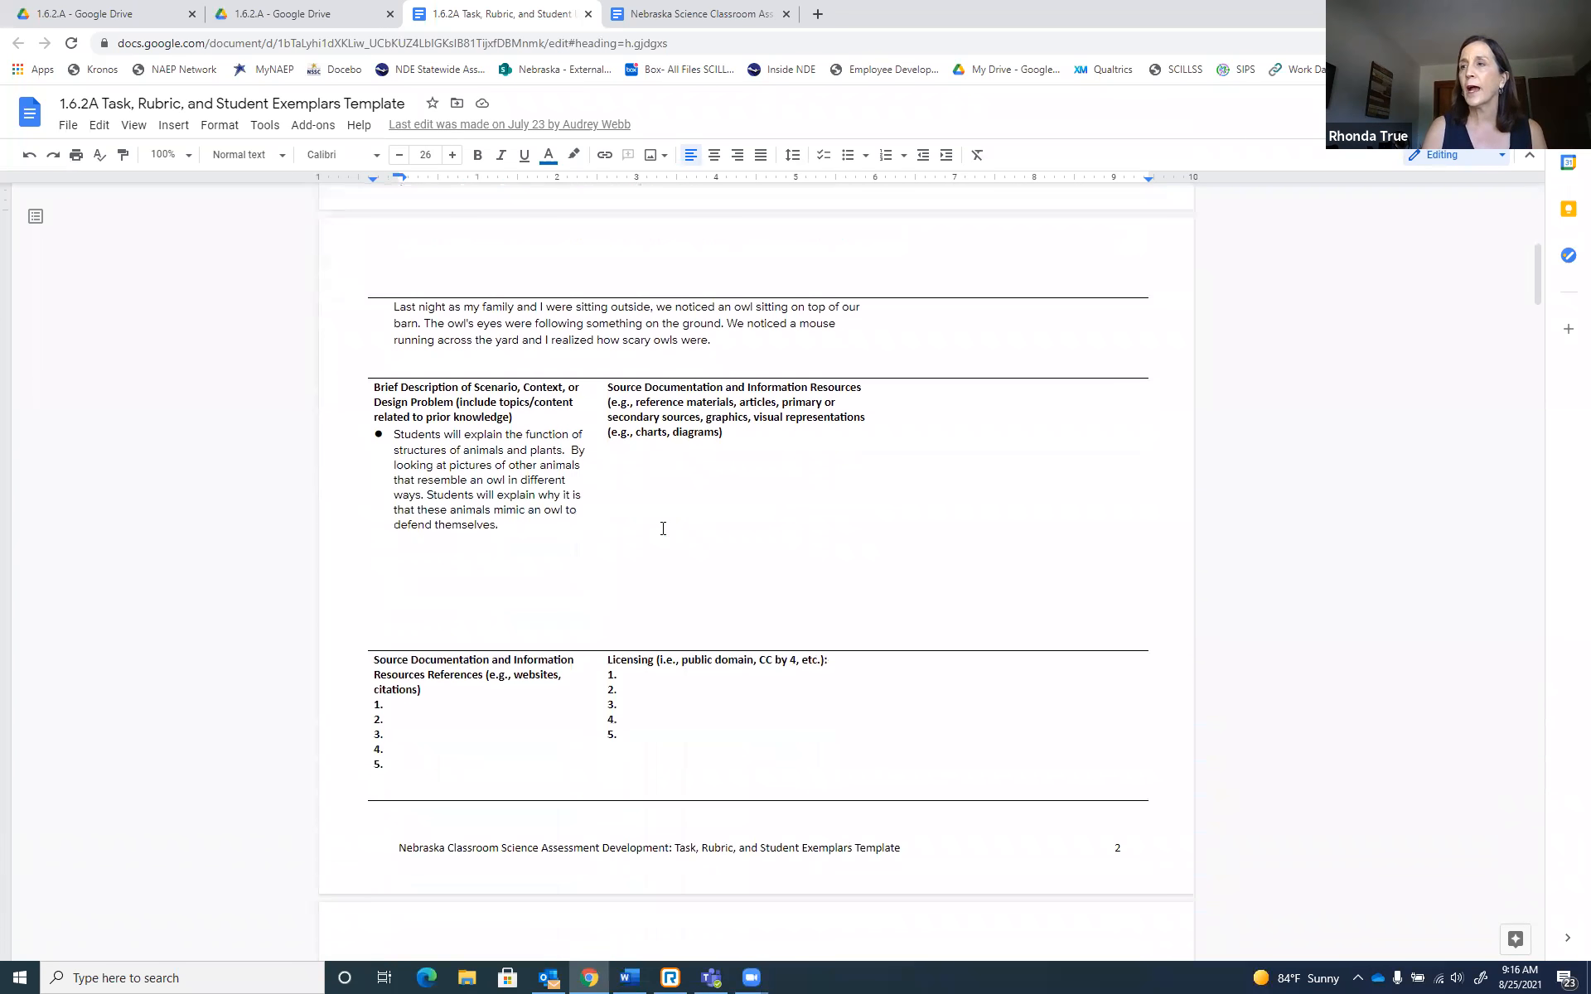
scroll("down", 3)
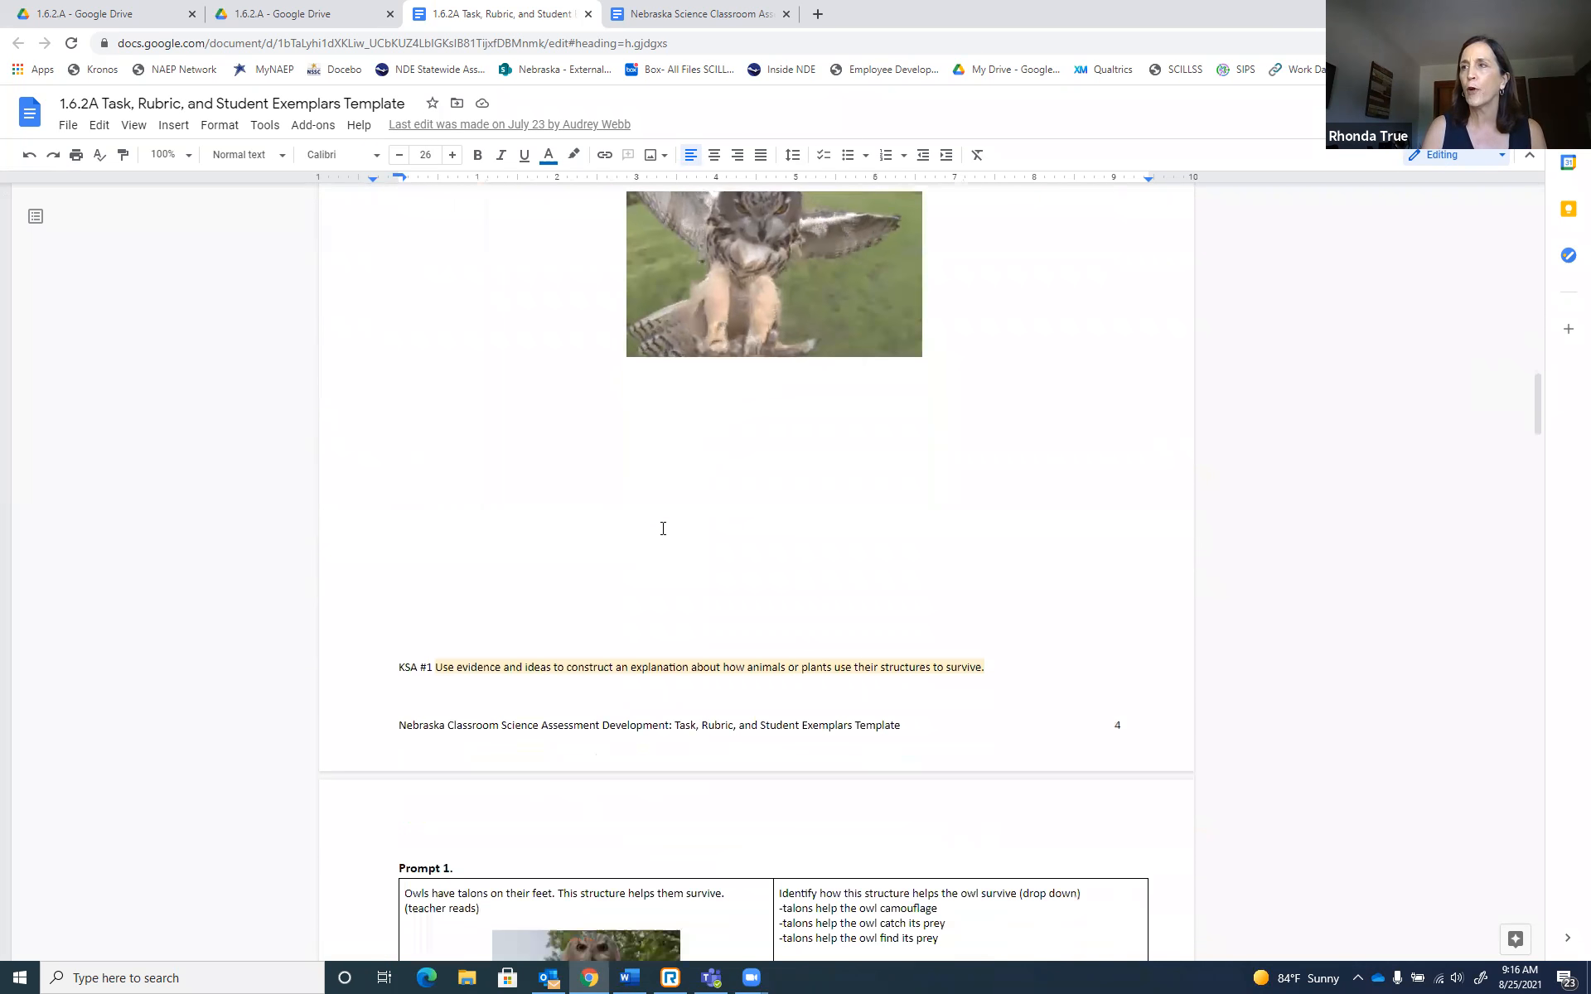
scroll("down", 3)
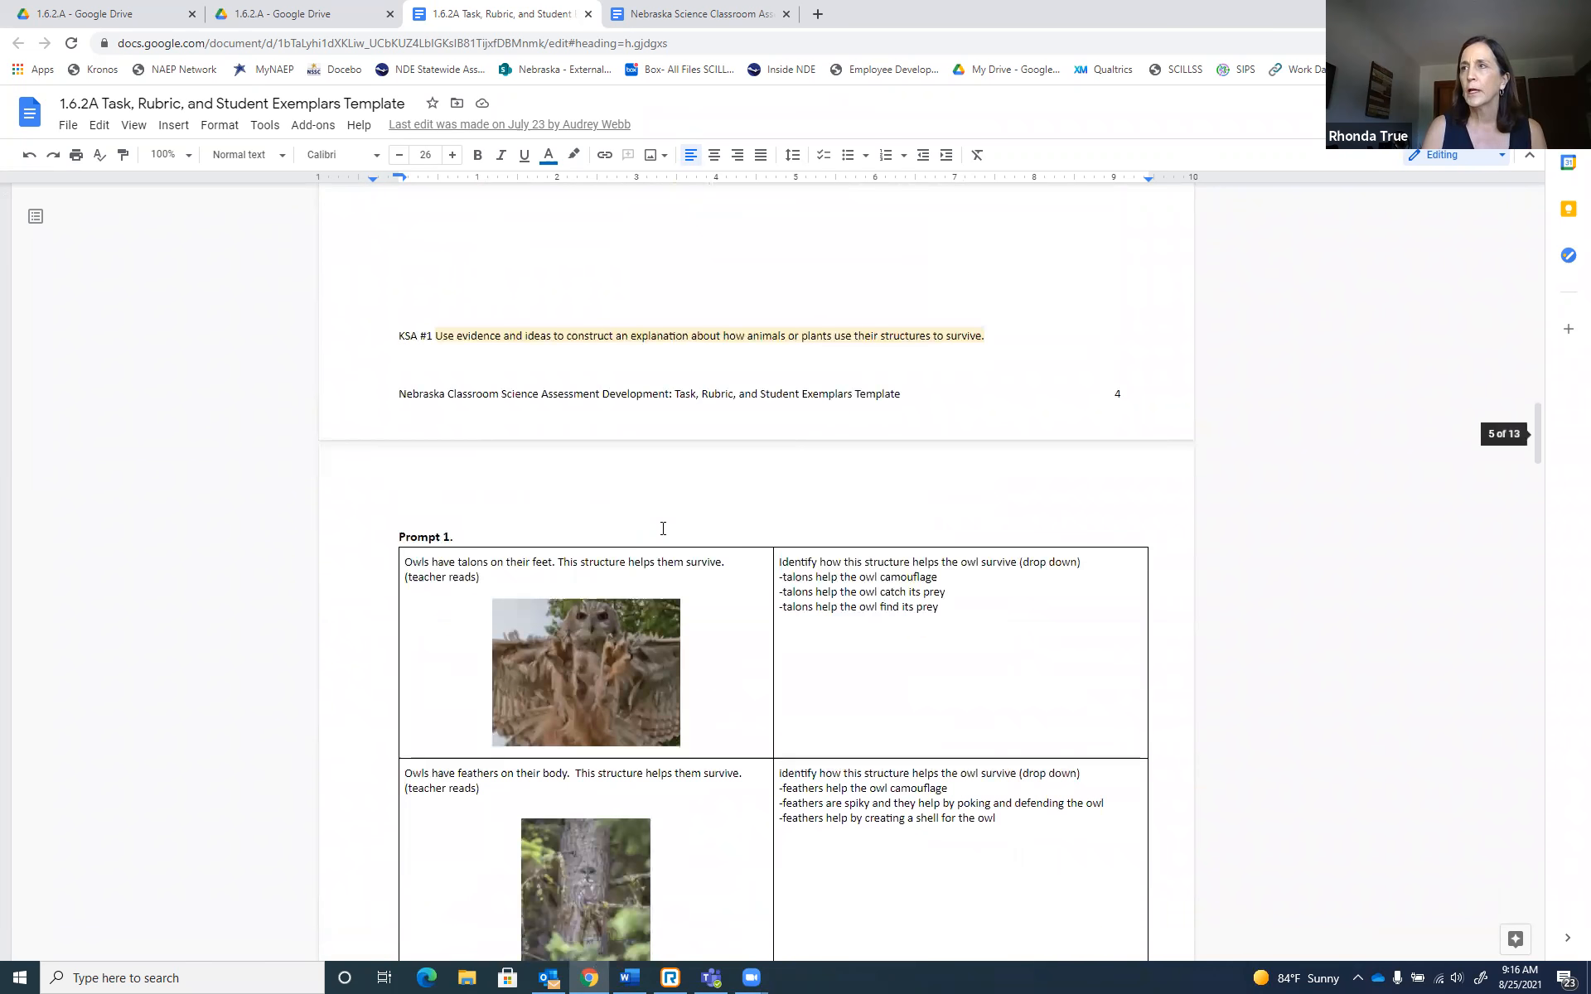
scroll("down", 3)
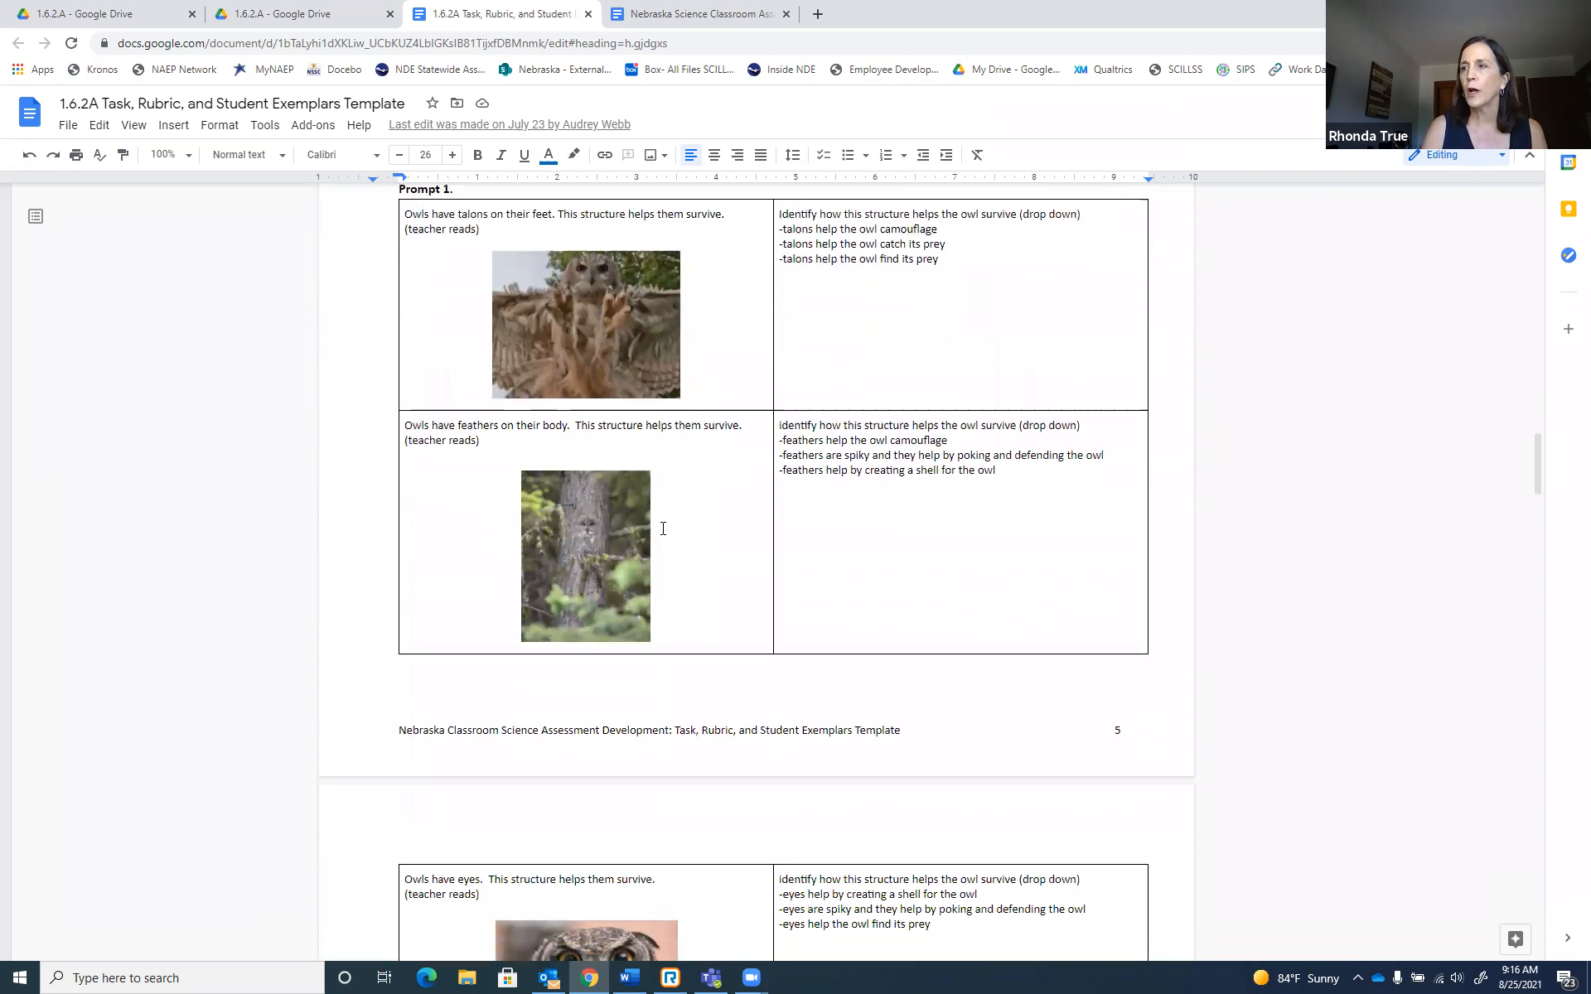
scroll("down", 3)
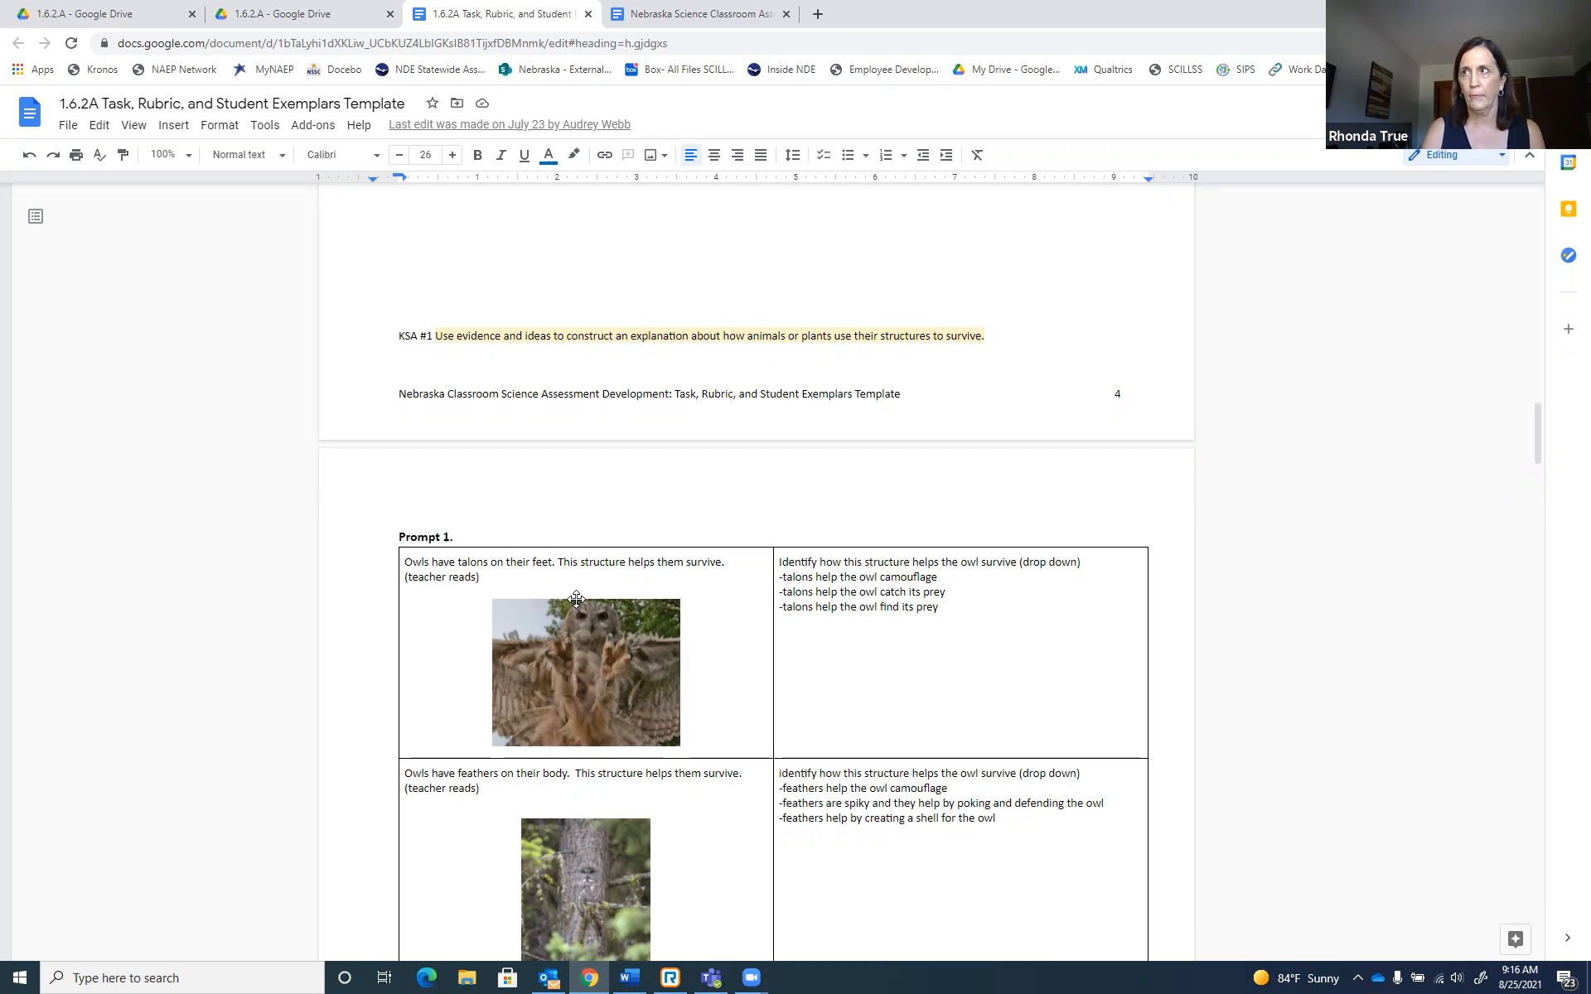
mouse_move(556, 594)
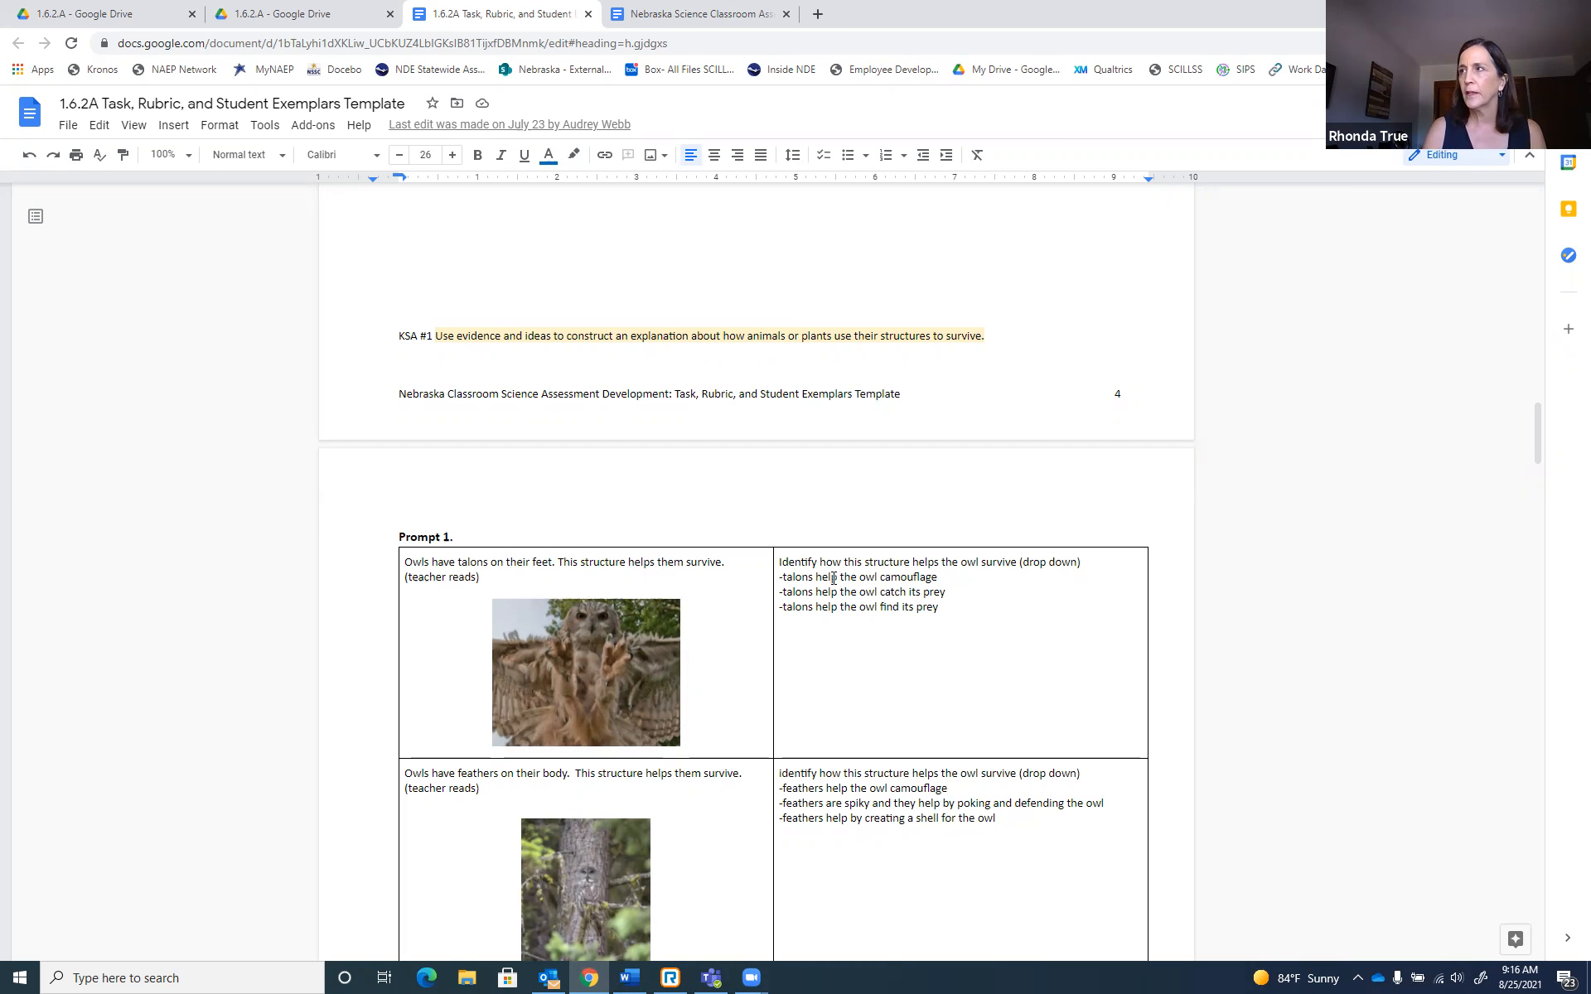
scroll("down", 3)
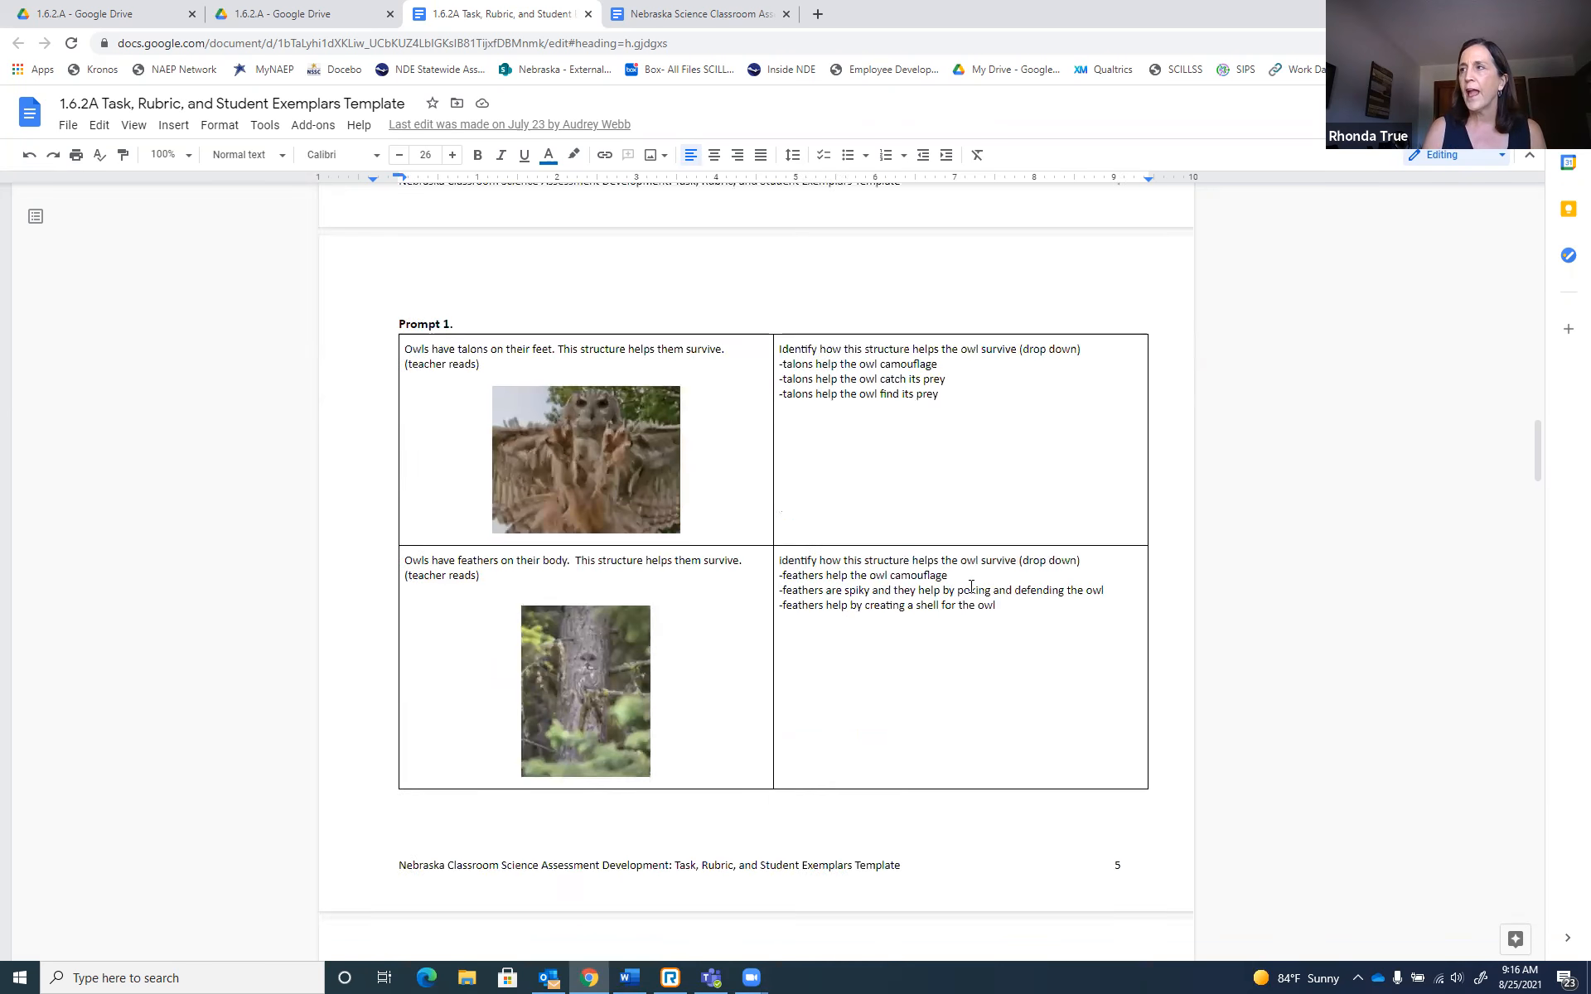
scroll("down", 3)
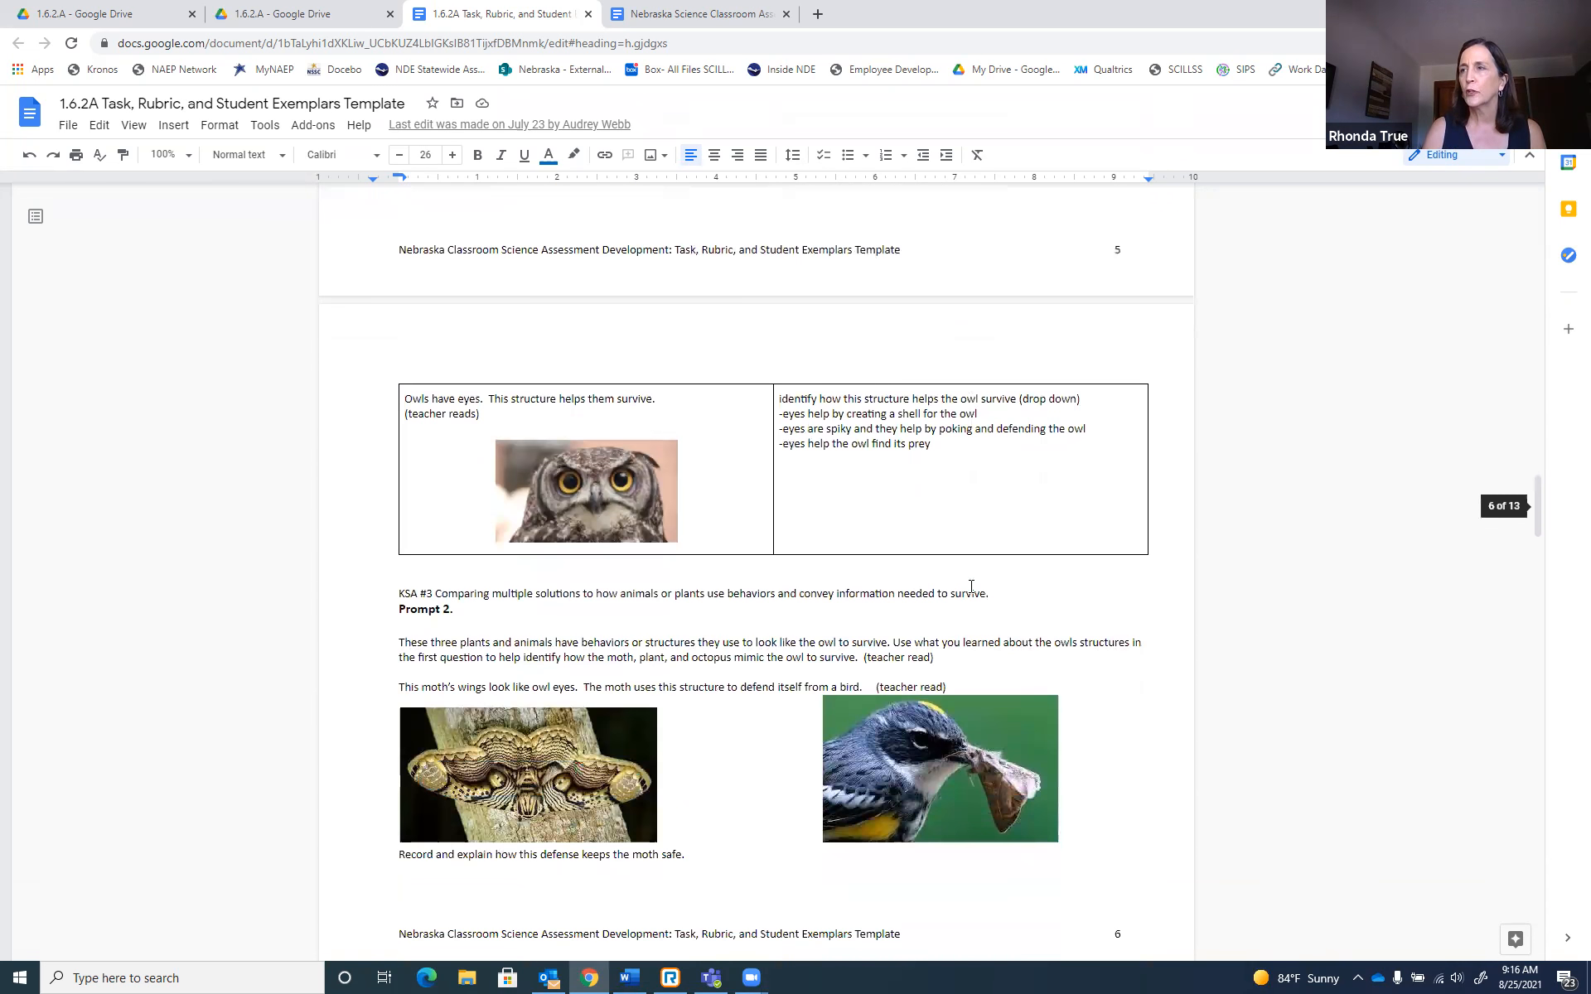
scroll("down", 3)
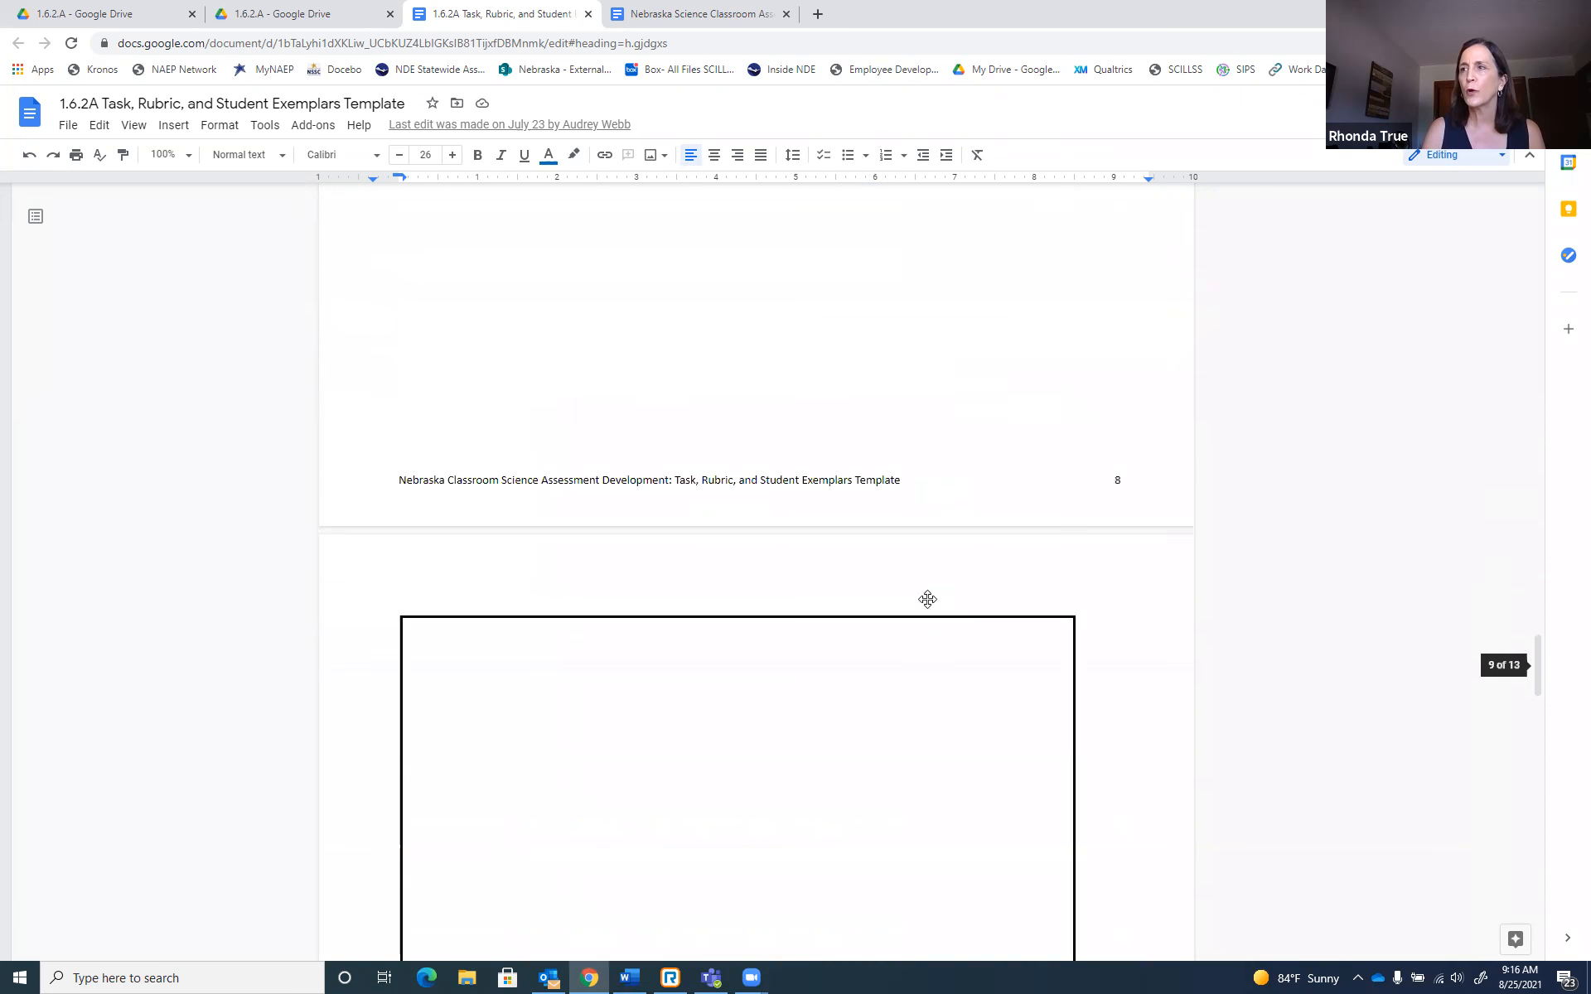
scroll("down", 3)
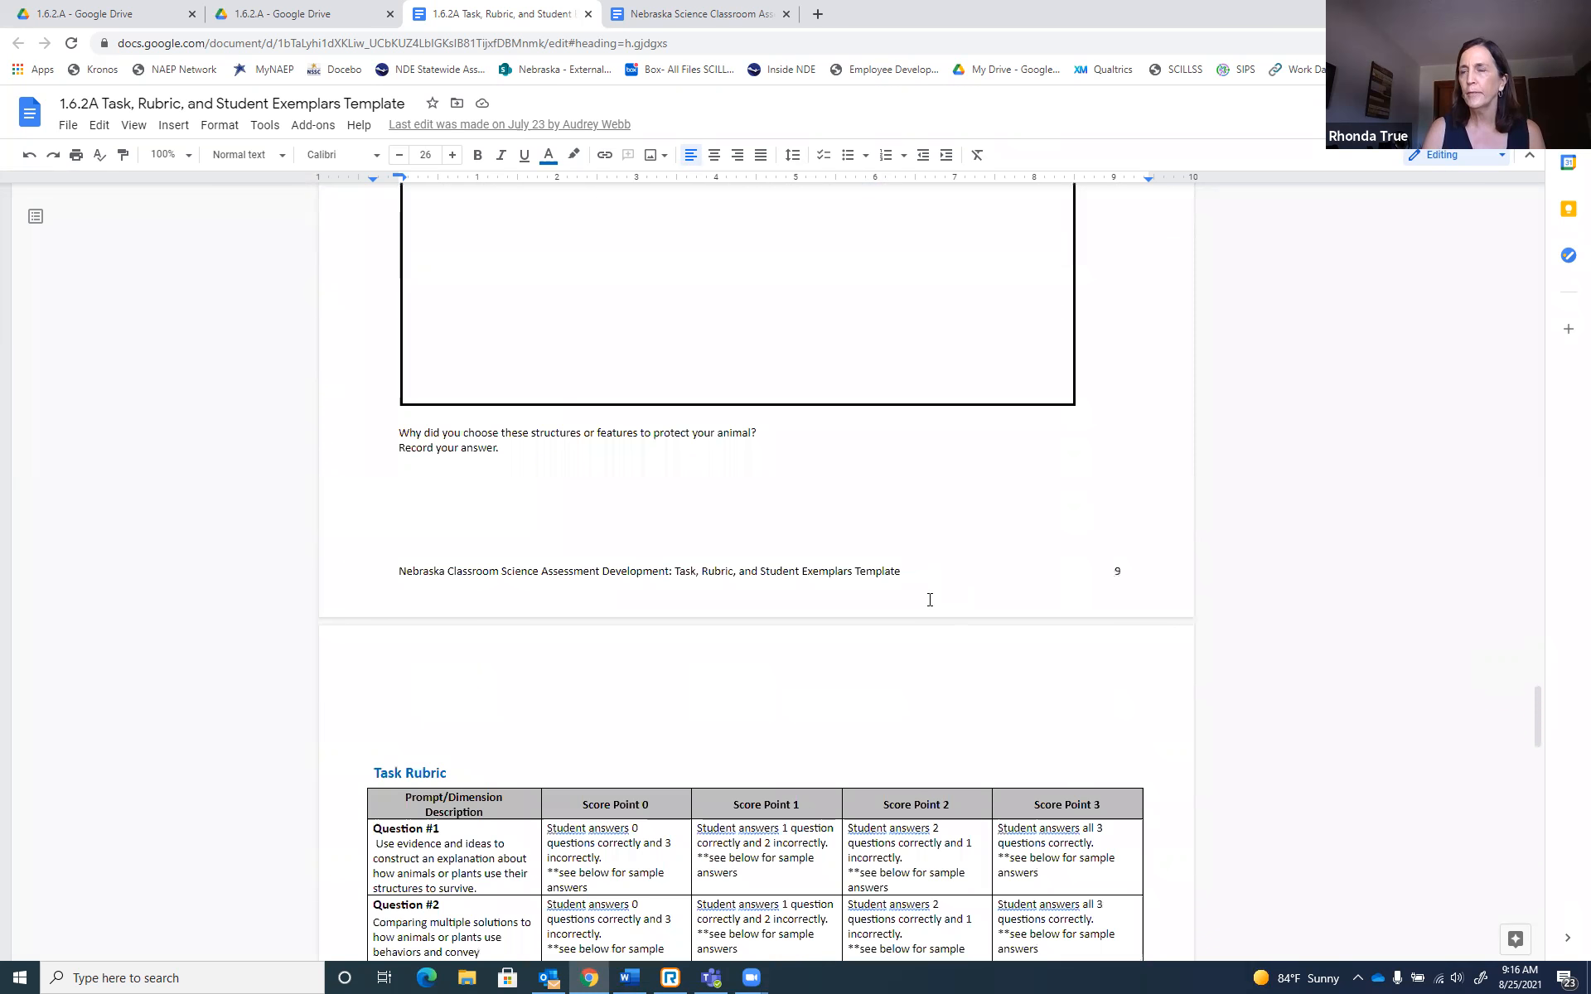
scroll("down", 3)
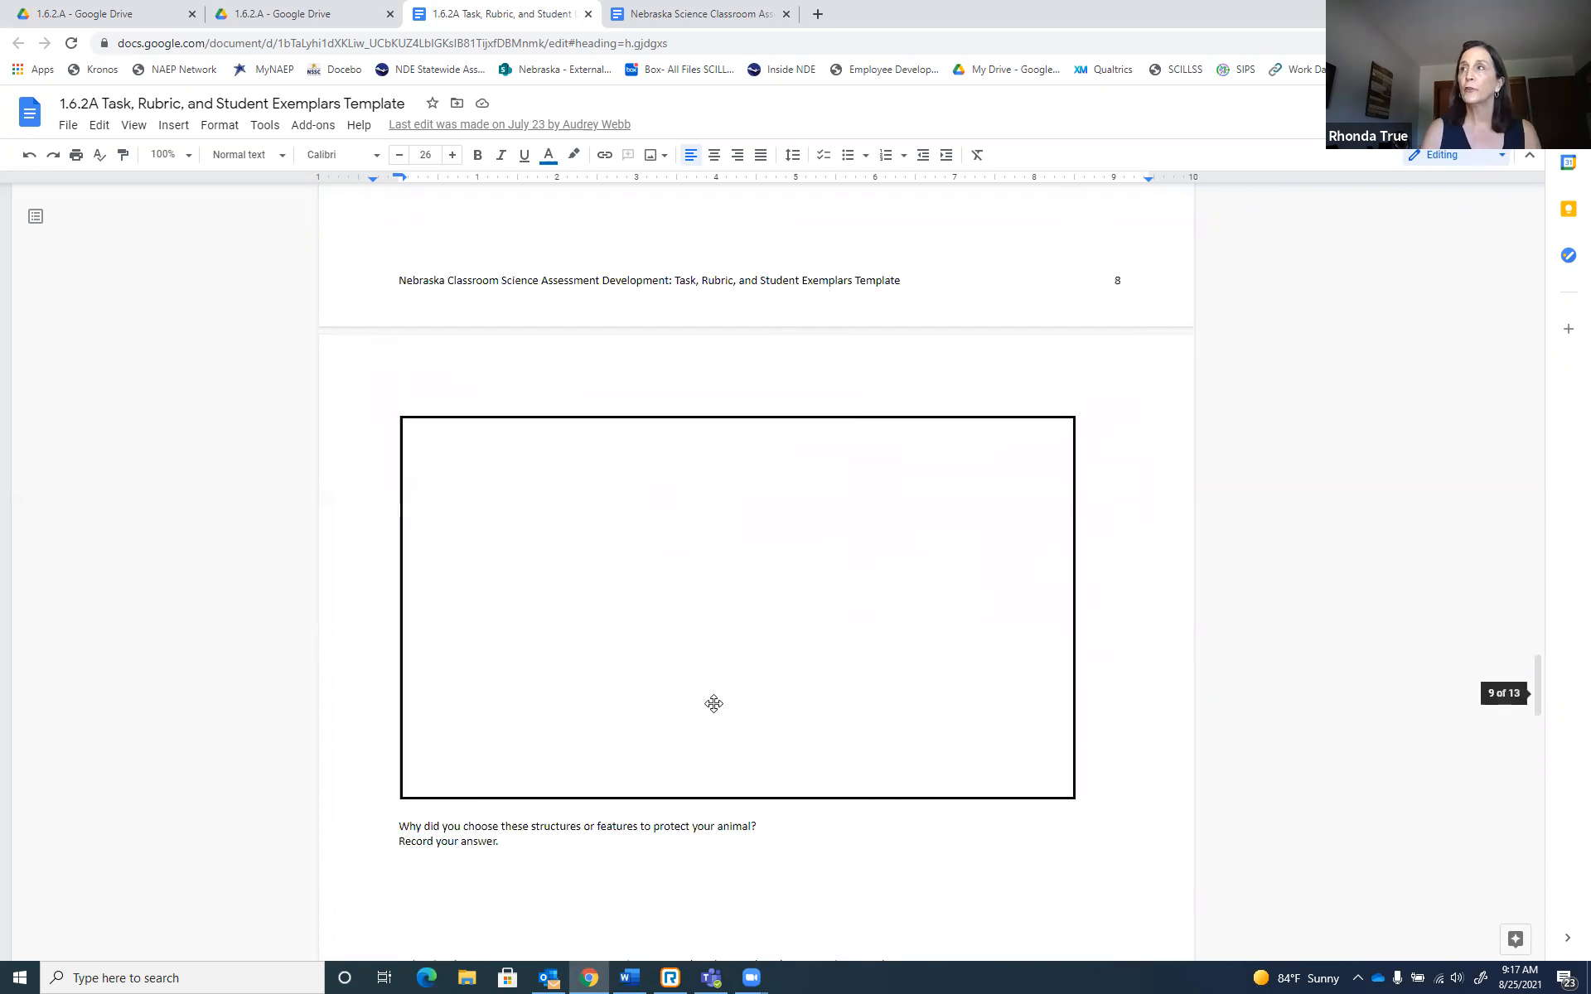
scroll("down", 3)
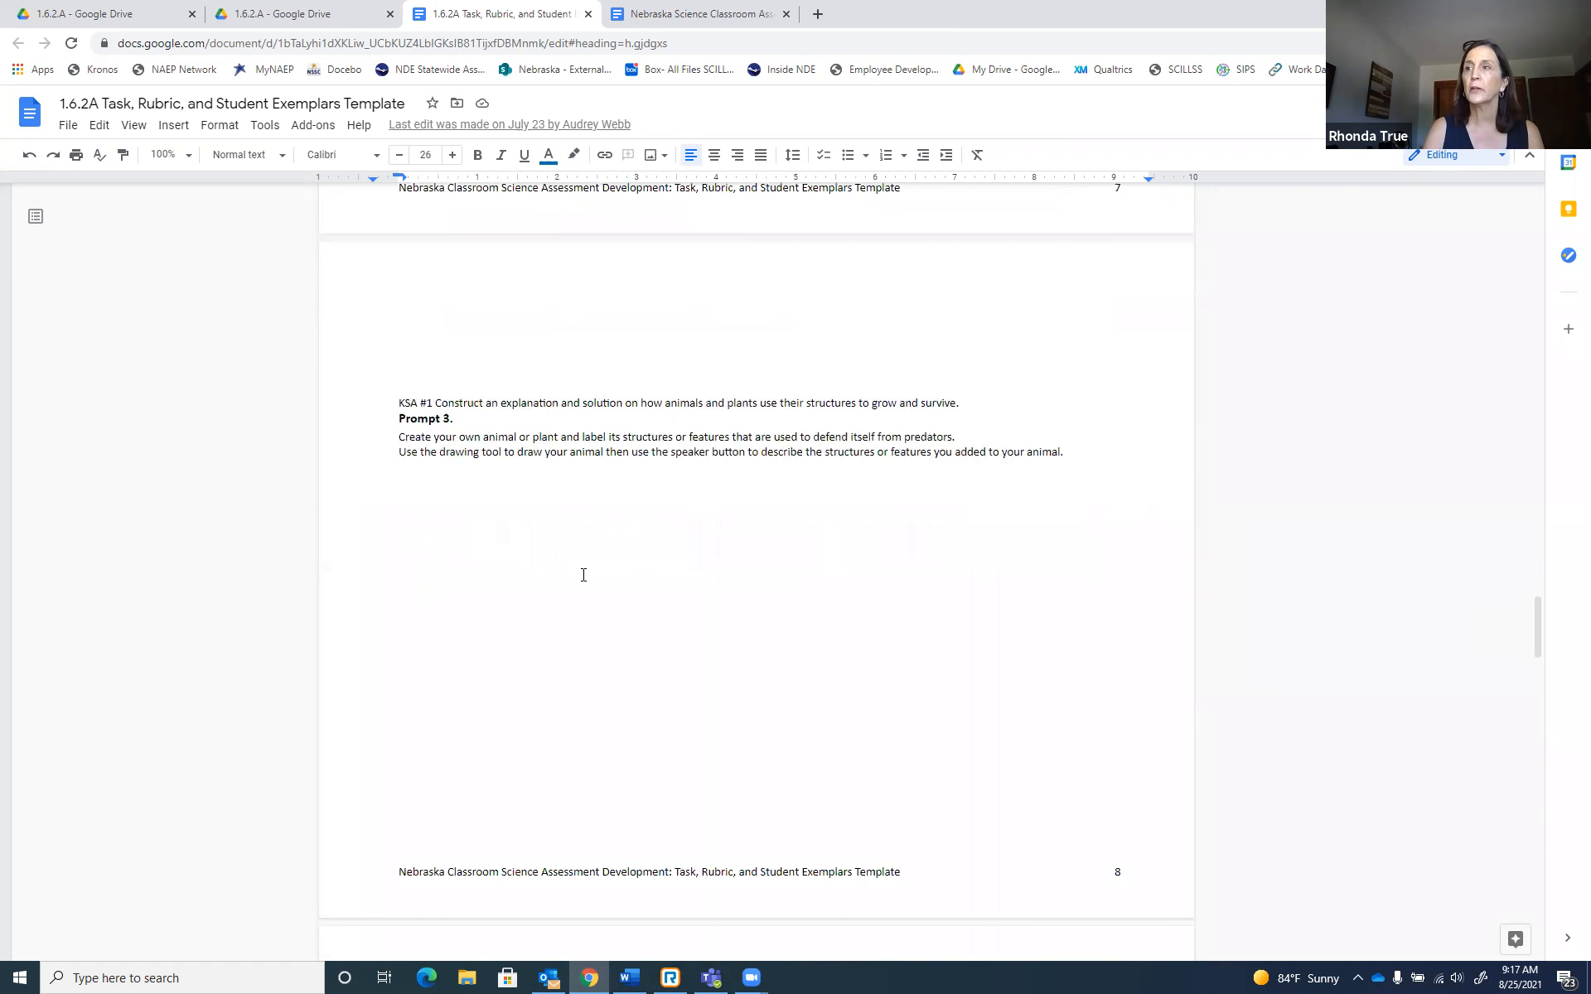
scroll("down", 3)
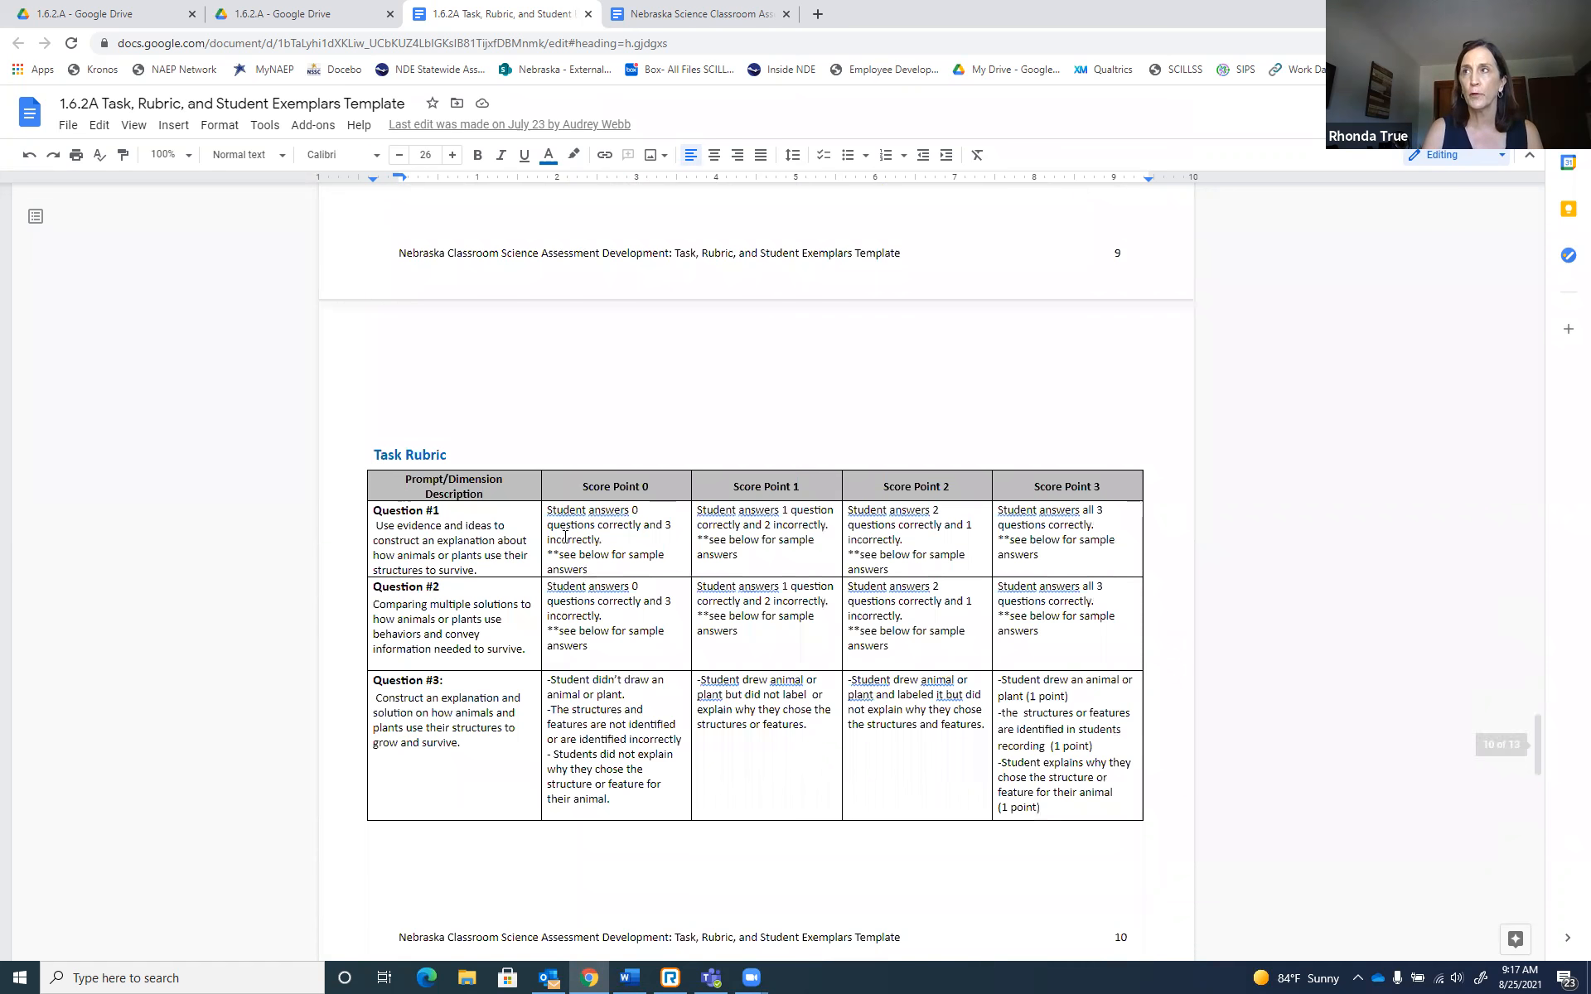
scroll("down", 3)
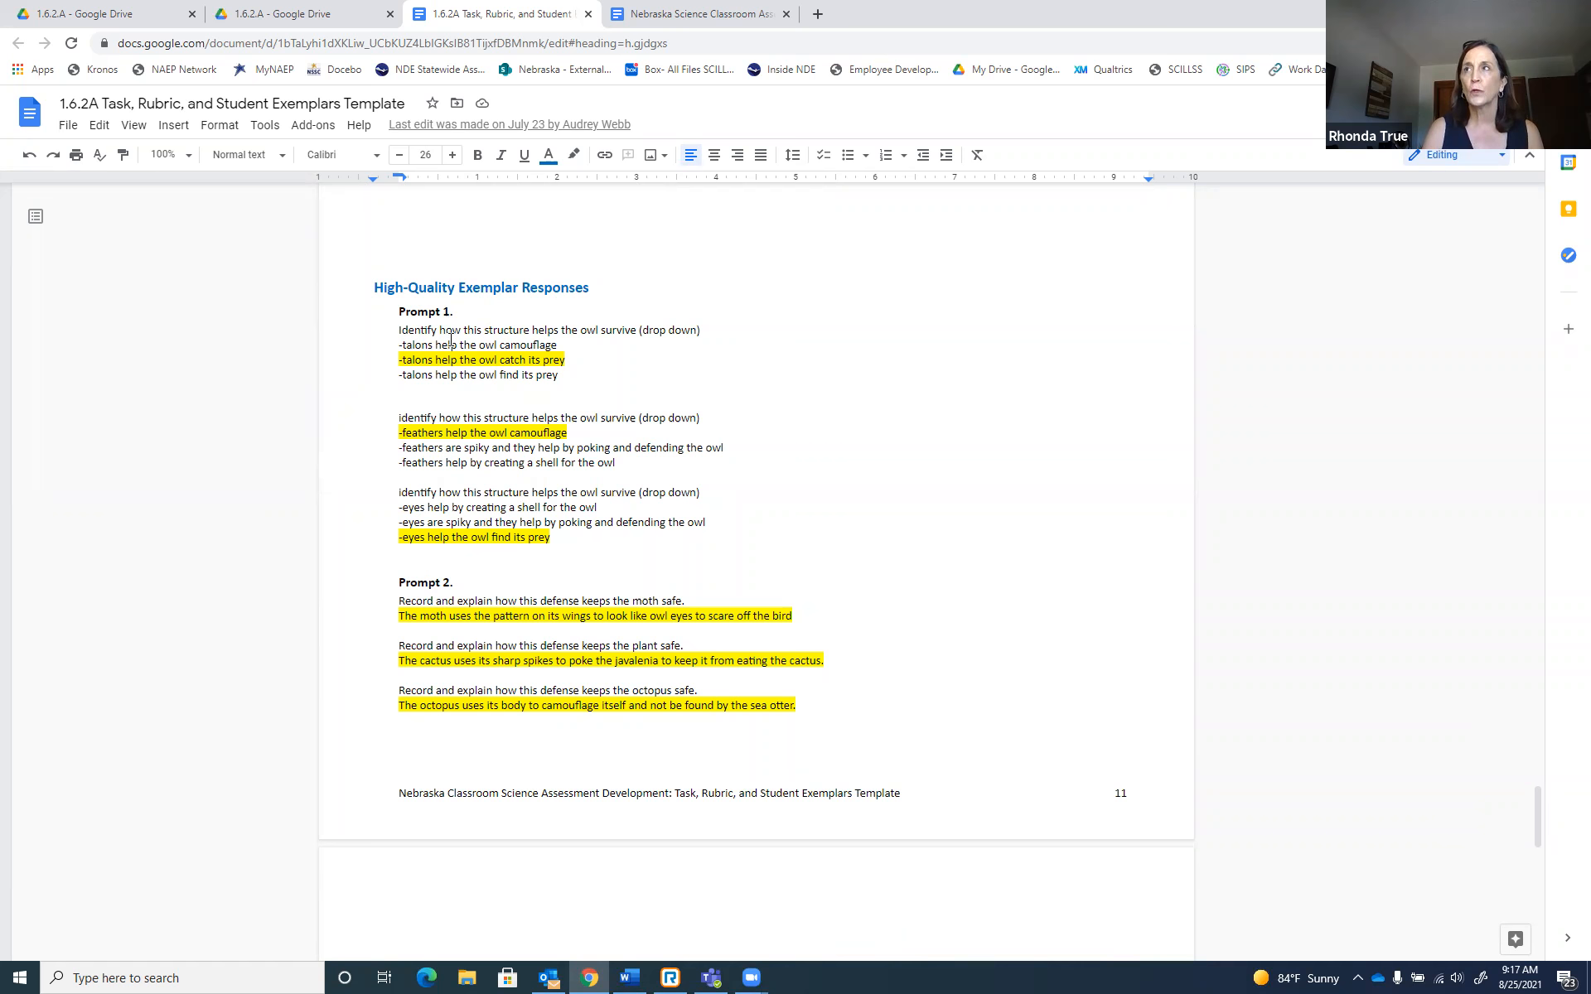
mouse_move(1458, 628)
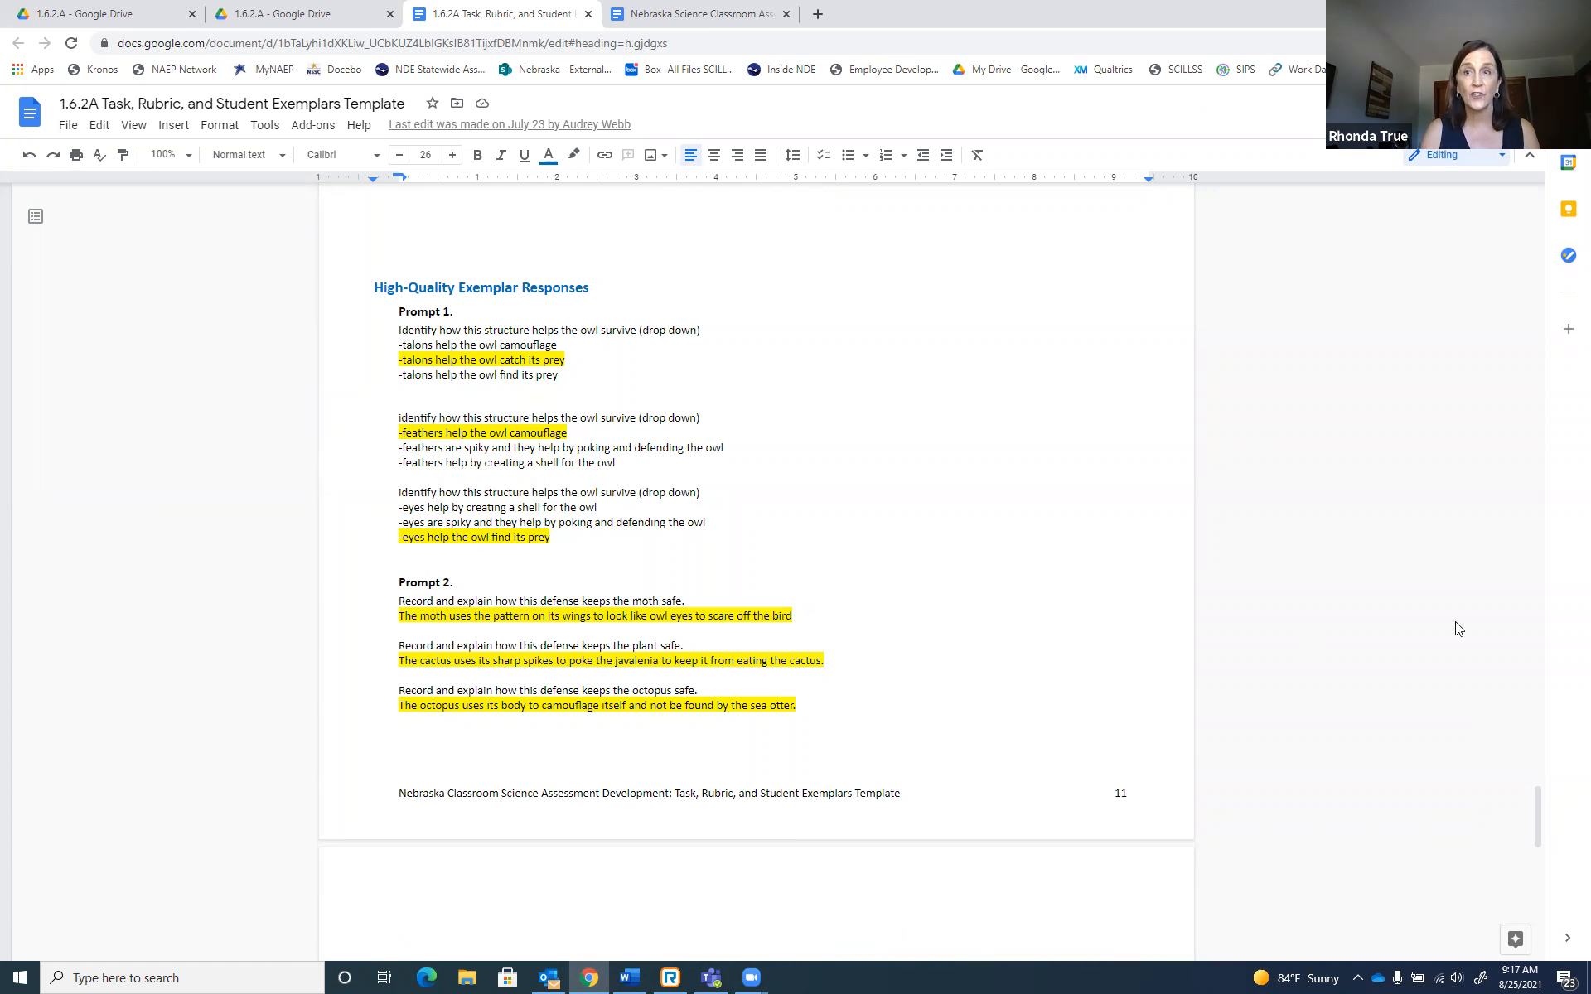
mouse_move(613, 650)
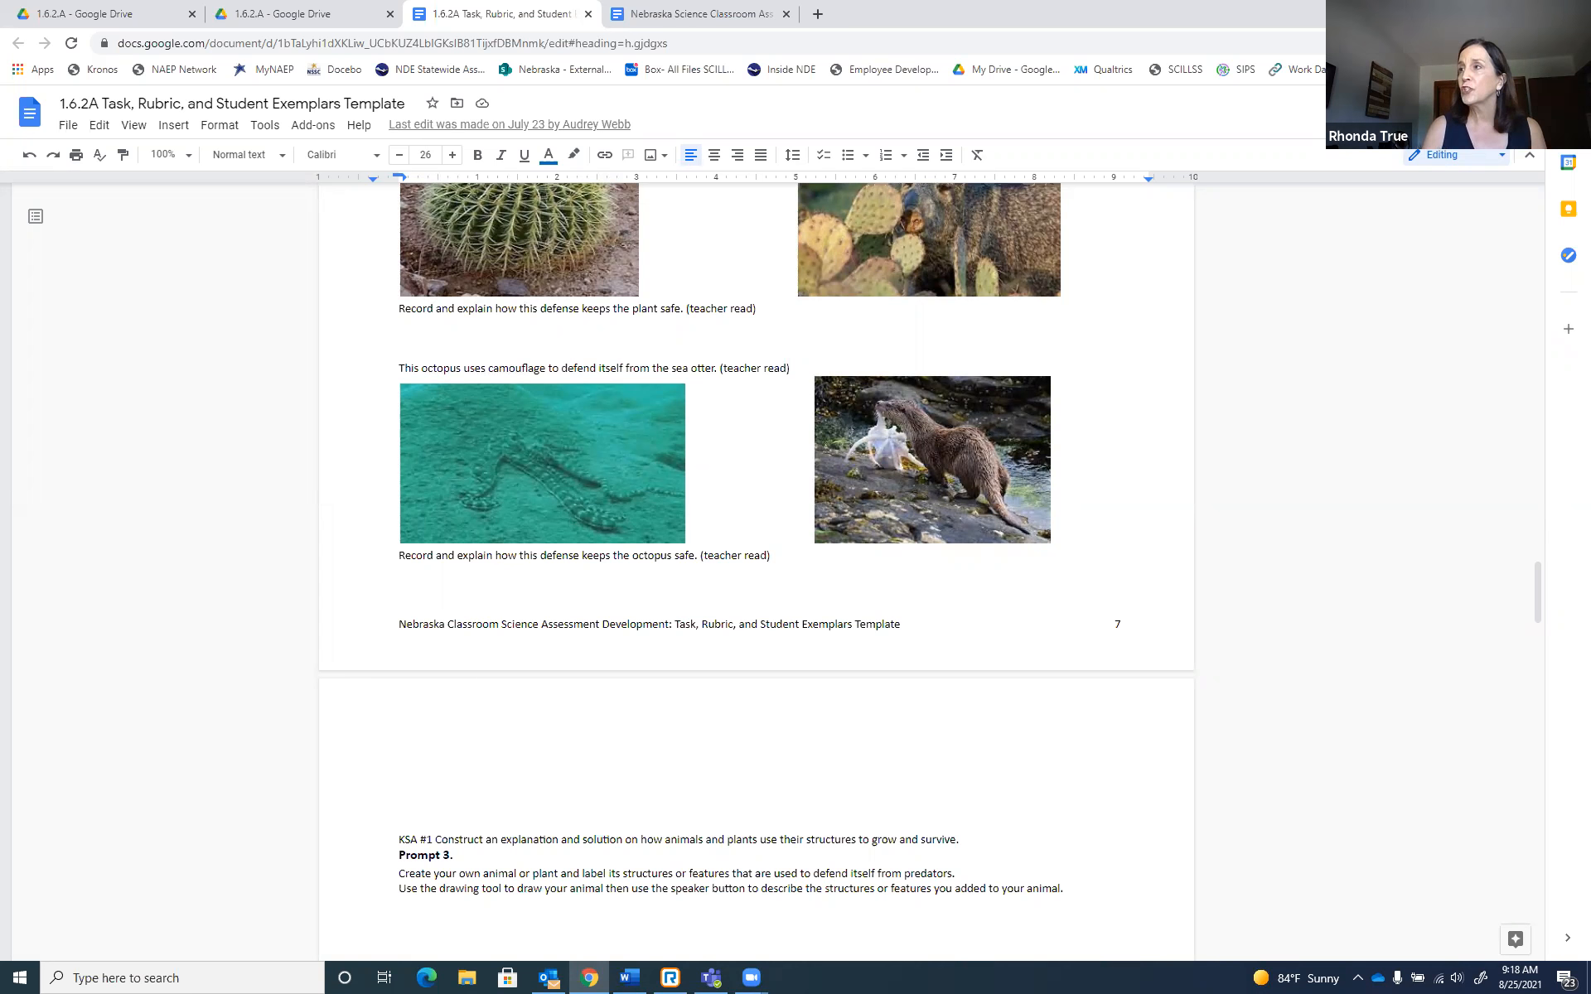
mouse_move(749, 565)
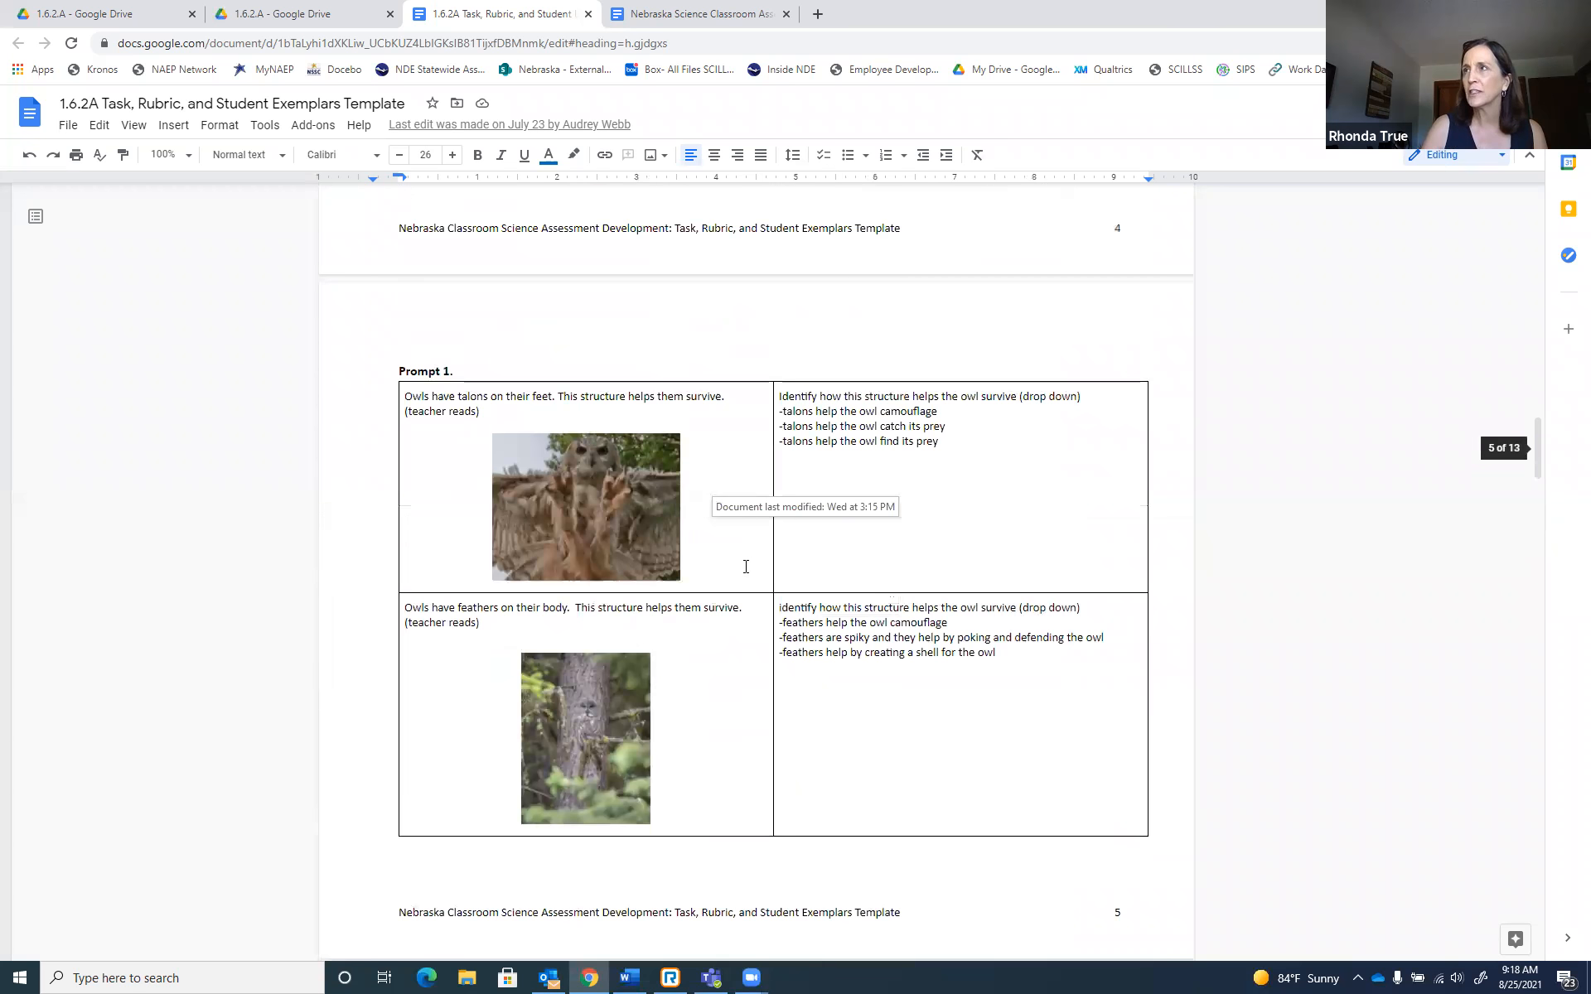
scroll("up", 3)
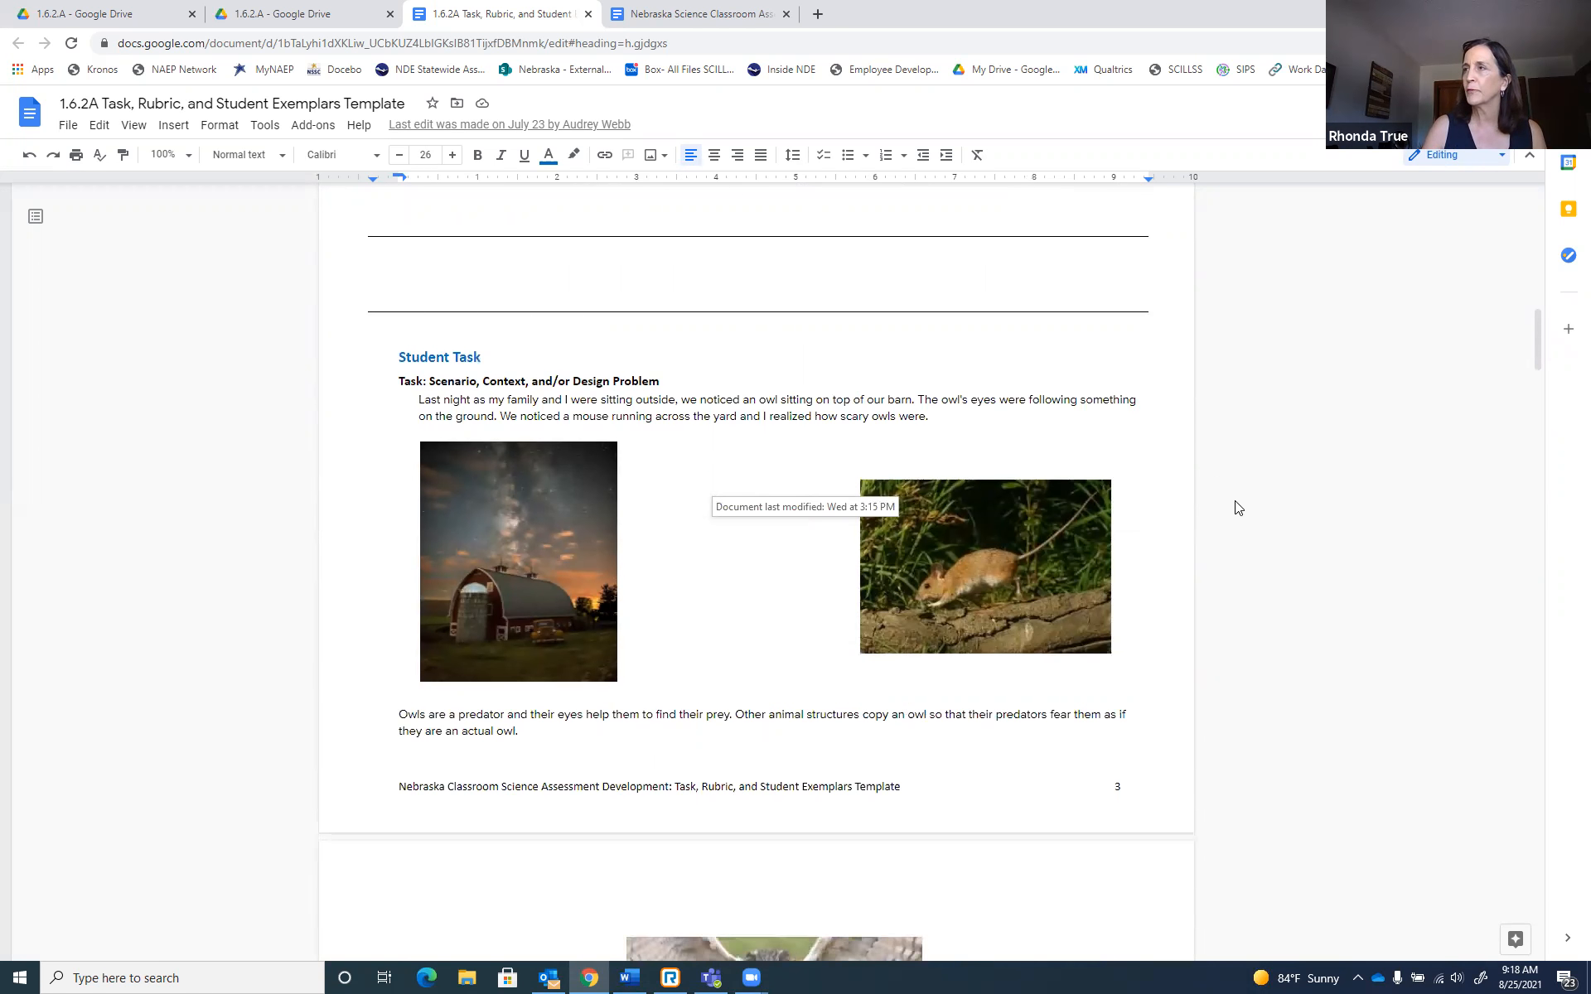
scroll("down", 3)
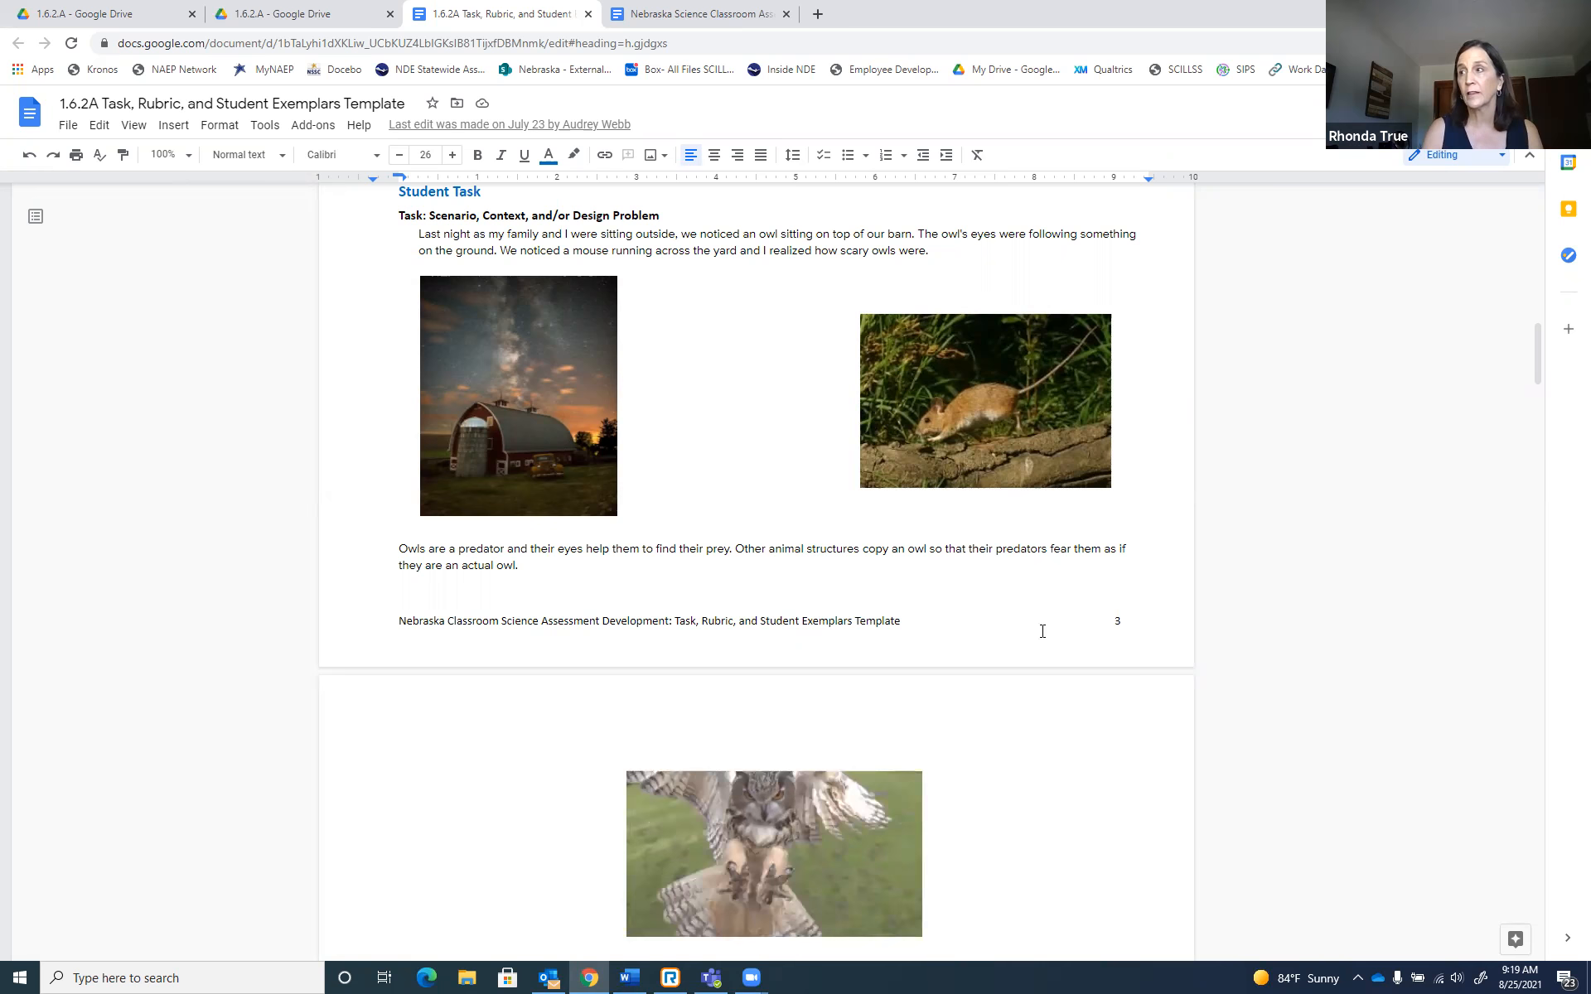
scroll("down", 3)
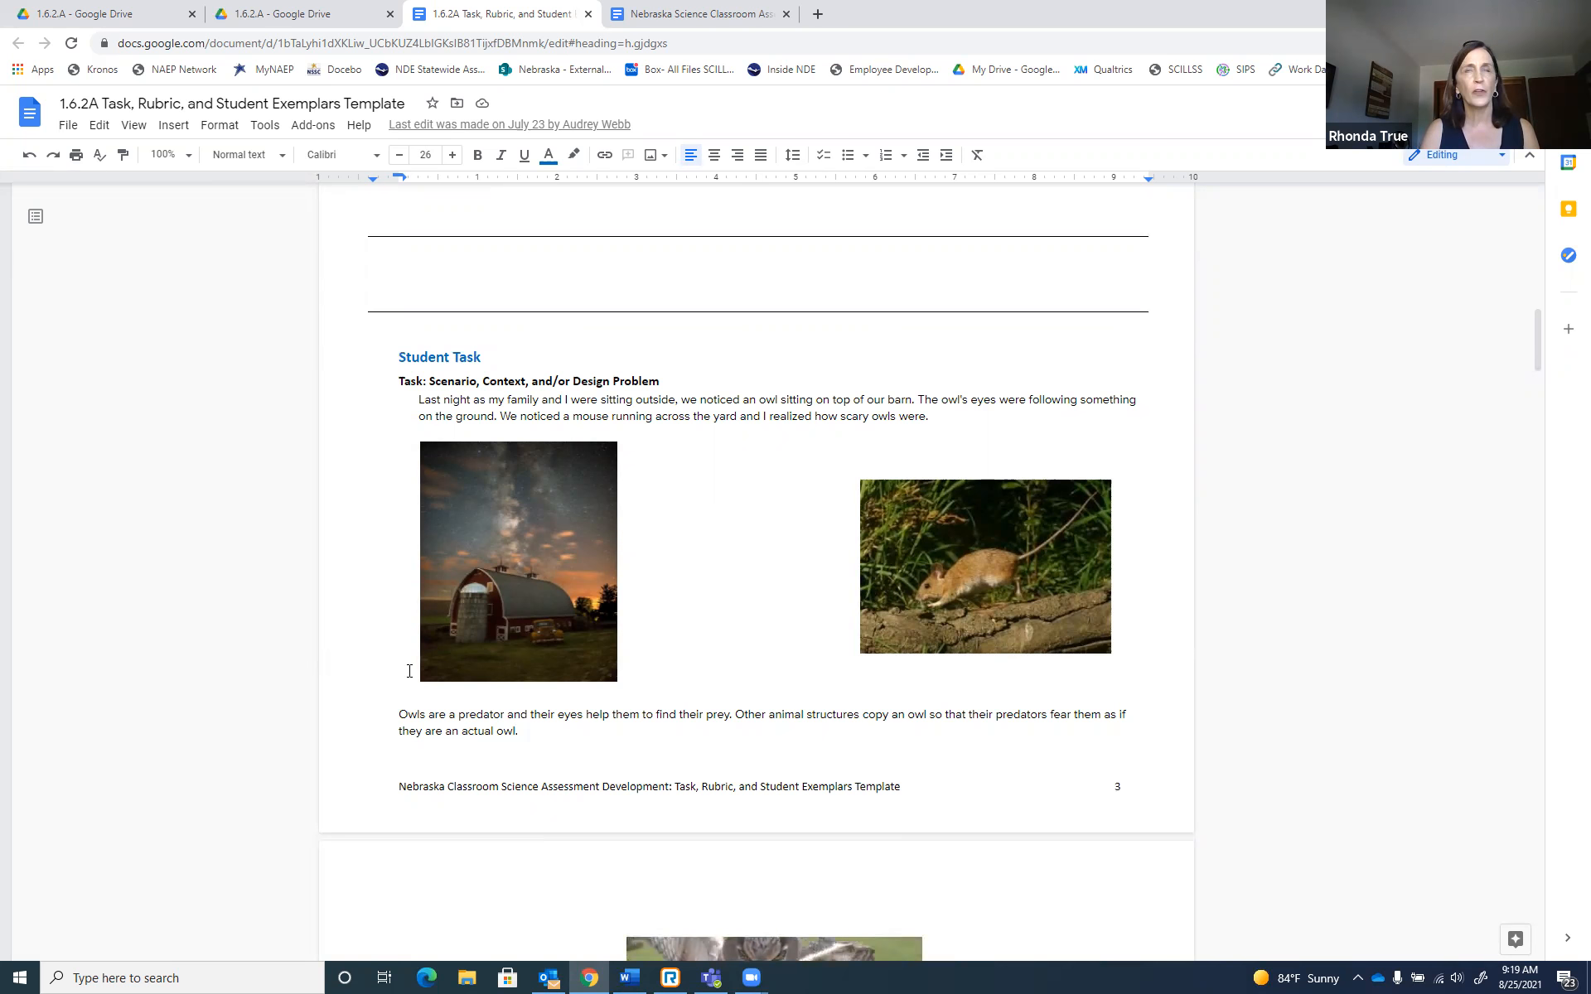
mouse_move(300, 14)
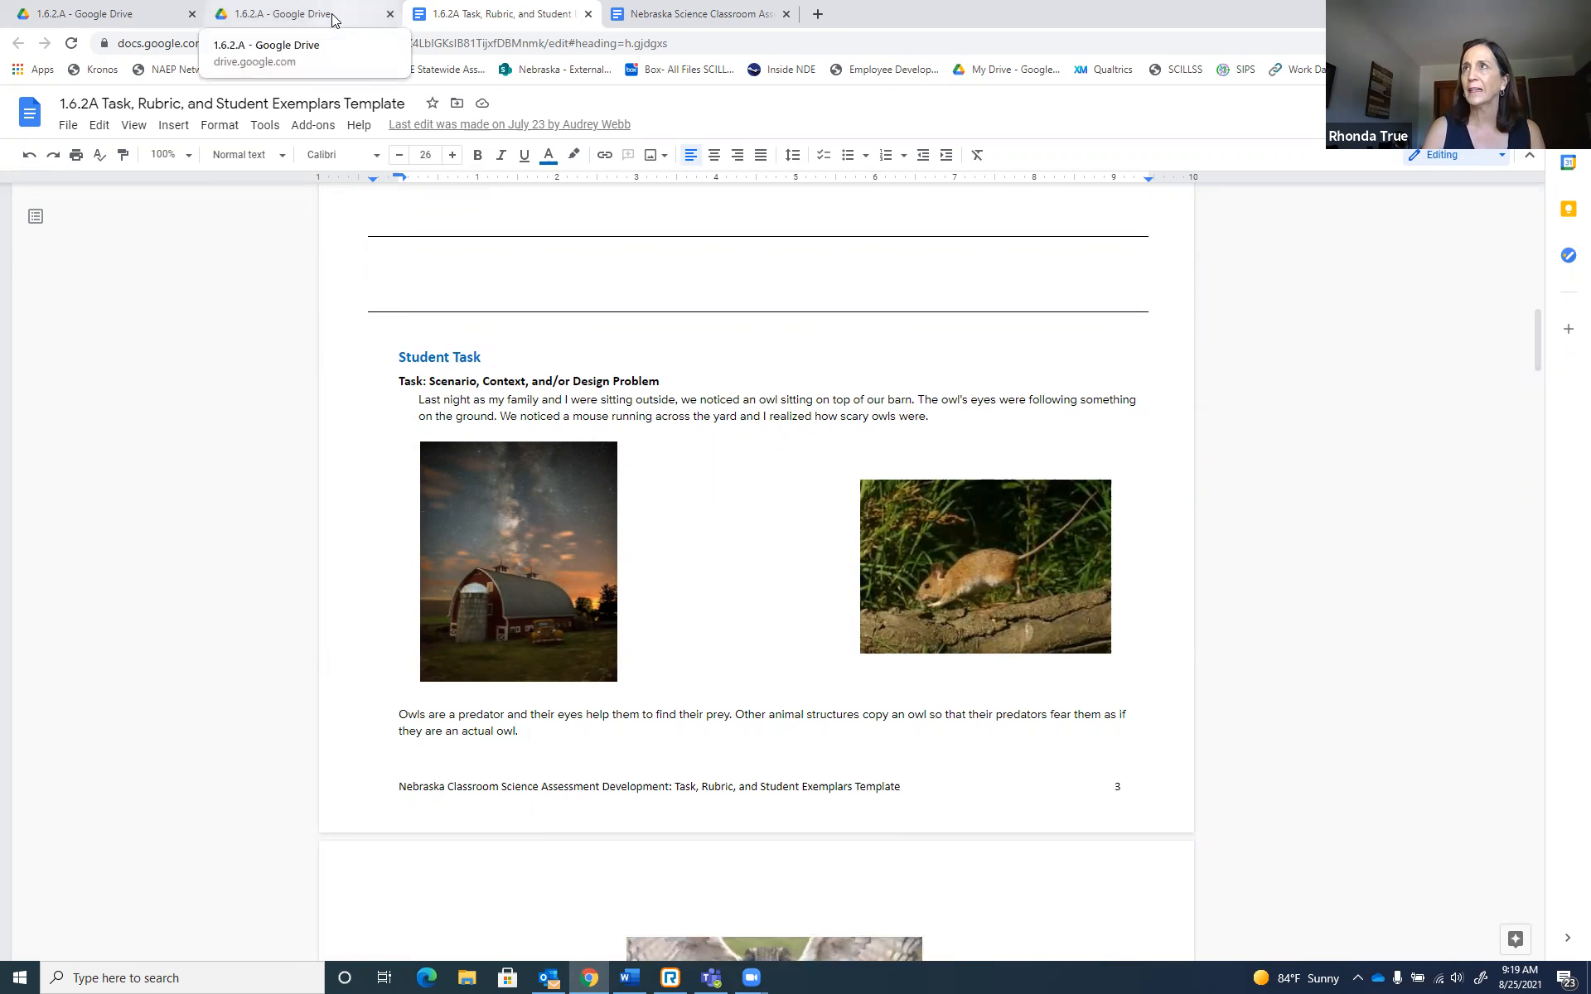
Return to the 1.6.2.A Drive folder showing the Verification of Alignment file details.
left_click(300, 14)
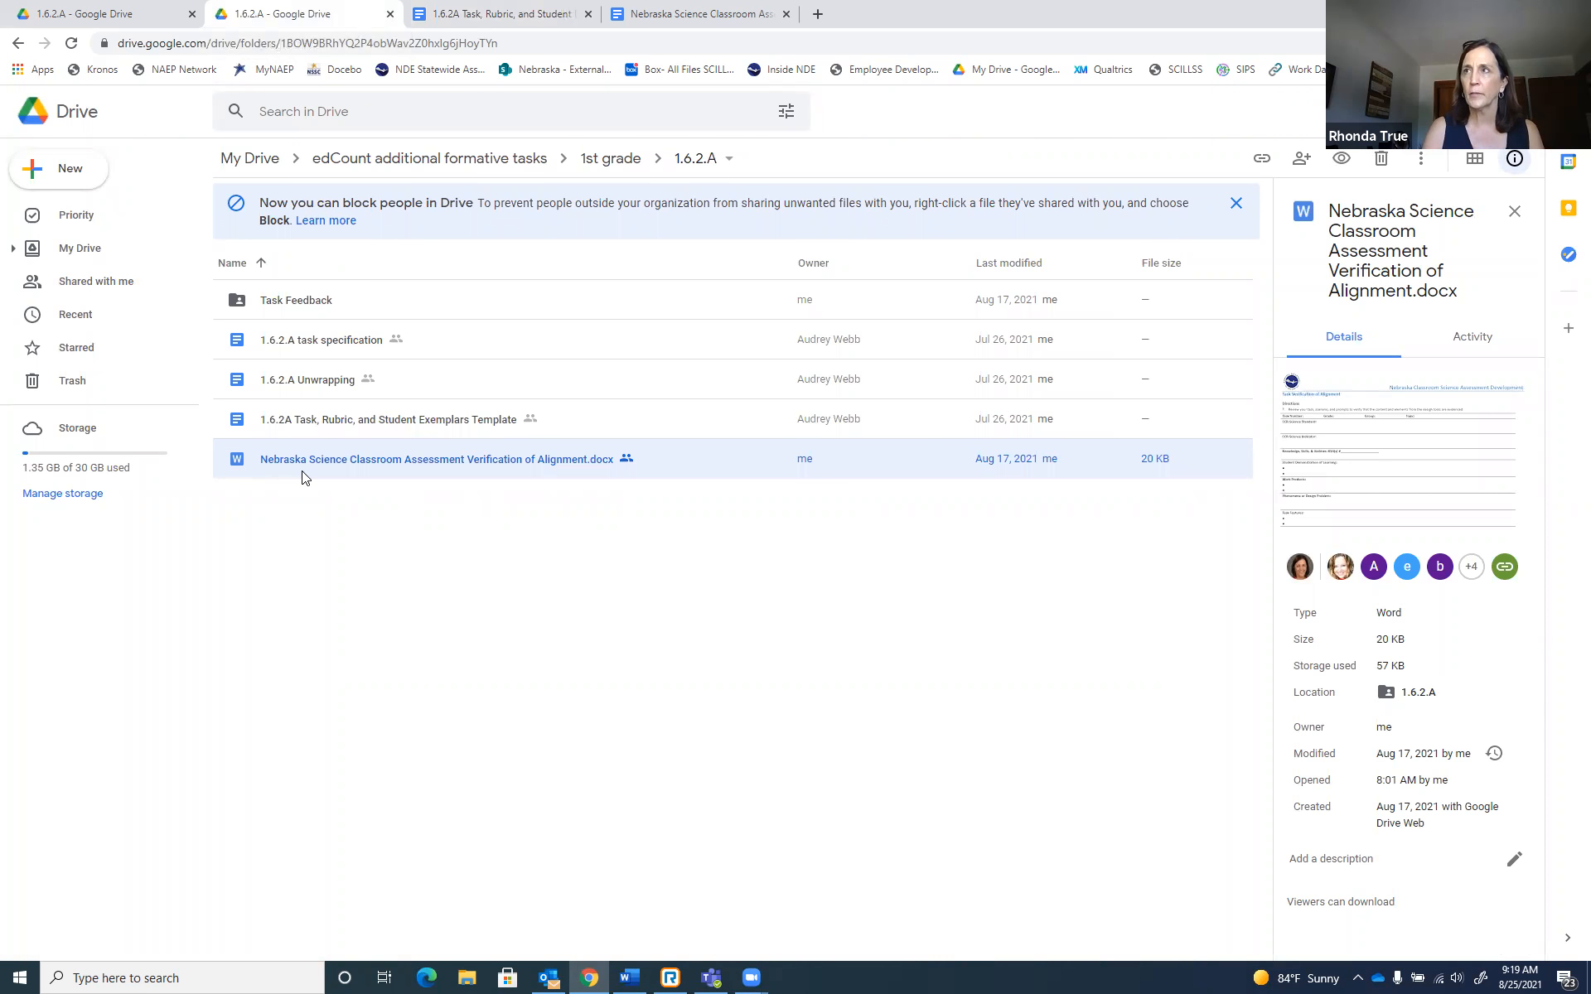
mouse_move(484, 475)
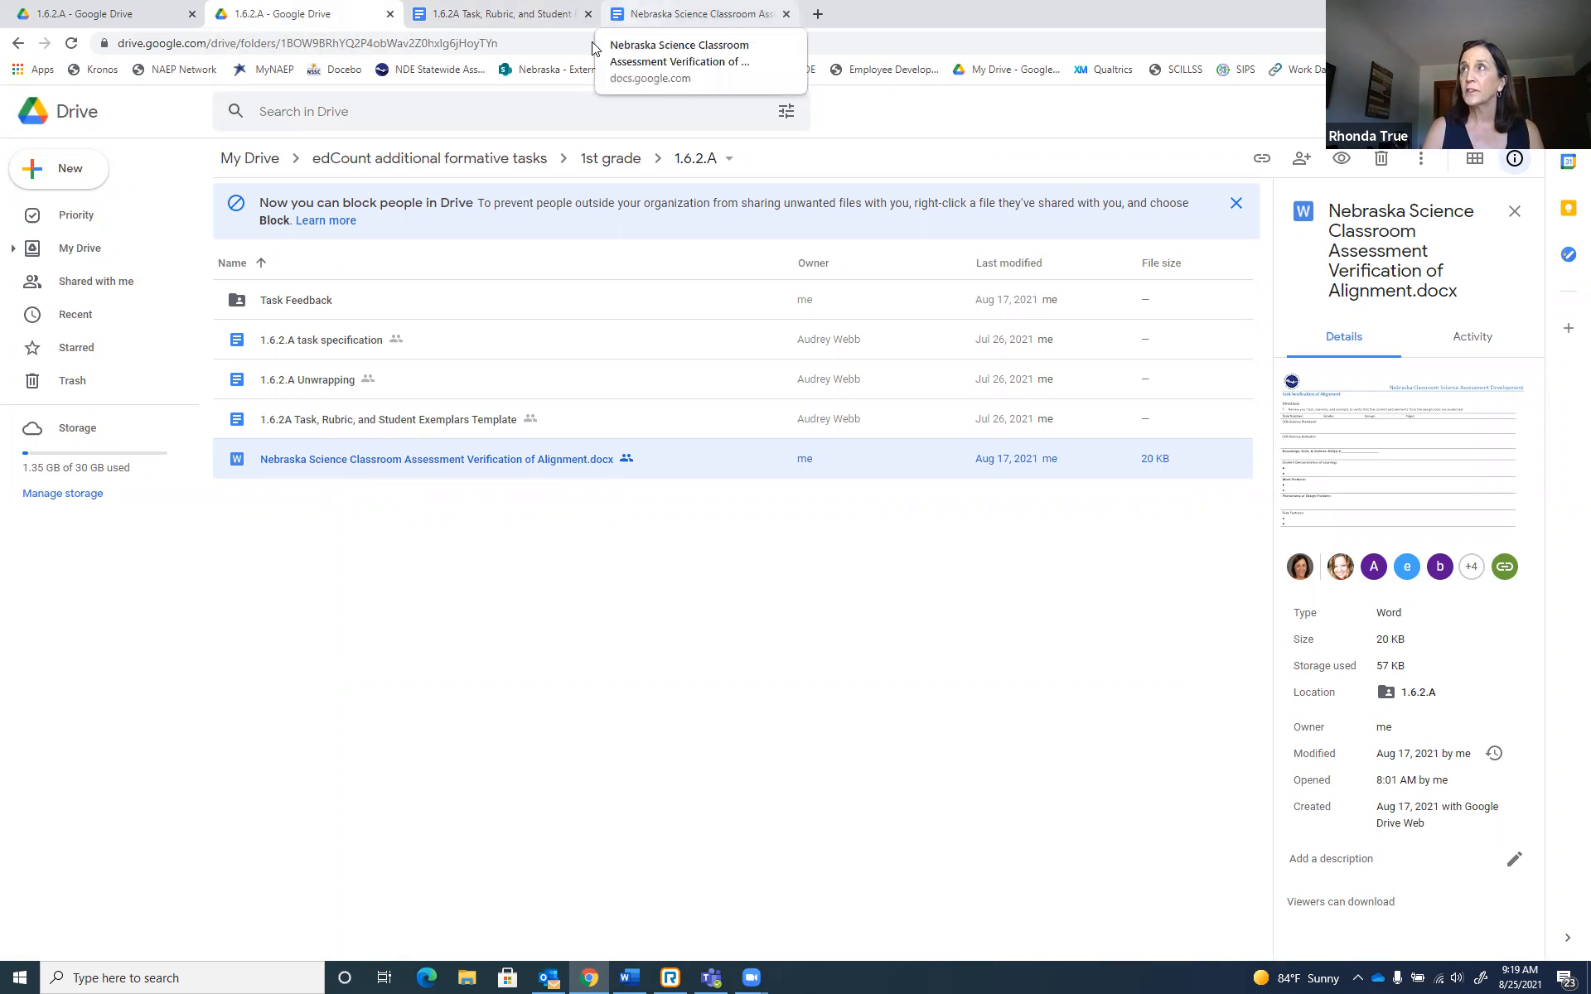
View the blank Nebraska Science Task Verification of Alignment template and its Directions section.
left_click(694, 14)
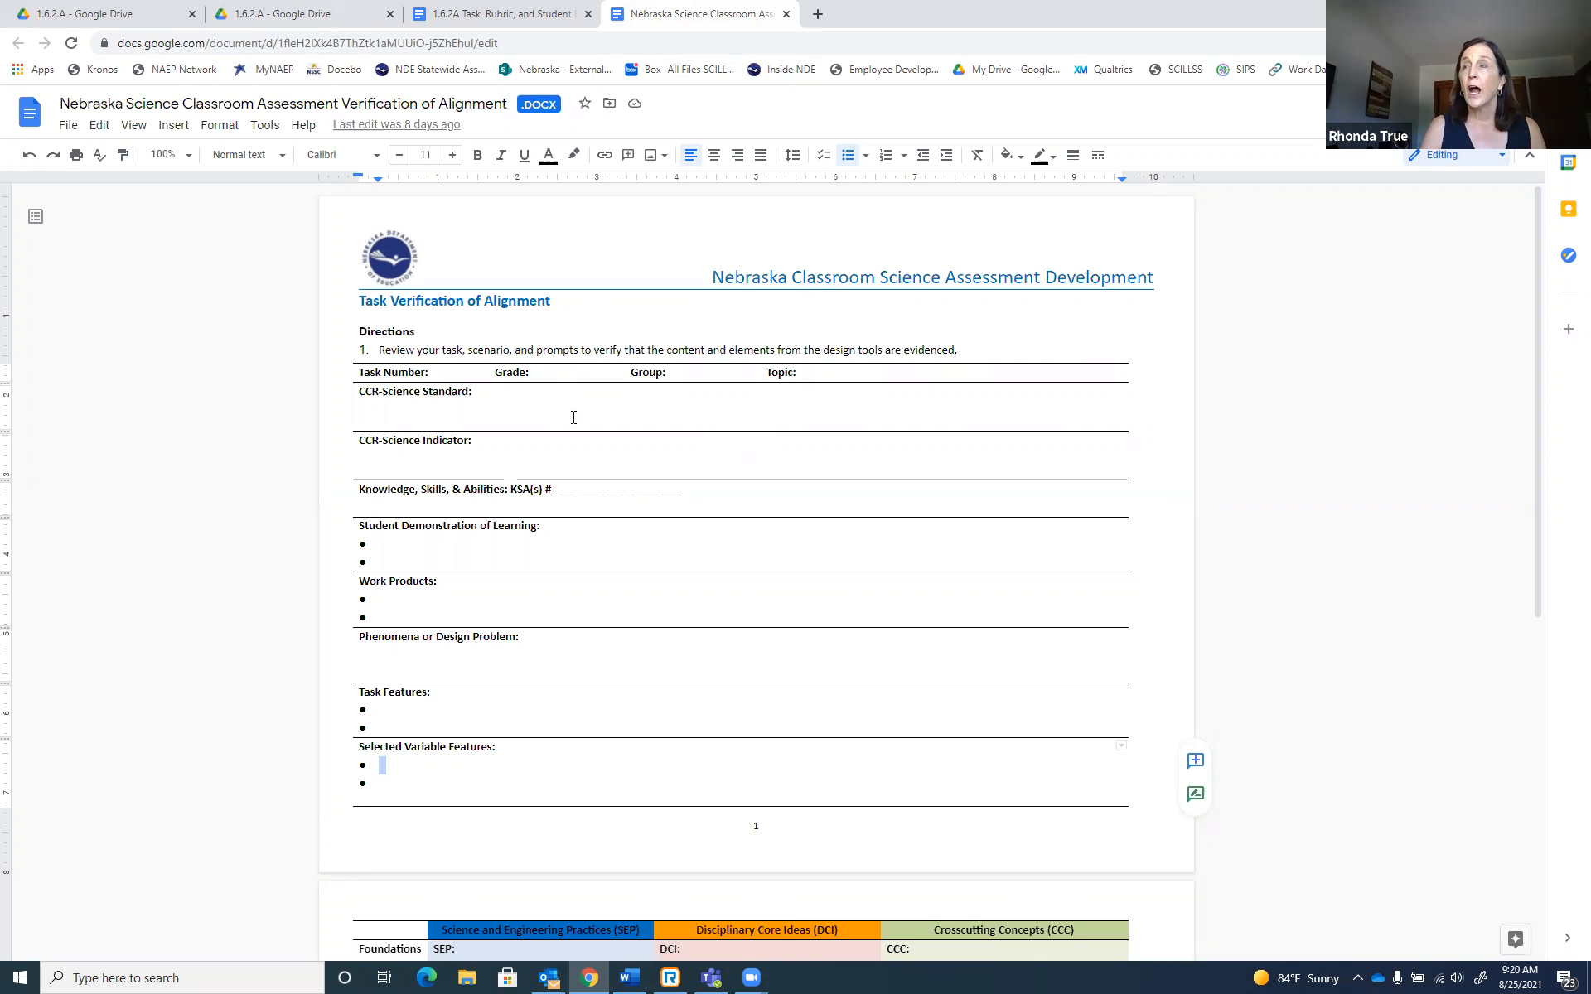
mouse_move(497, 419)
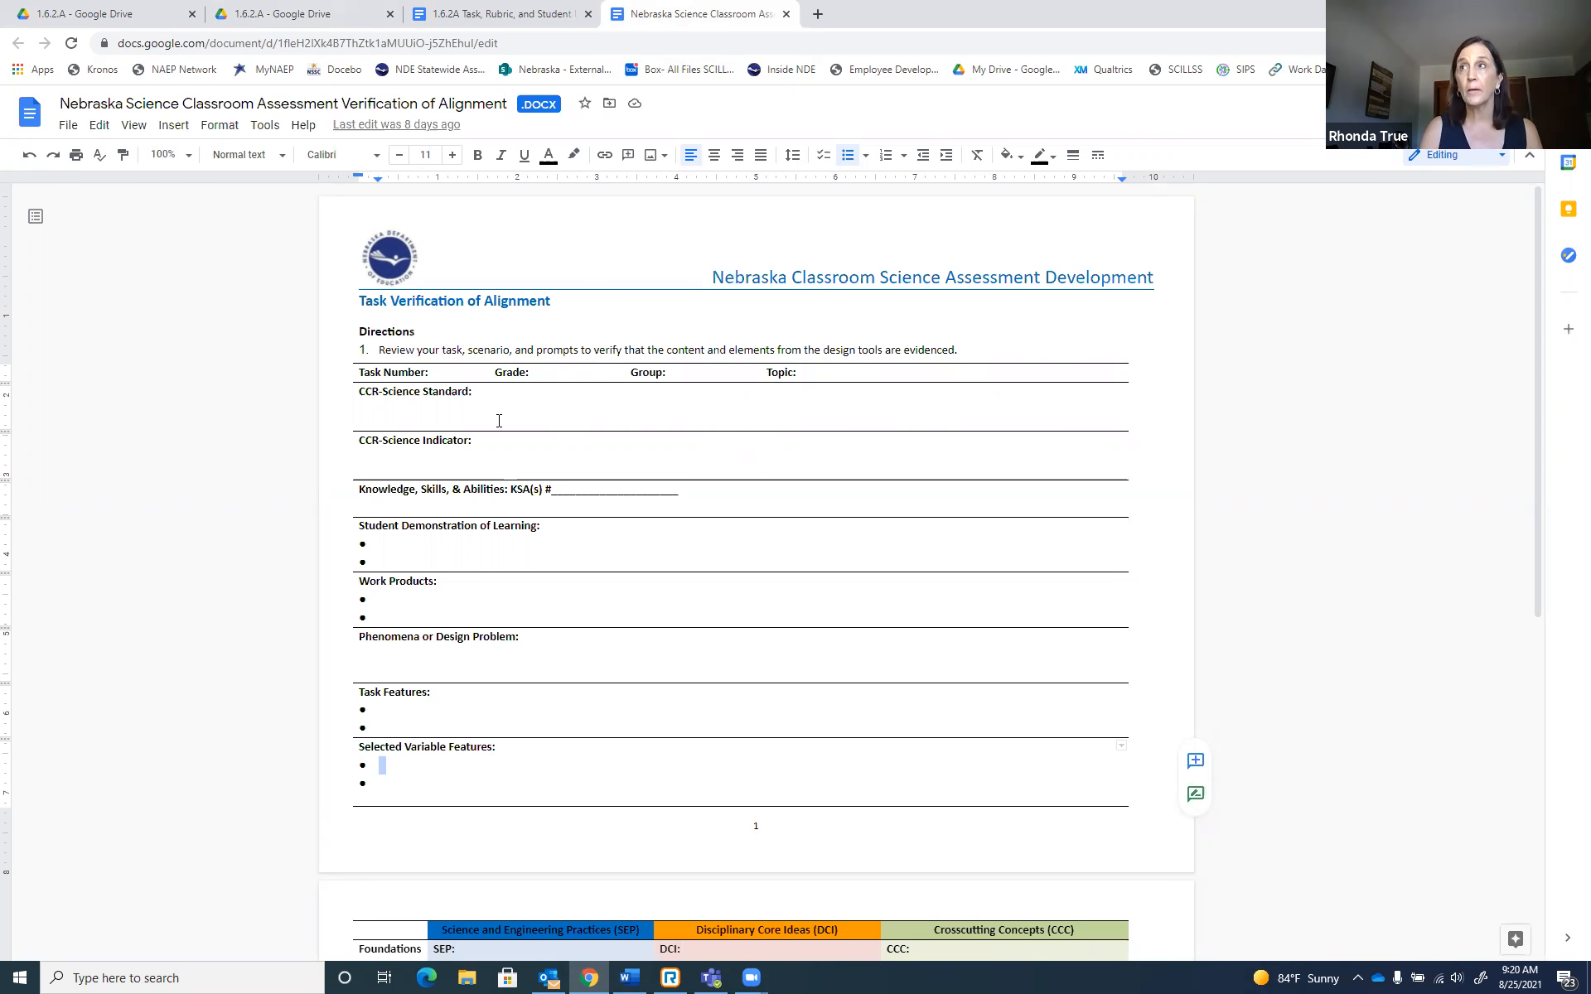
scroll("down", 3)
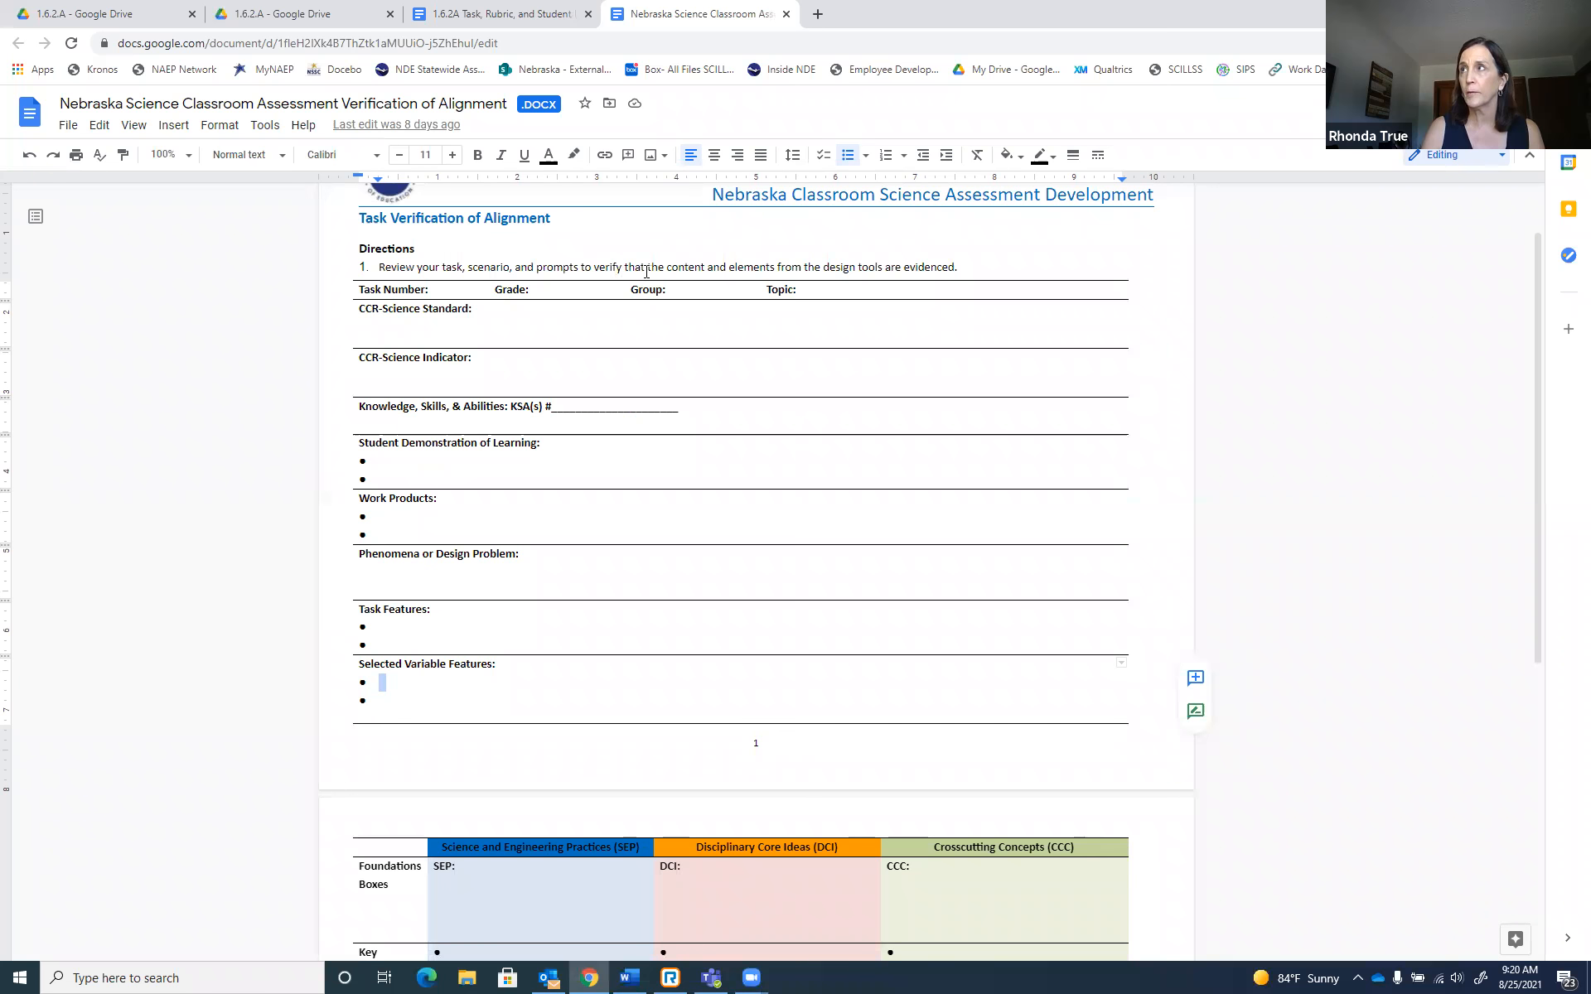
mouse_move(857, 282)
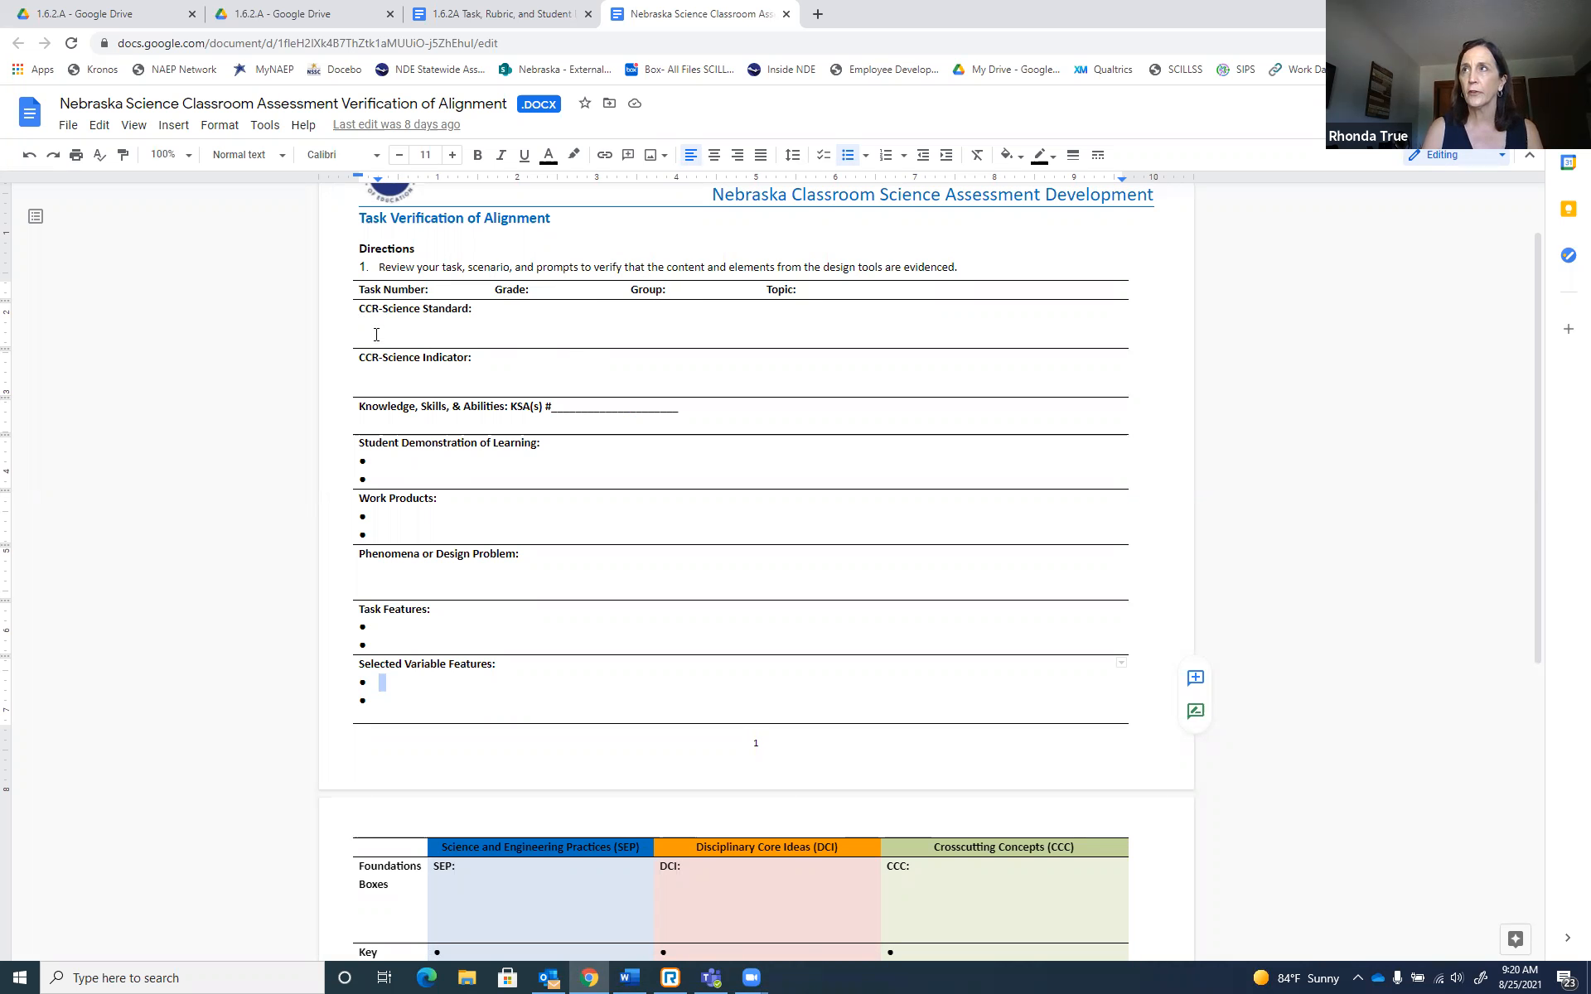
scroll("down", 3)
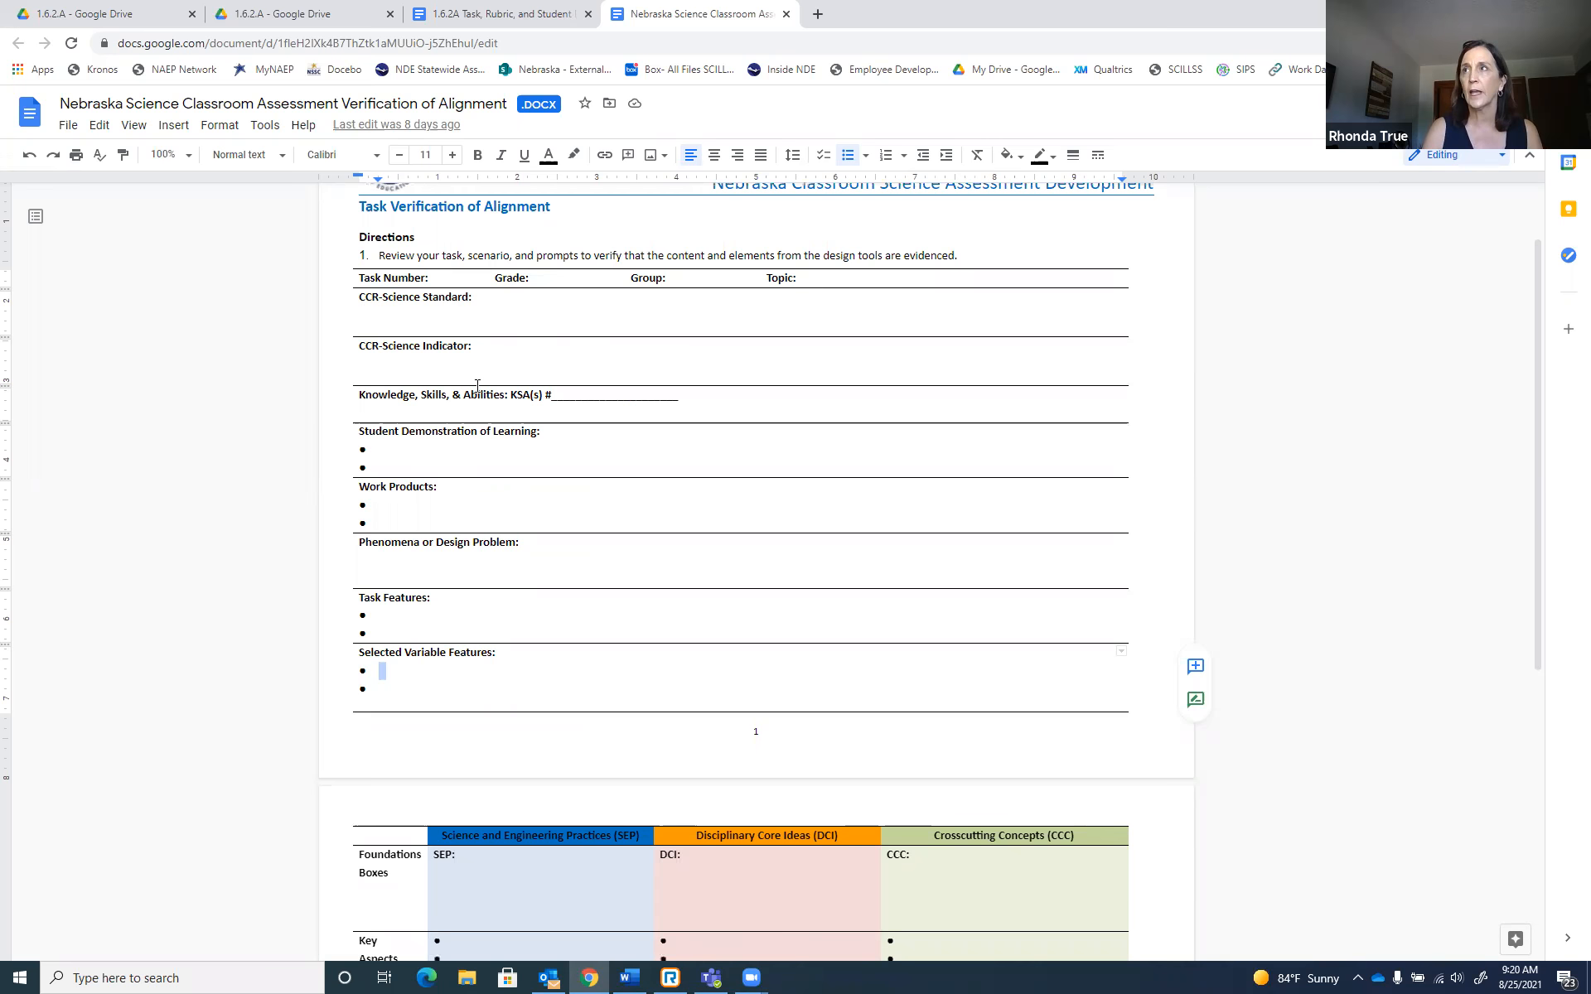
scroll("down", 3)
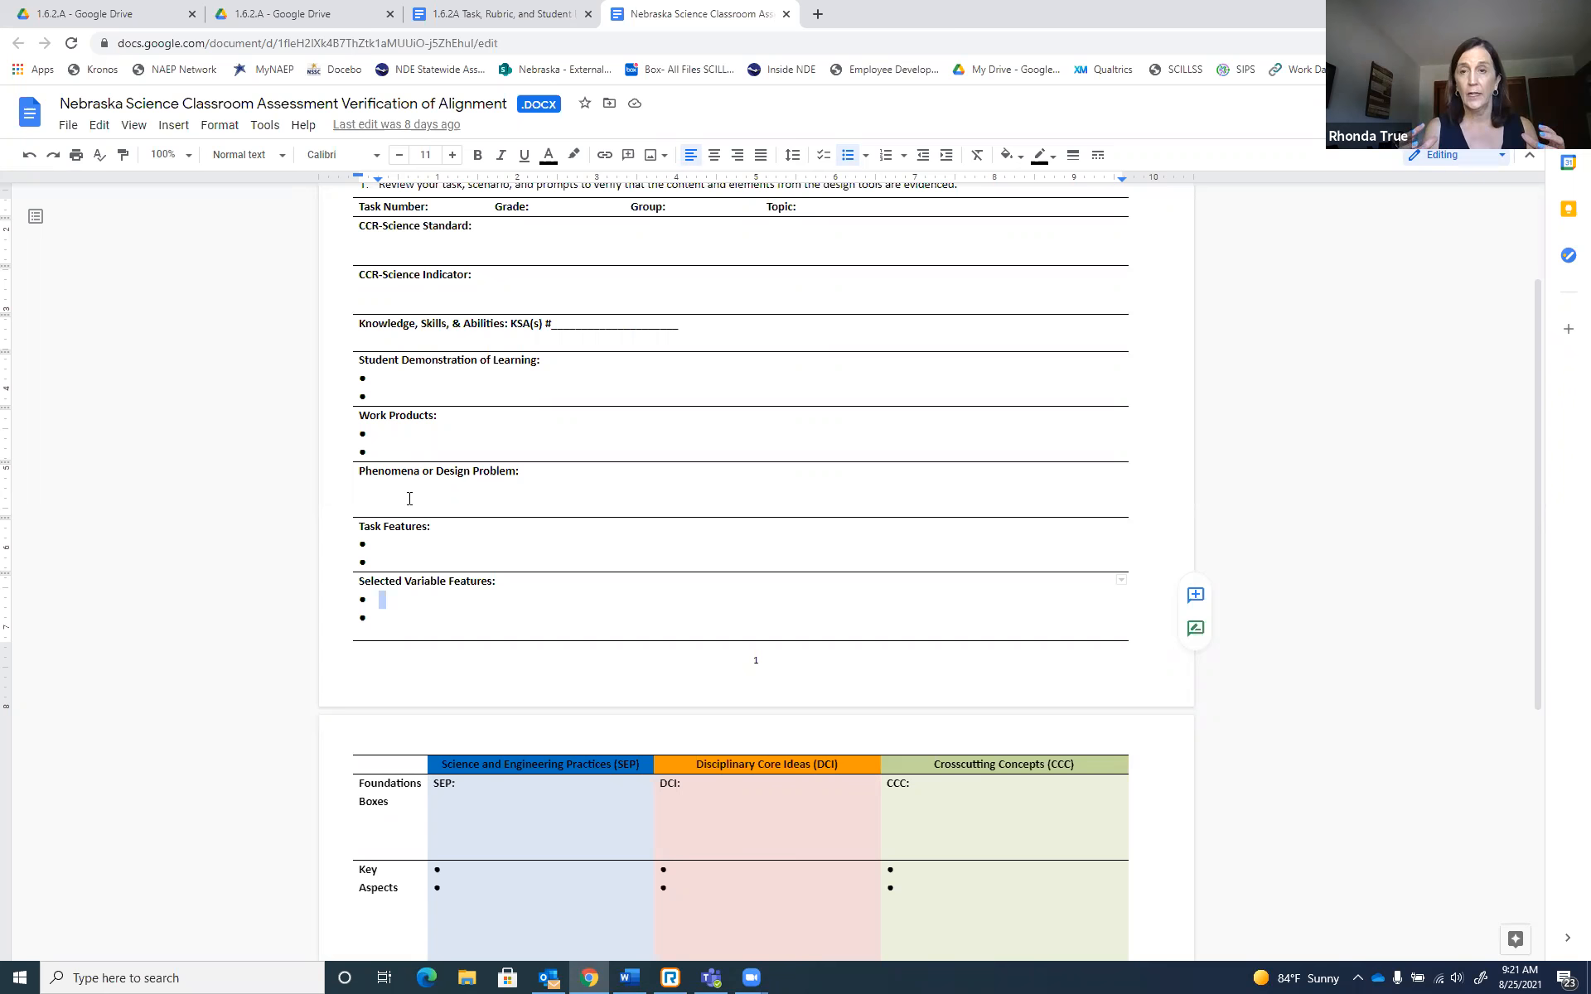
mouse_move(406, 535)
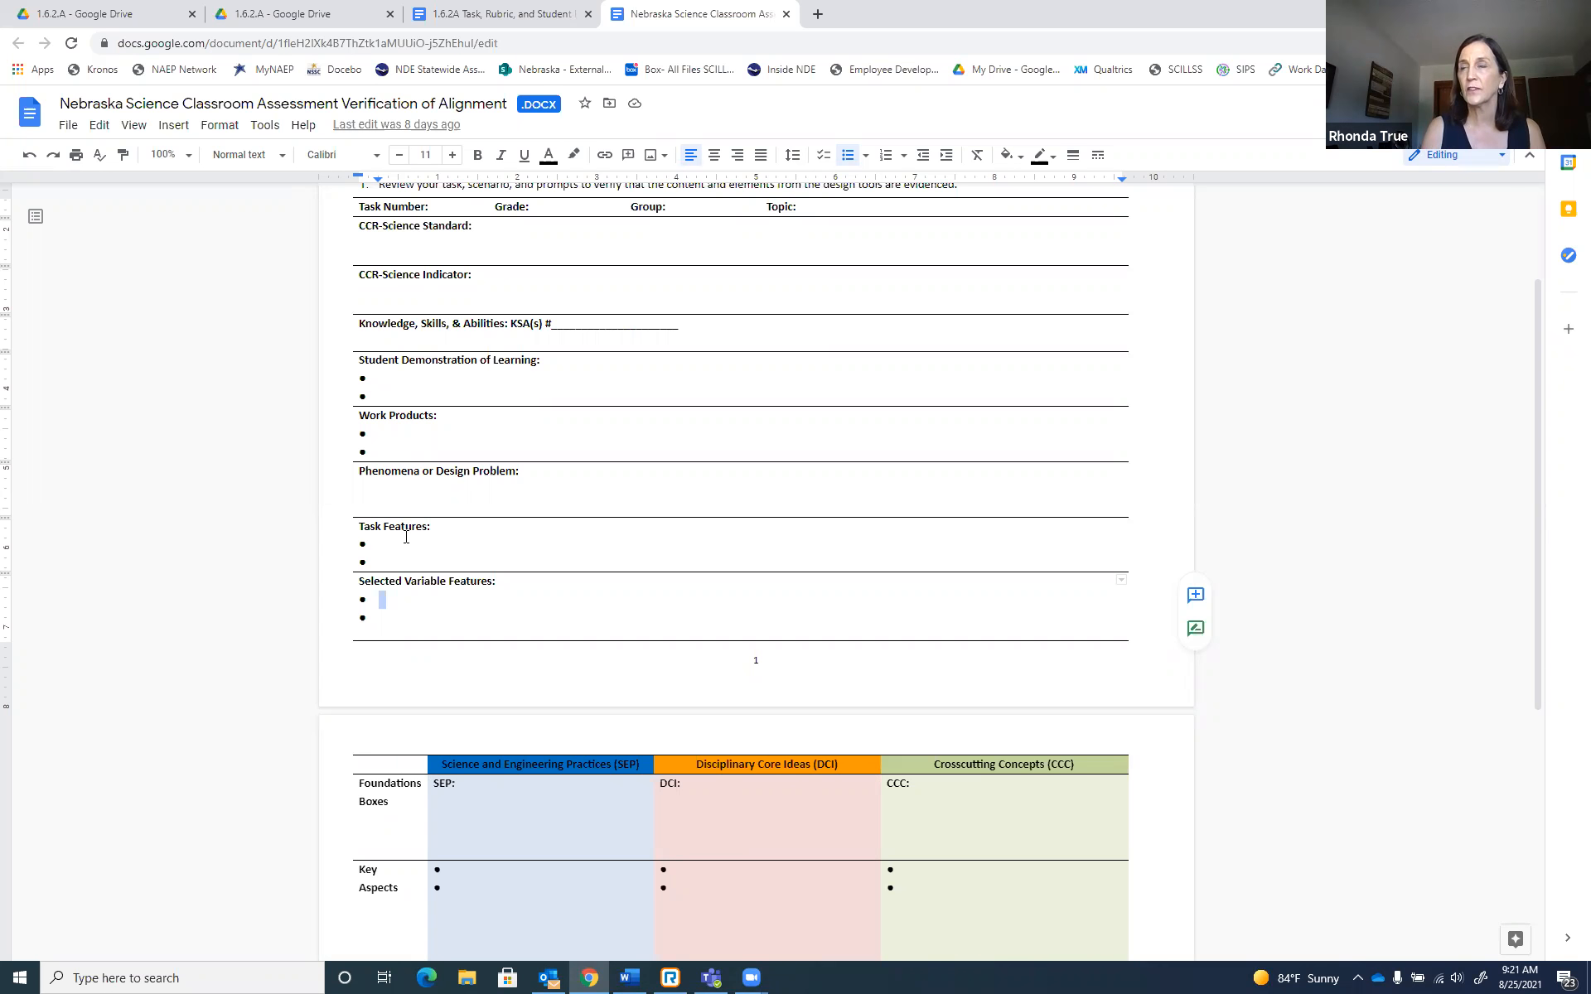
scroll("down", 3)
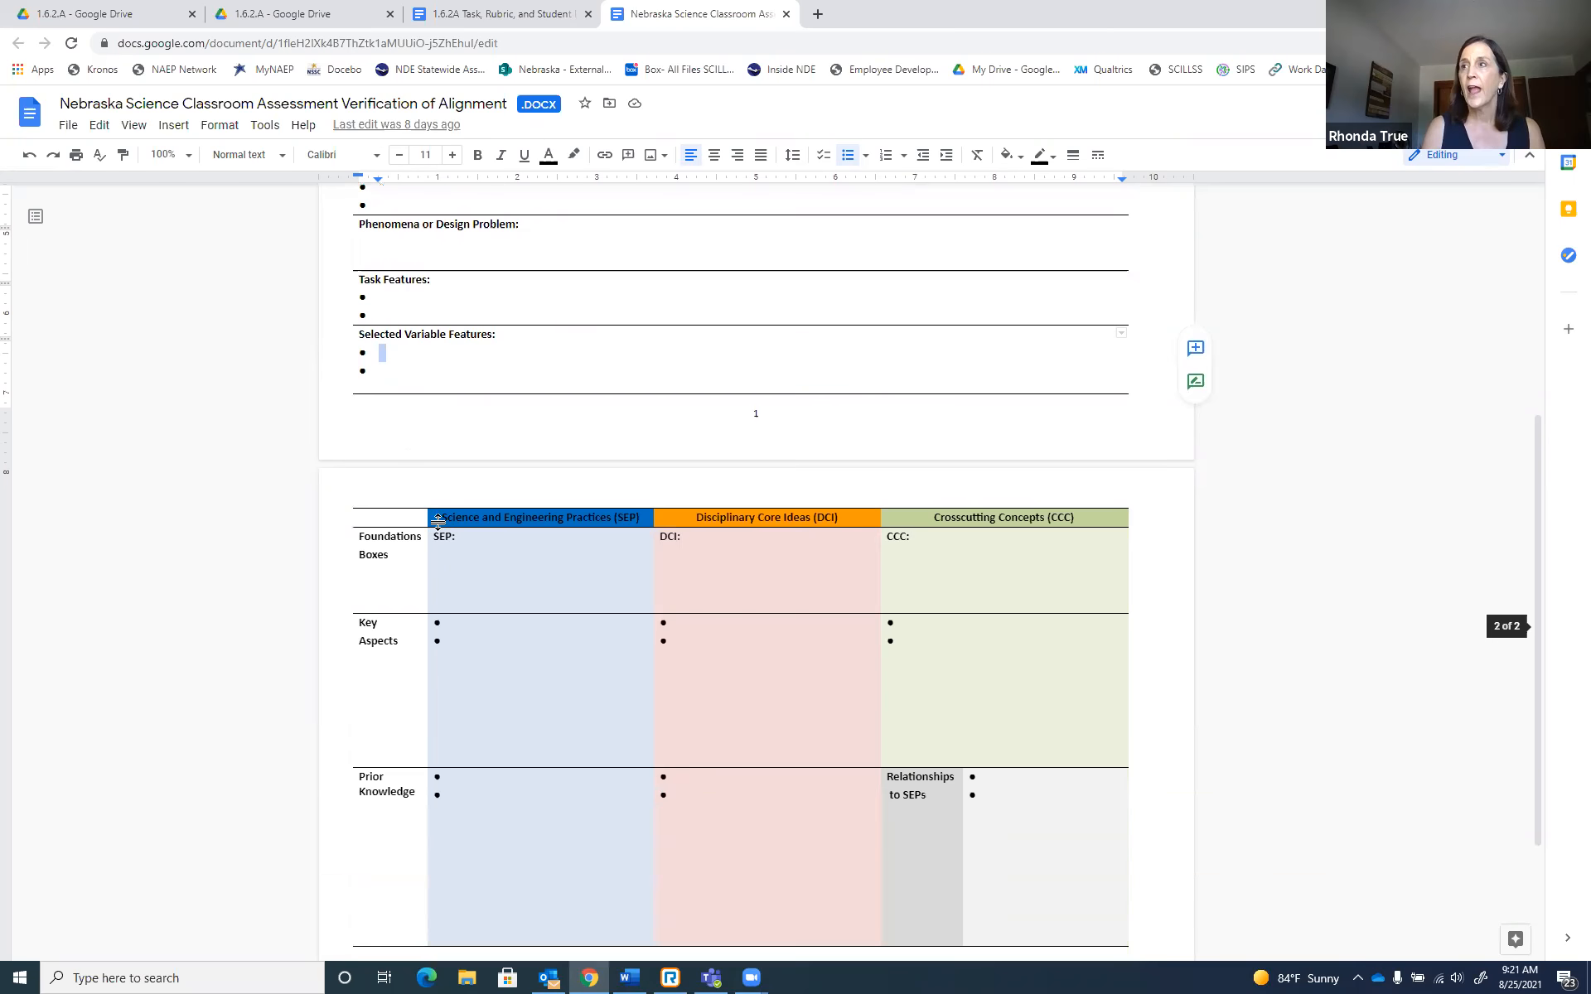
scroll("down", 3)
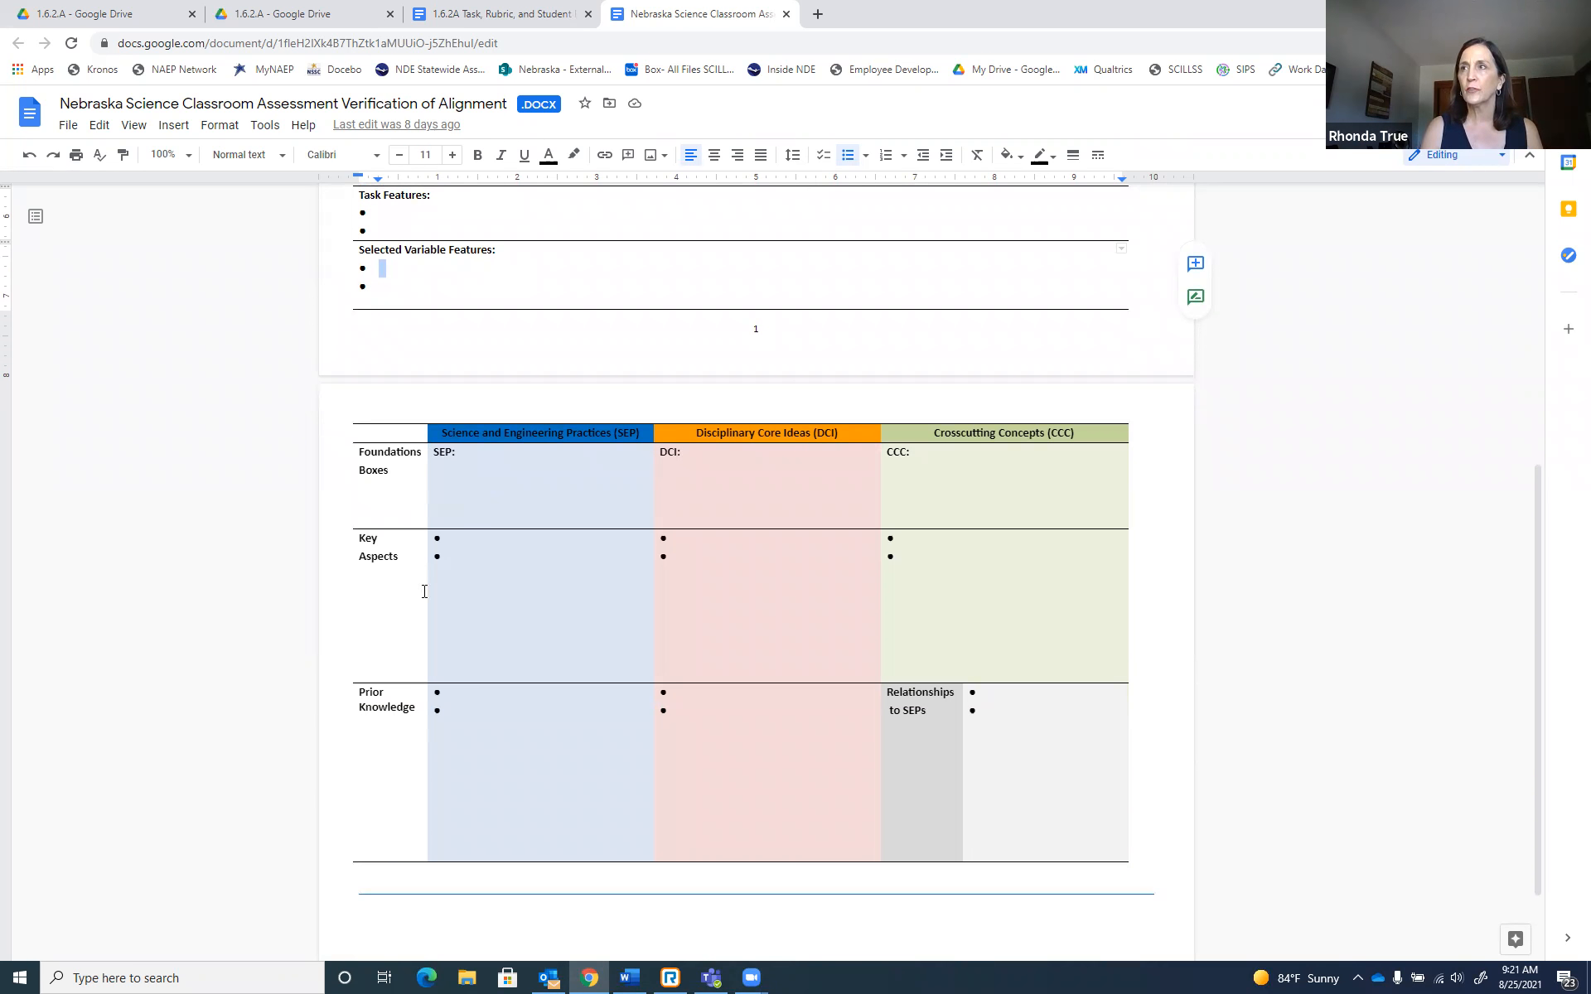
mouse_move(469, 600)
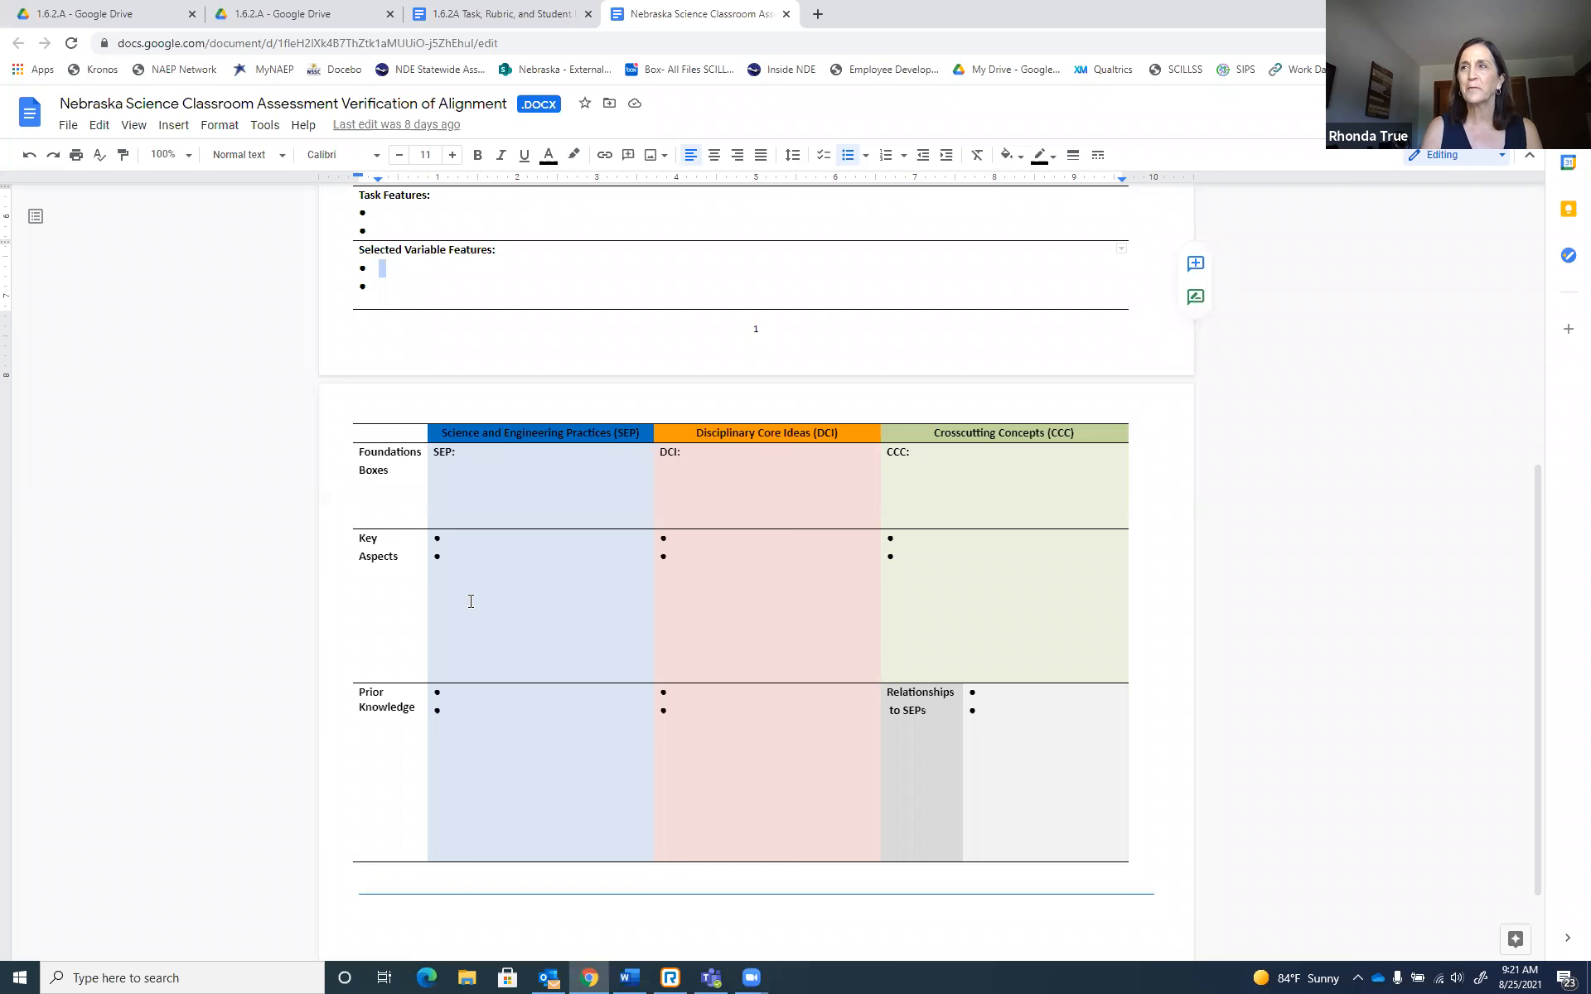
scroll("down", 3)
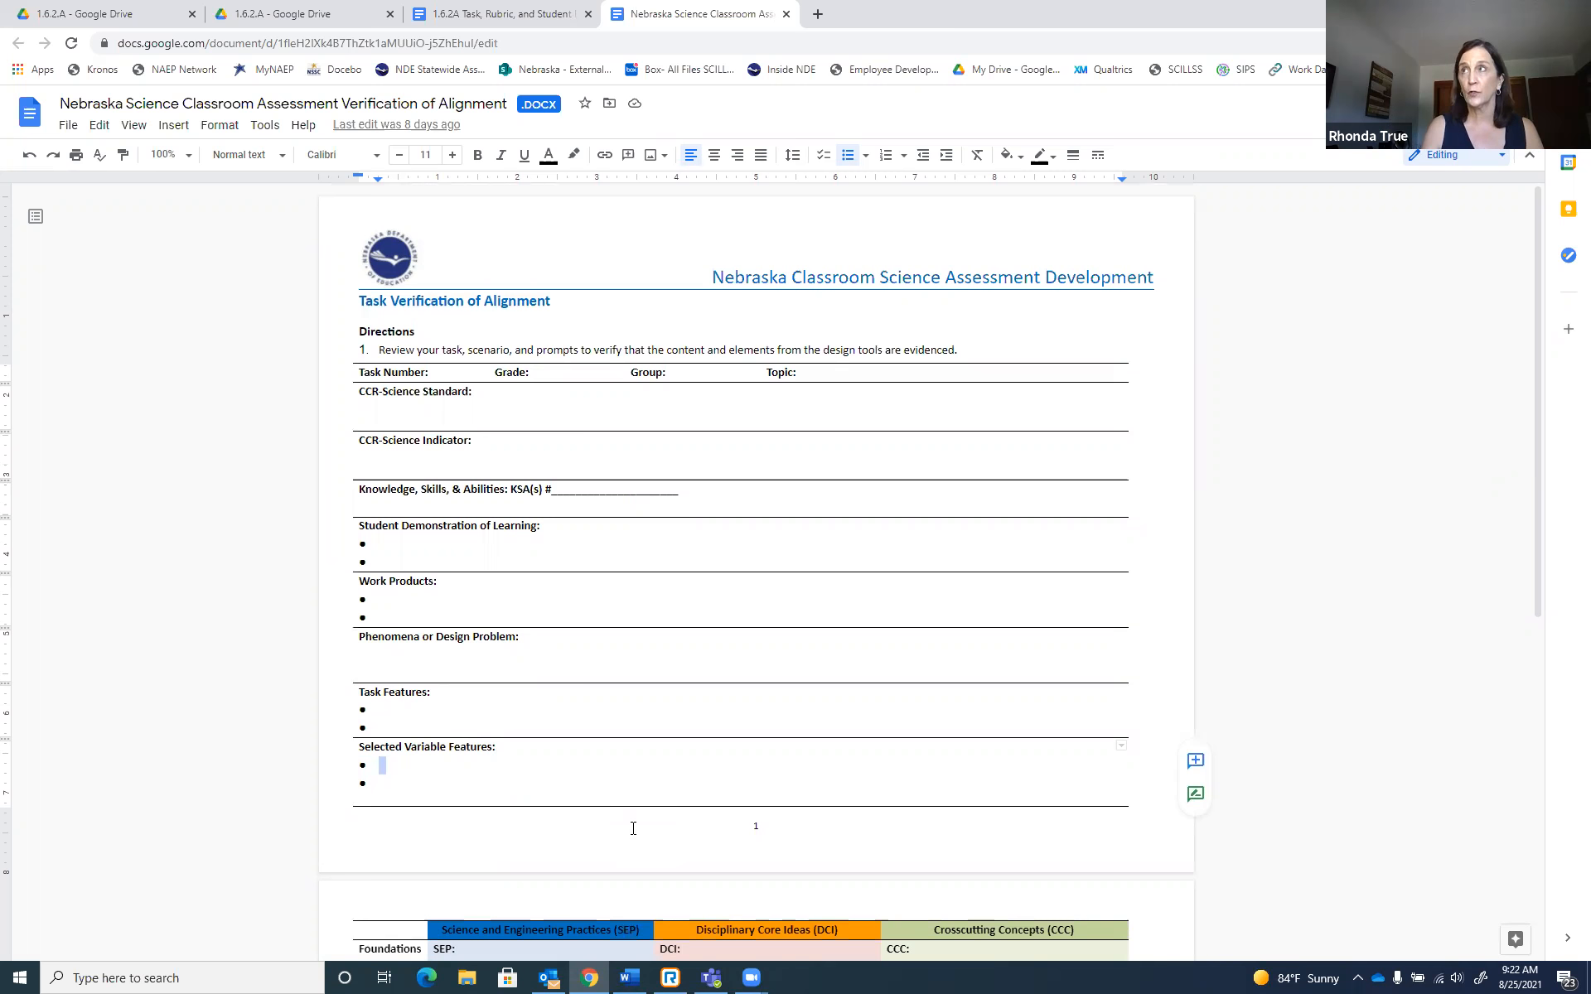
mouse_move(466, 523)
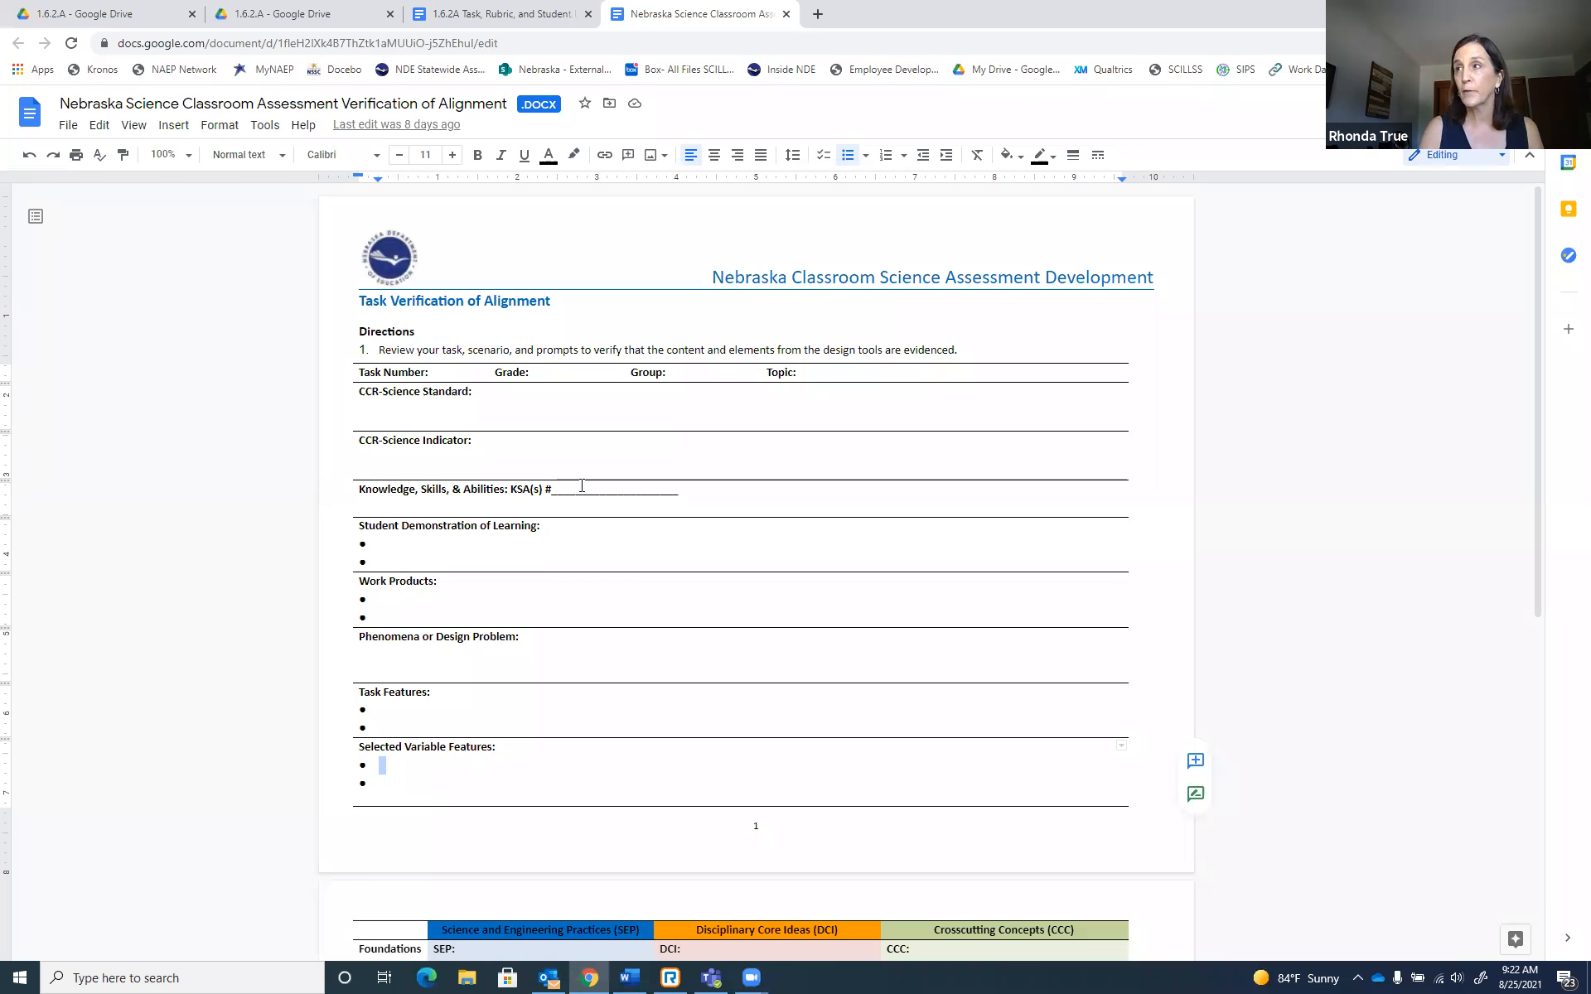
mouse_move(684, 671)
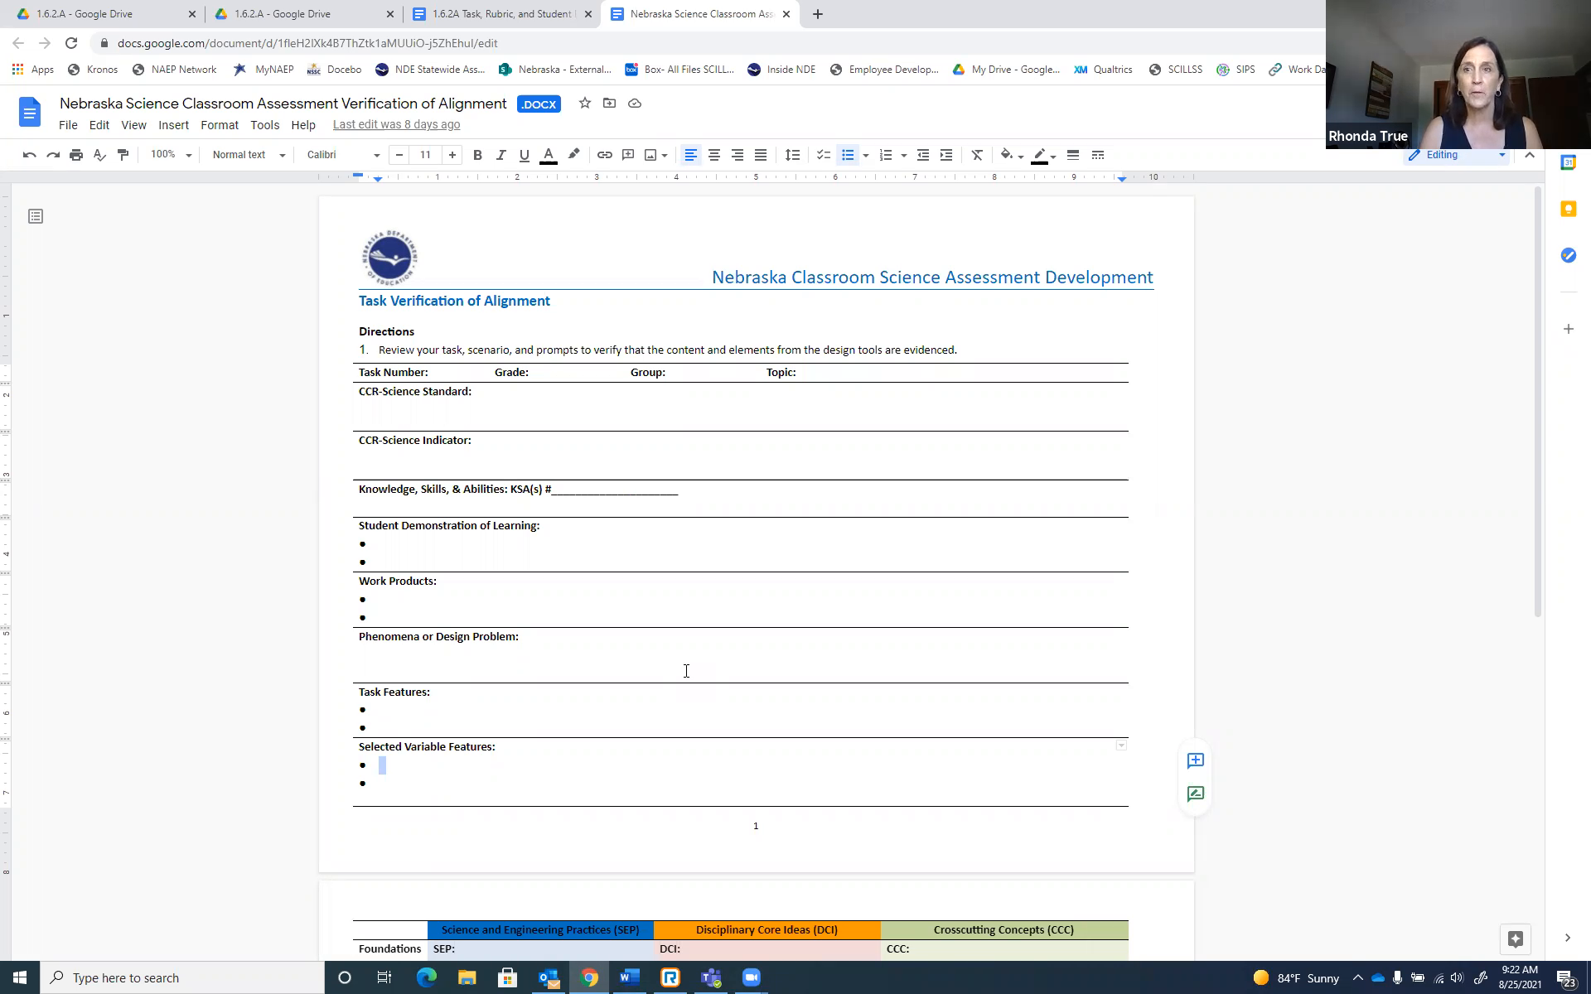
scroll("down", 3)
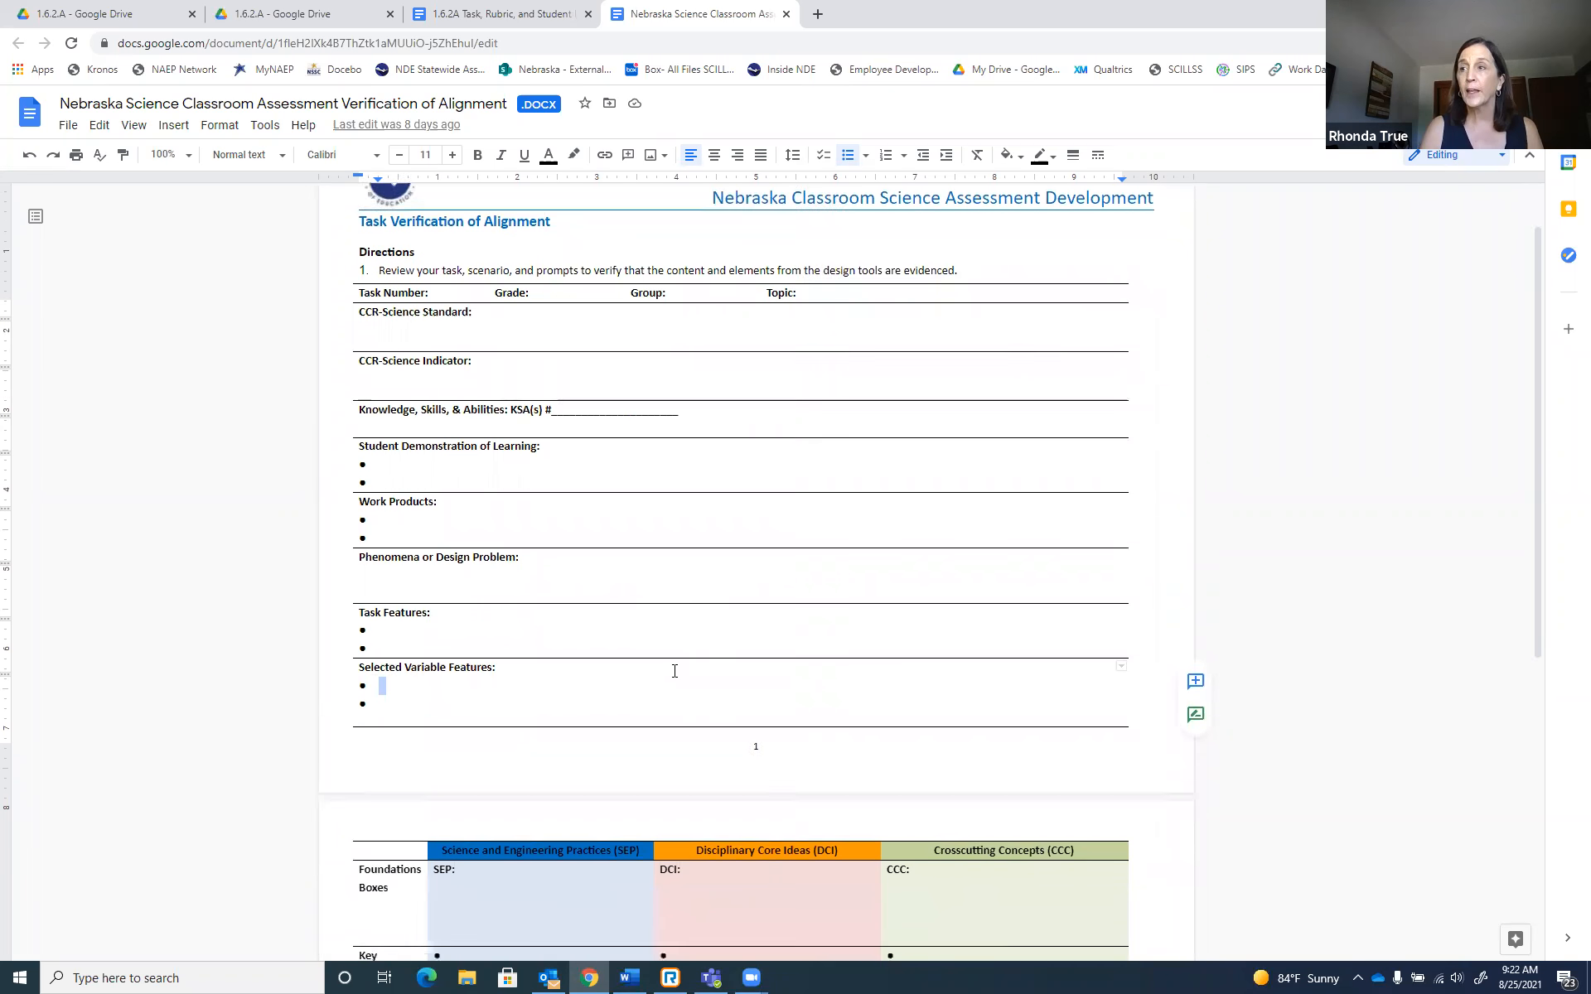
scroll("down", 3)
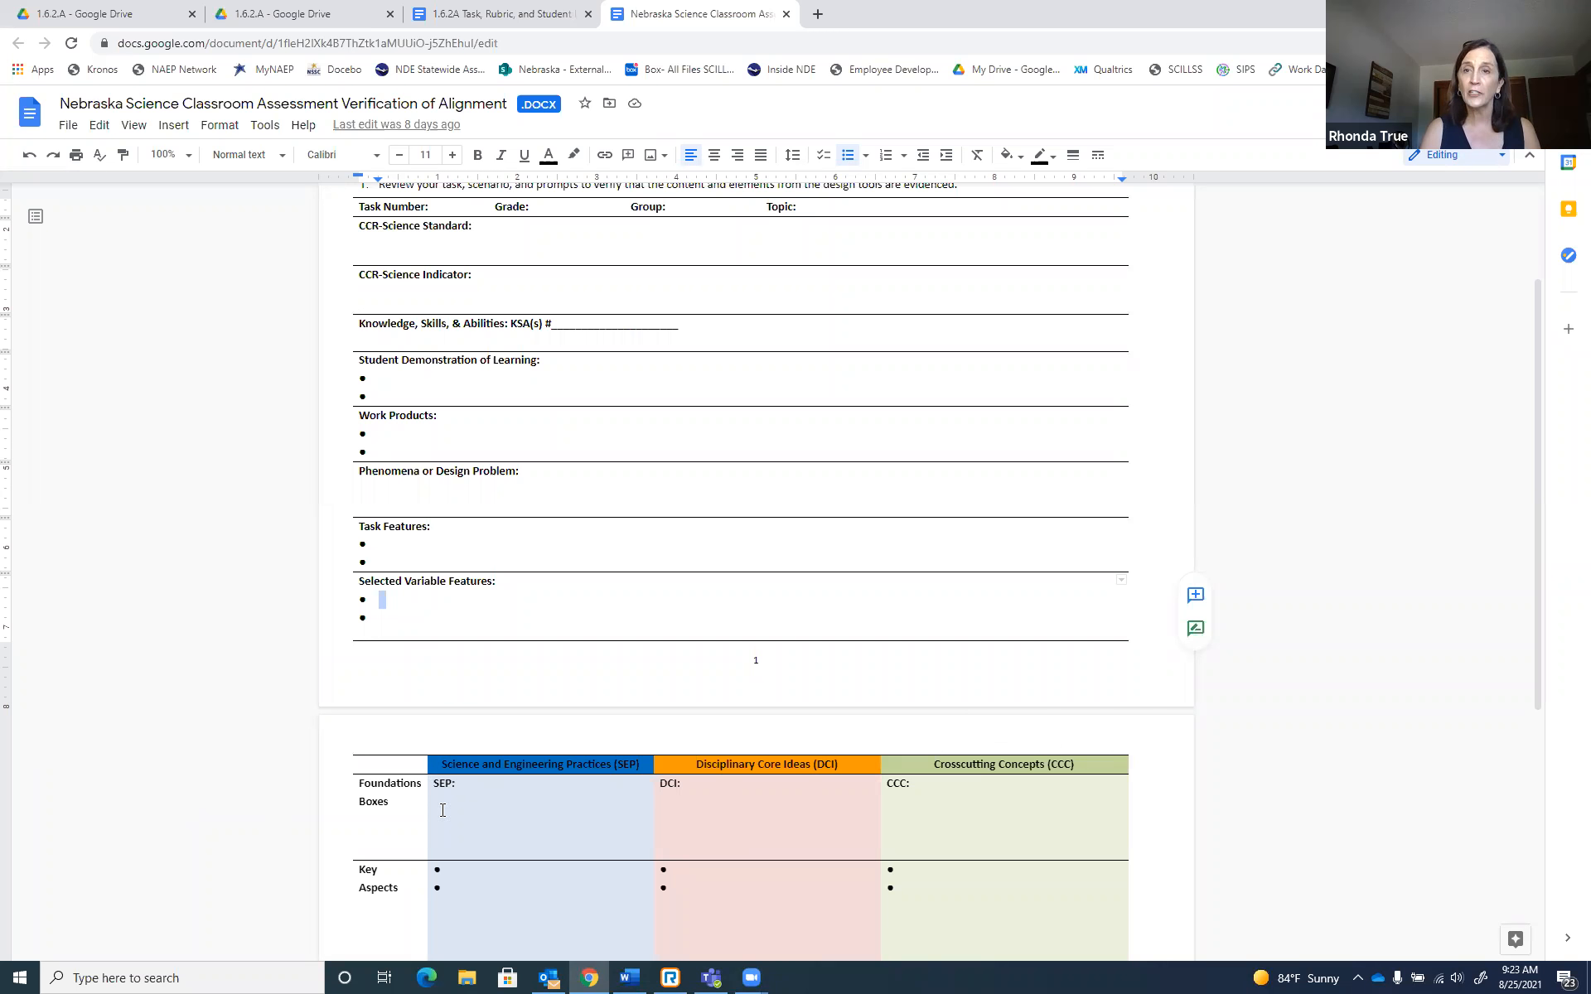
mouse_move(643, 731)
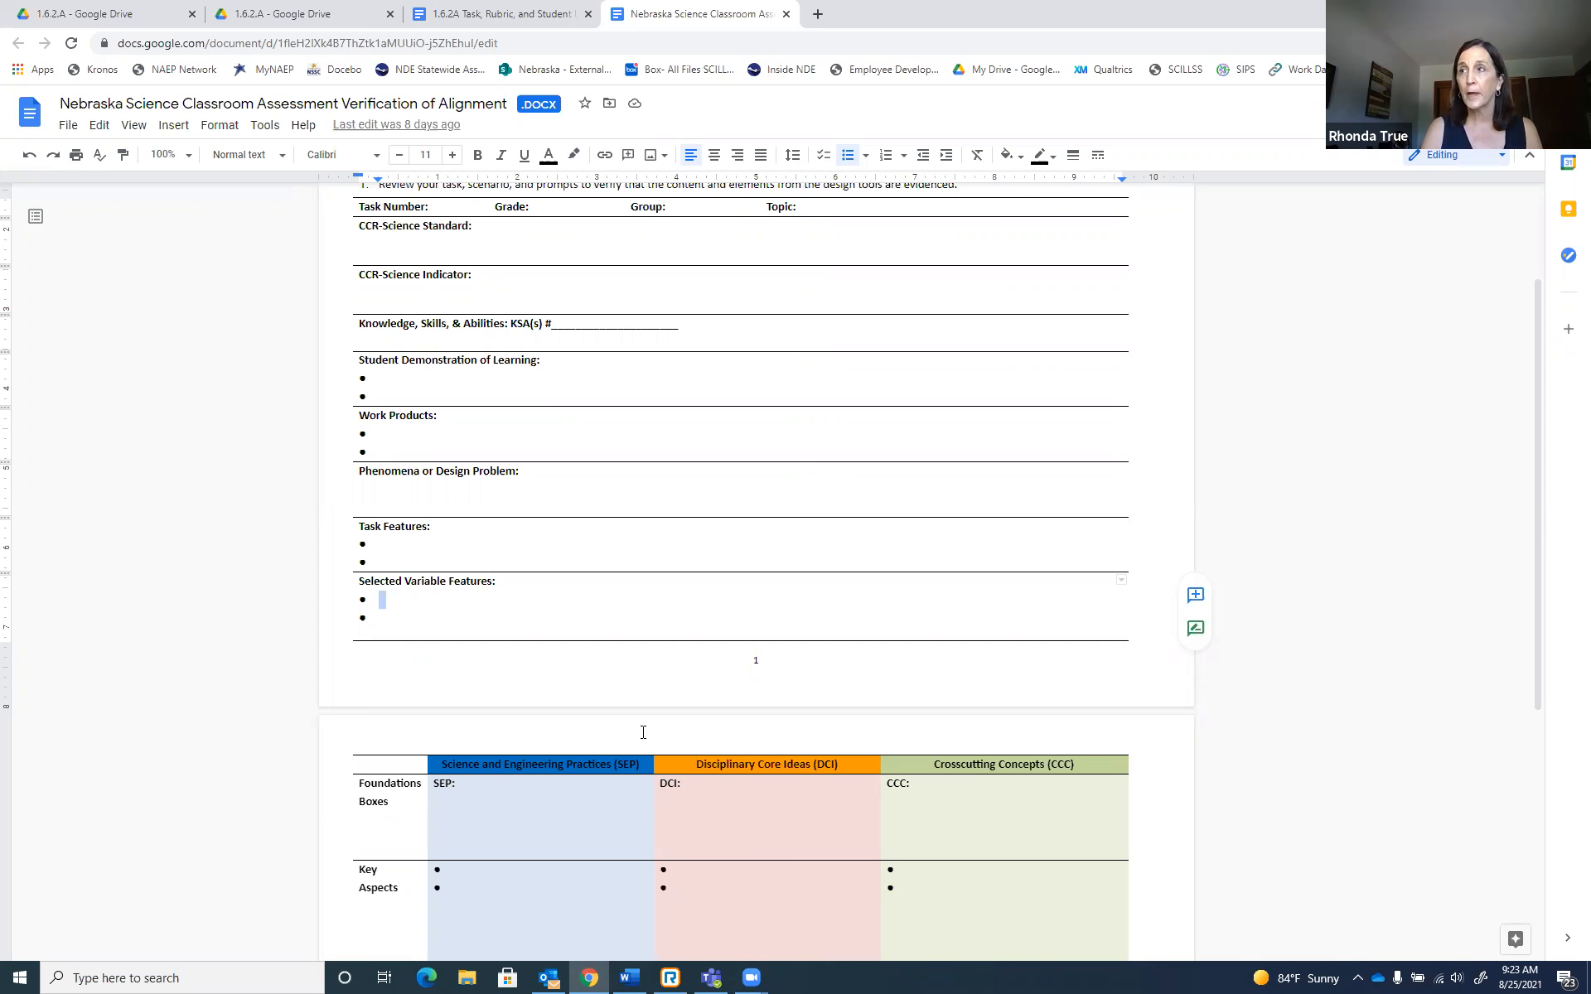